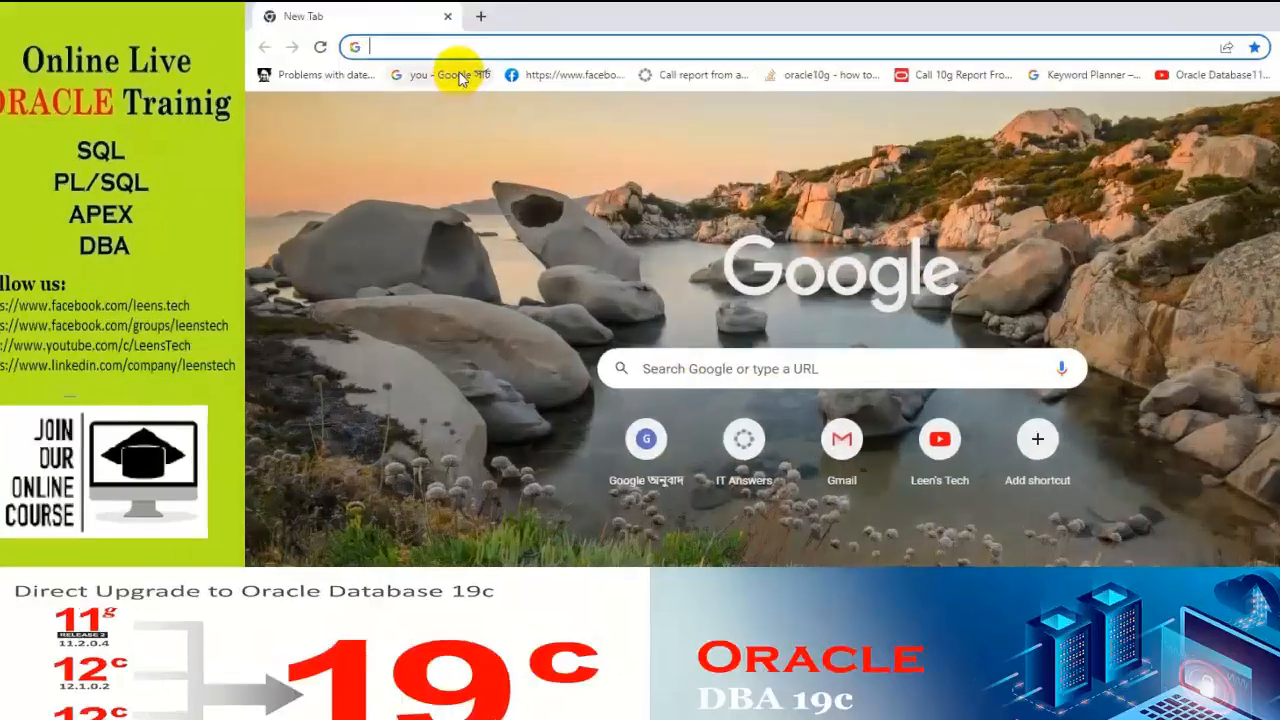
Step: Search Google for 'sql developer download' and open Oracle's SQL Developer Downloads result
type("sql developer download")
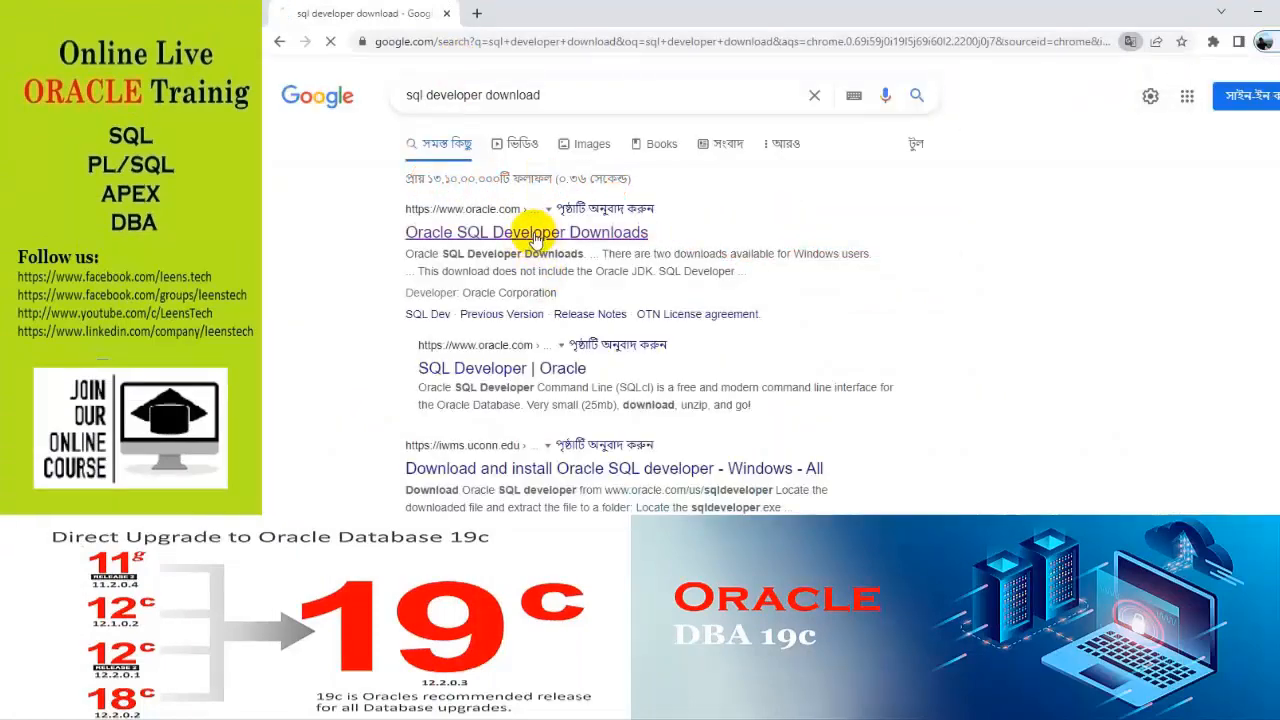
left_click(526, 232)
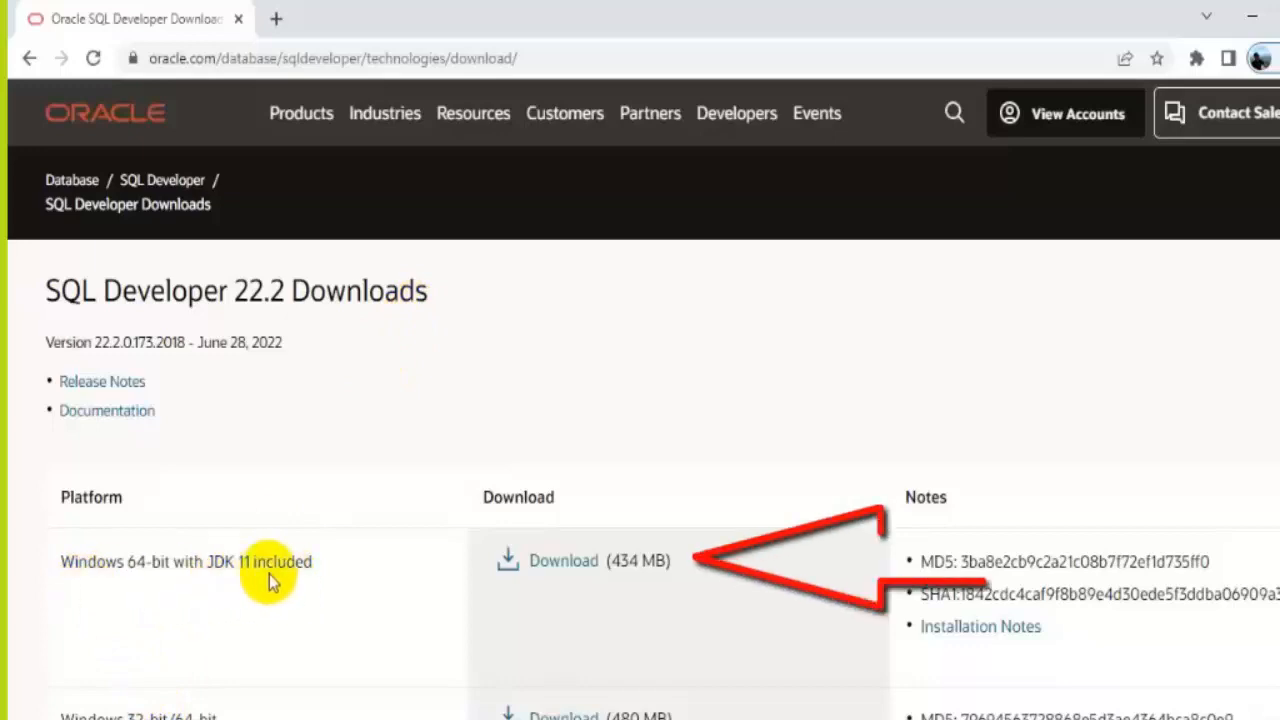
Step: Sign in to Oracle and save the SQL Developer 22.2 Windows 64-bit zip with JDK 11 to Downloads
left_click(563, 560)
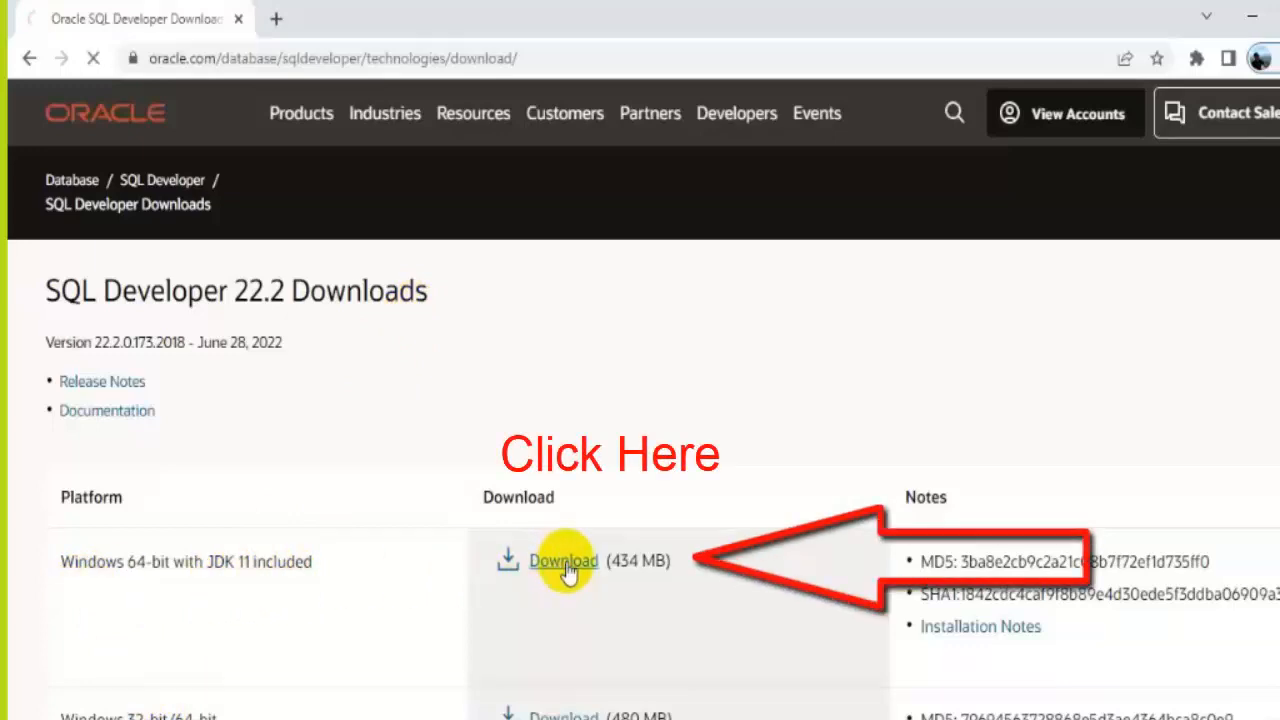
left_click(563, 560)
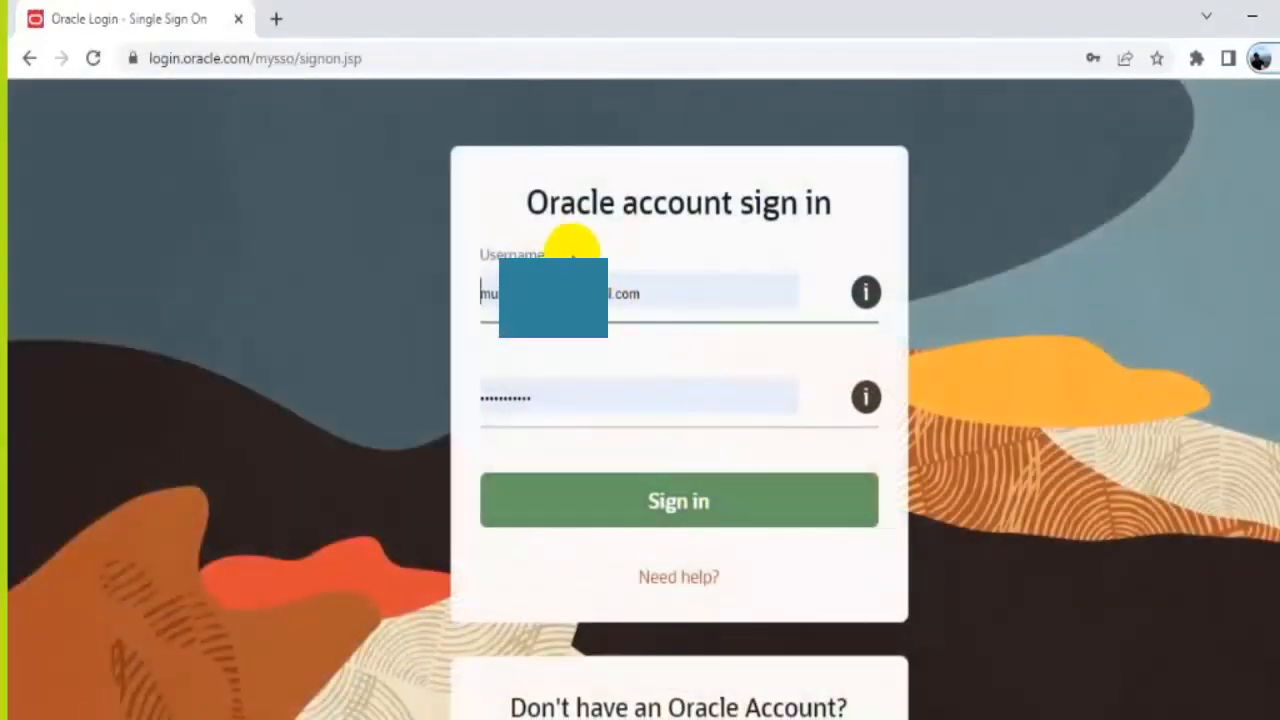
mouse_move(697, 414)
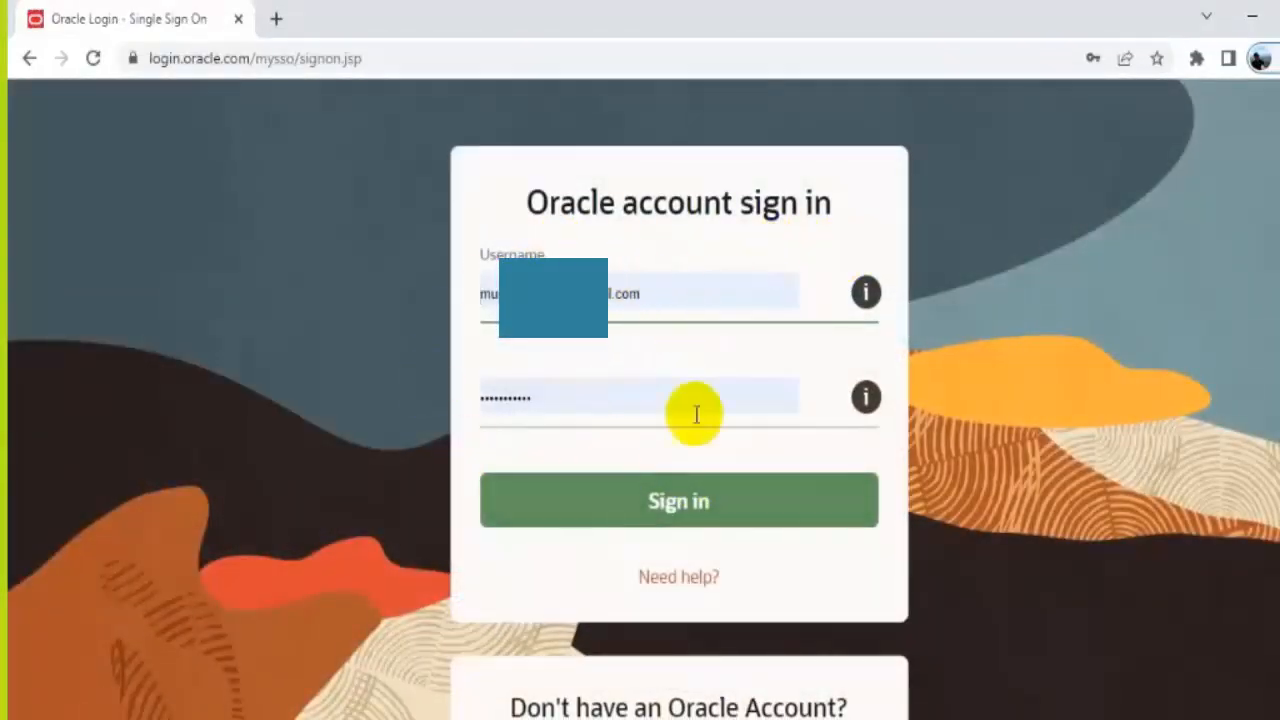
mouse_move(612, 270)
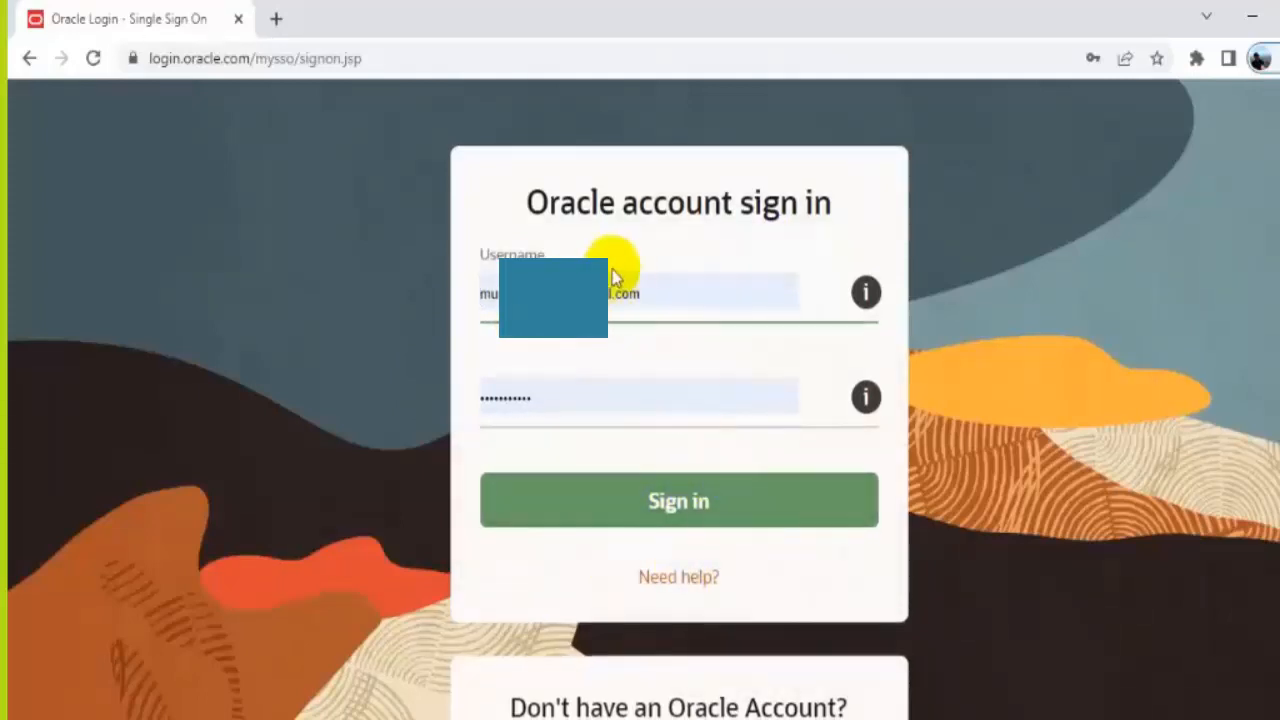
mouse_move(445, 333)
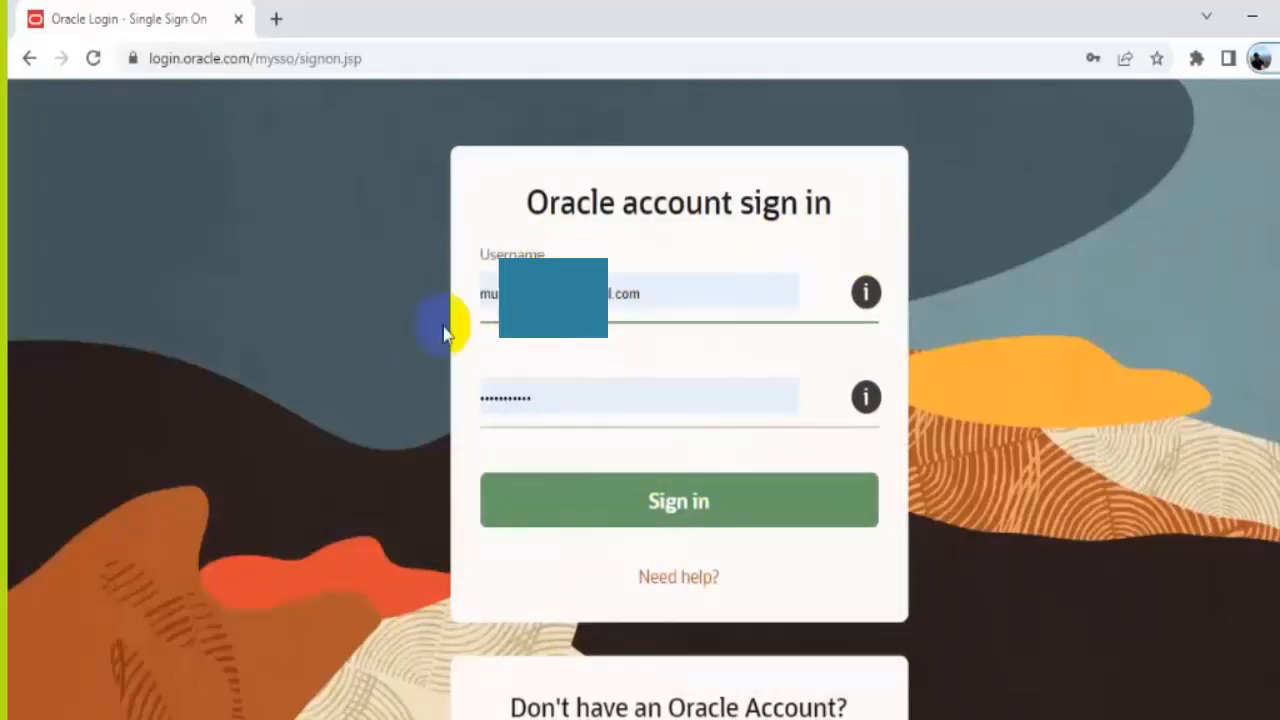
mouse_move(715, 470)
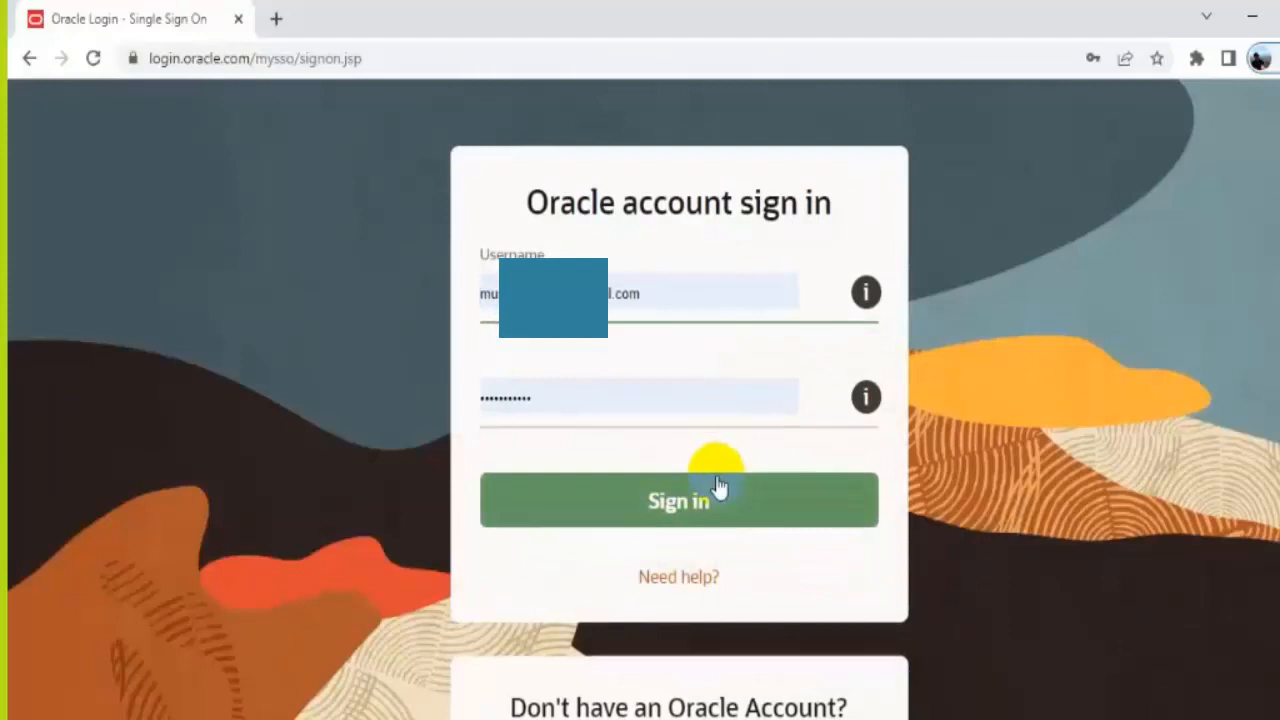
scroll("down", 3)
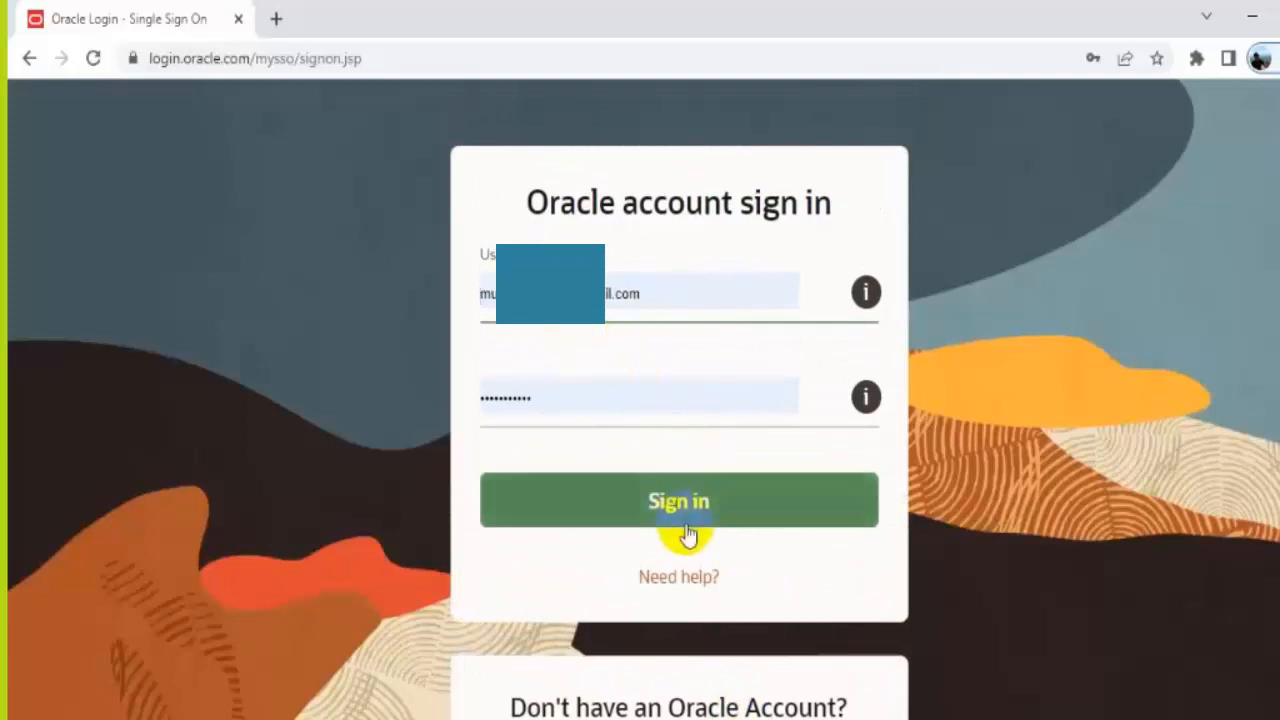
left_click(678, 500)
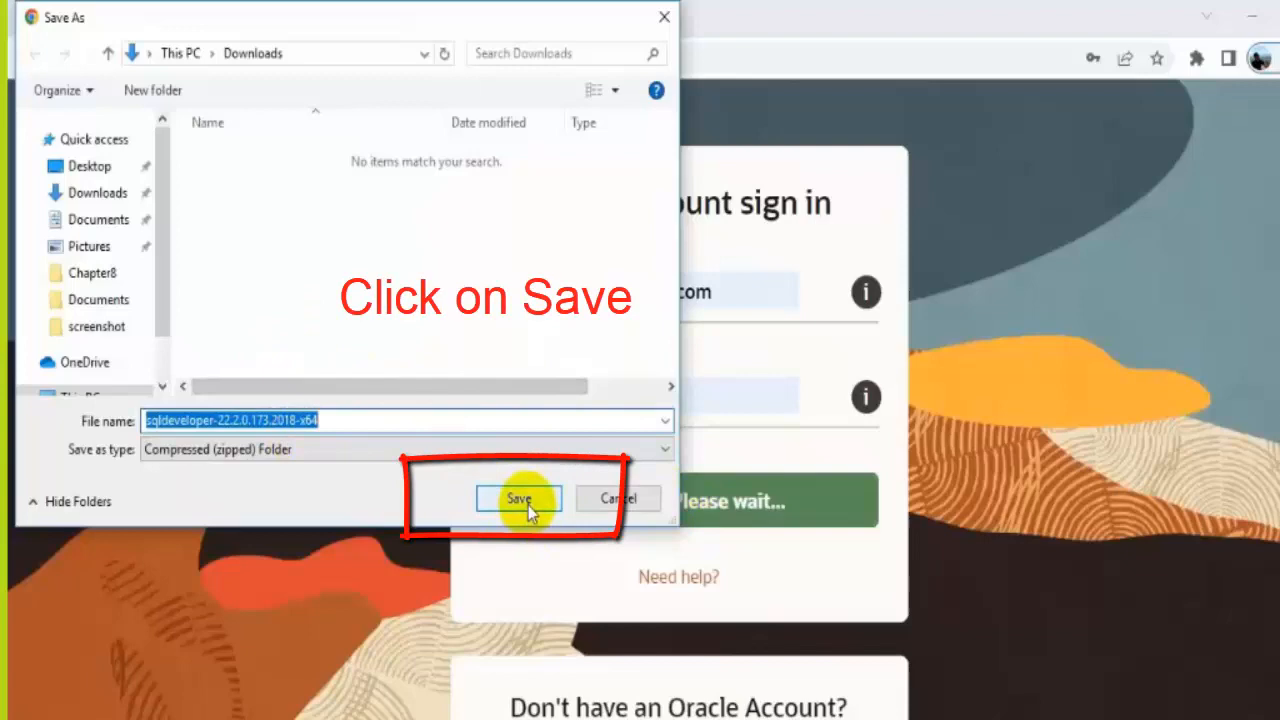
left_click(518, 499)
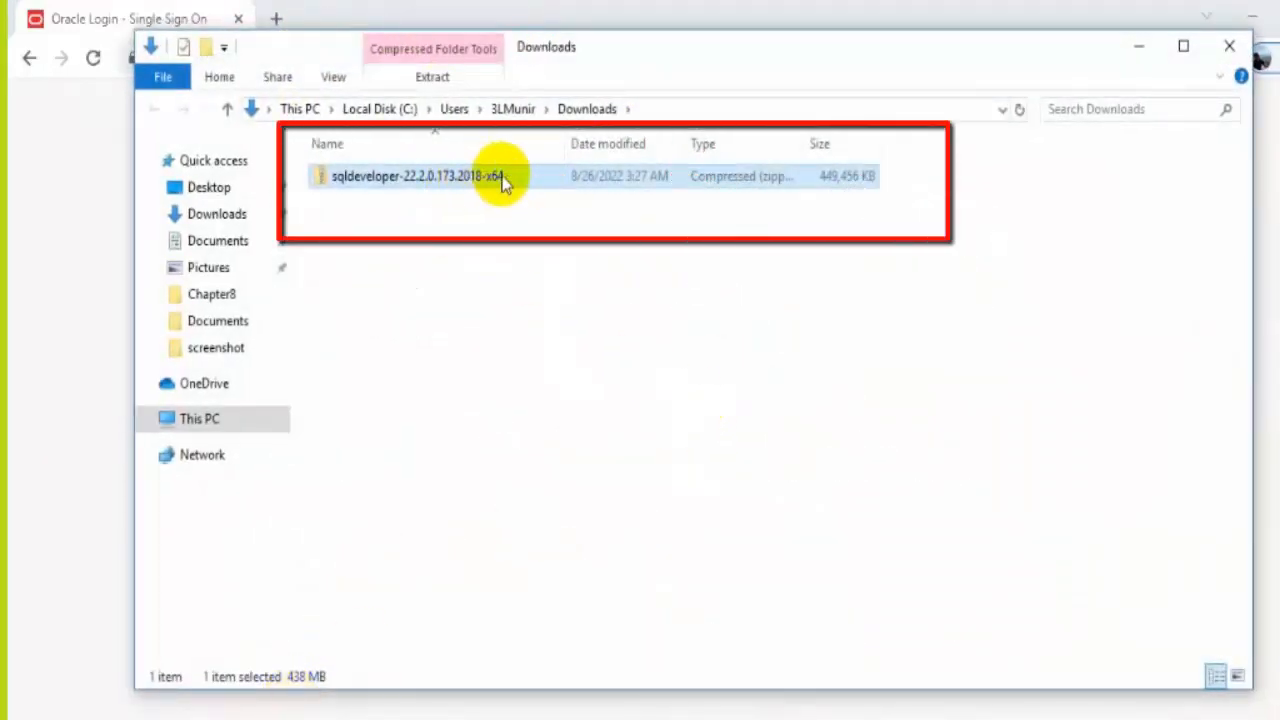
mouse_move(525, 182)
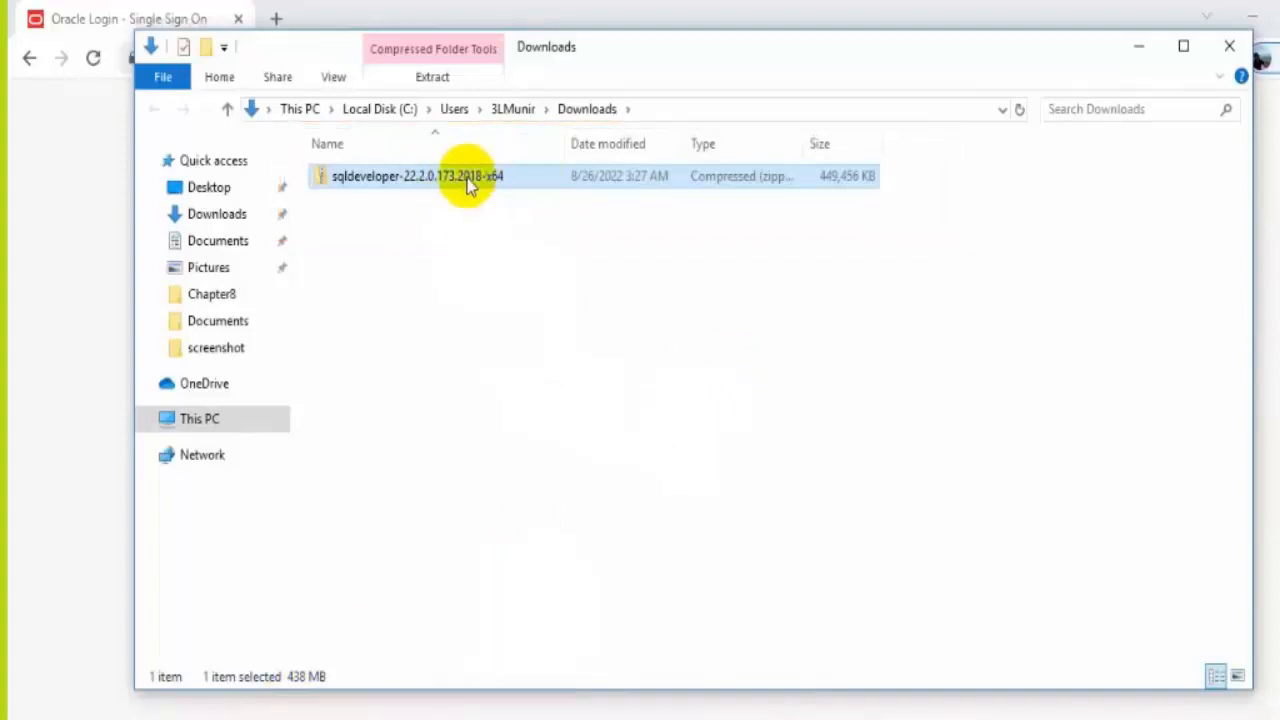
mouse_move(528, 182)
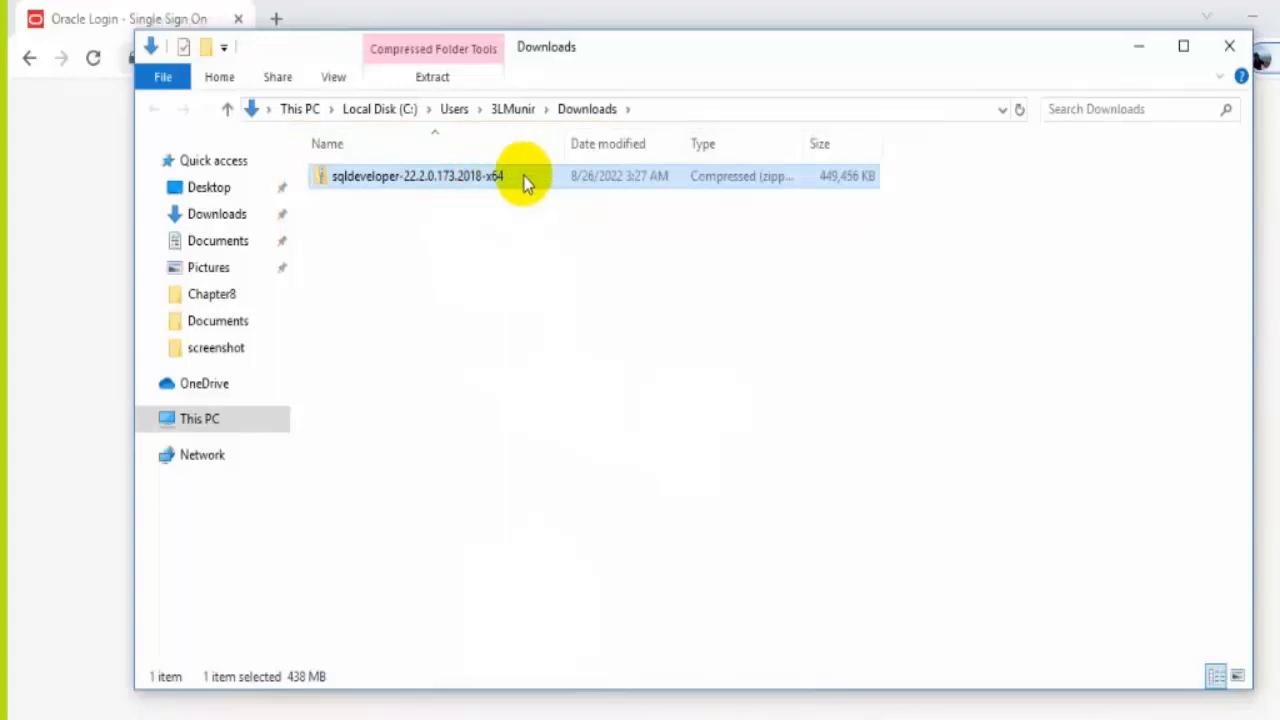
Step: Copy the downloaded SQL Developer zip into C:\ with administrator permission
right_click(417, 176)
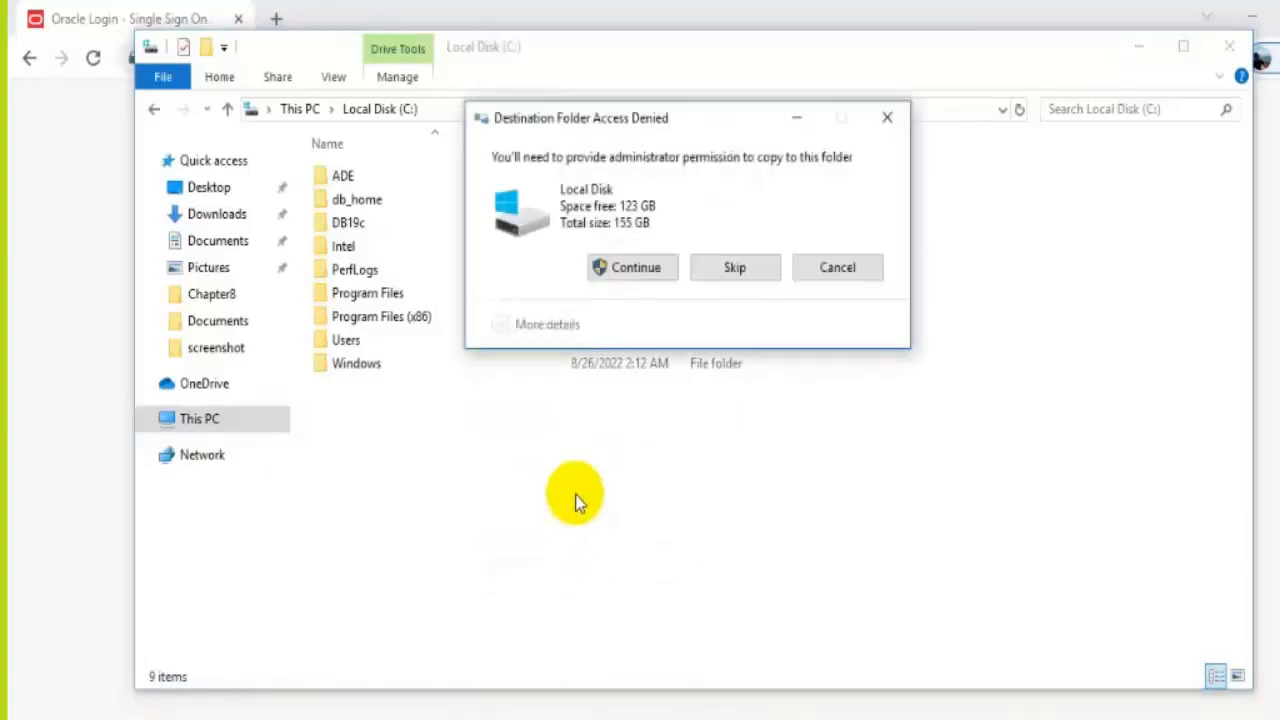
left_click(635, 267)
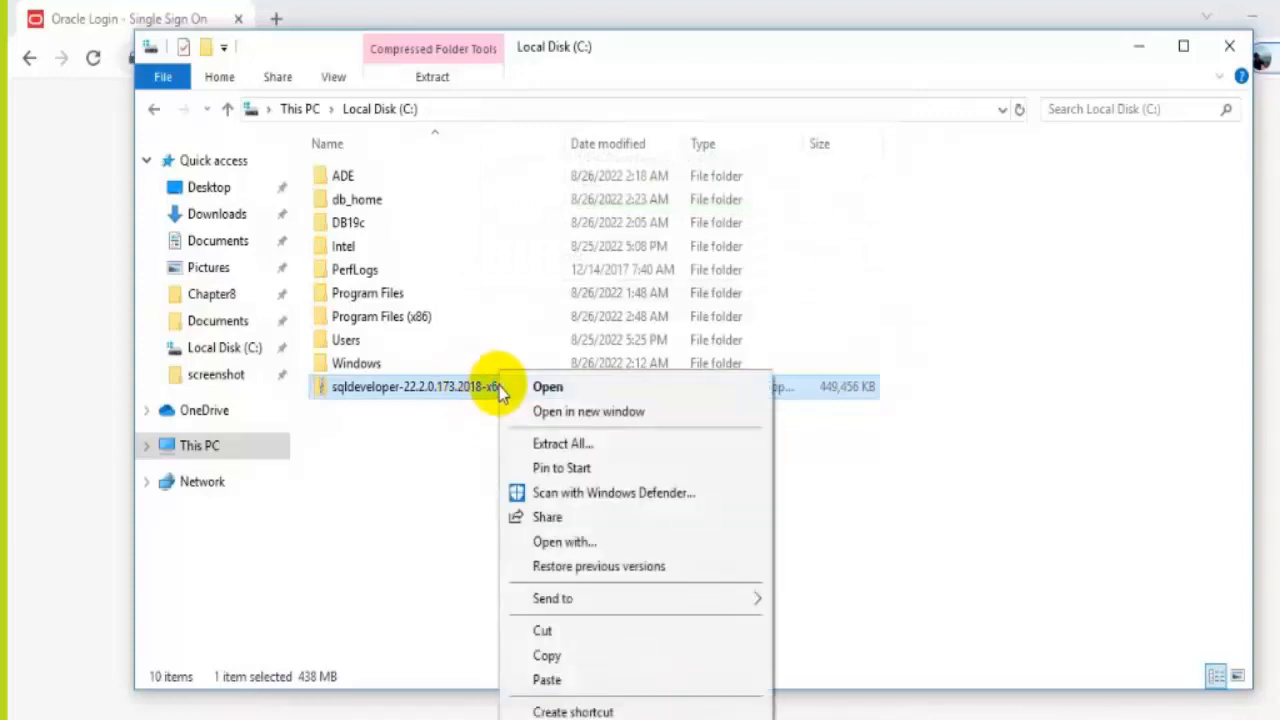
Step: Extract all contents of the SQL Developer zip into C:
left_click(562, 443)
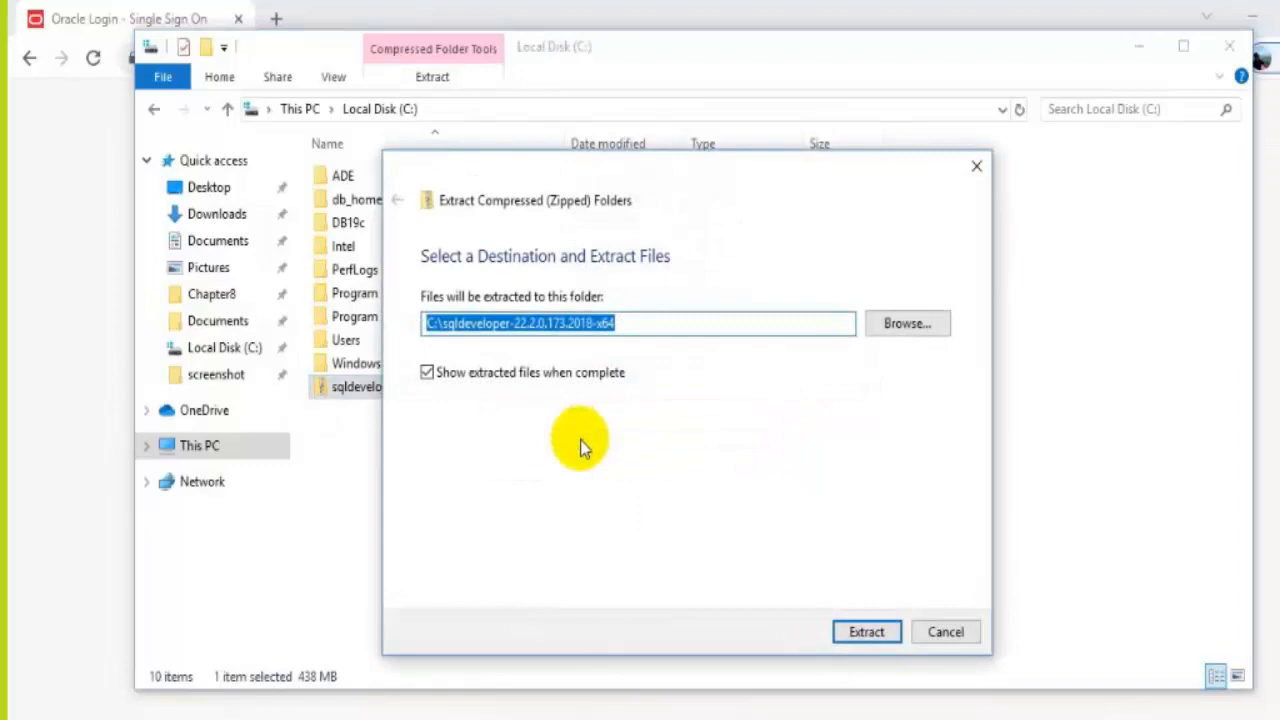
left_click(865, 631)
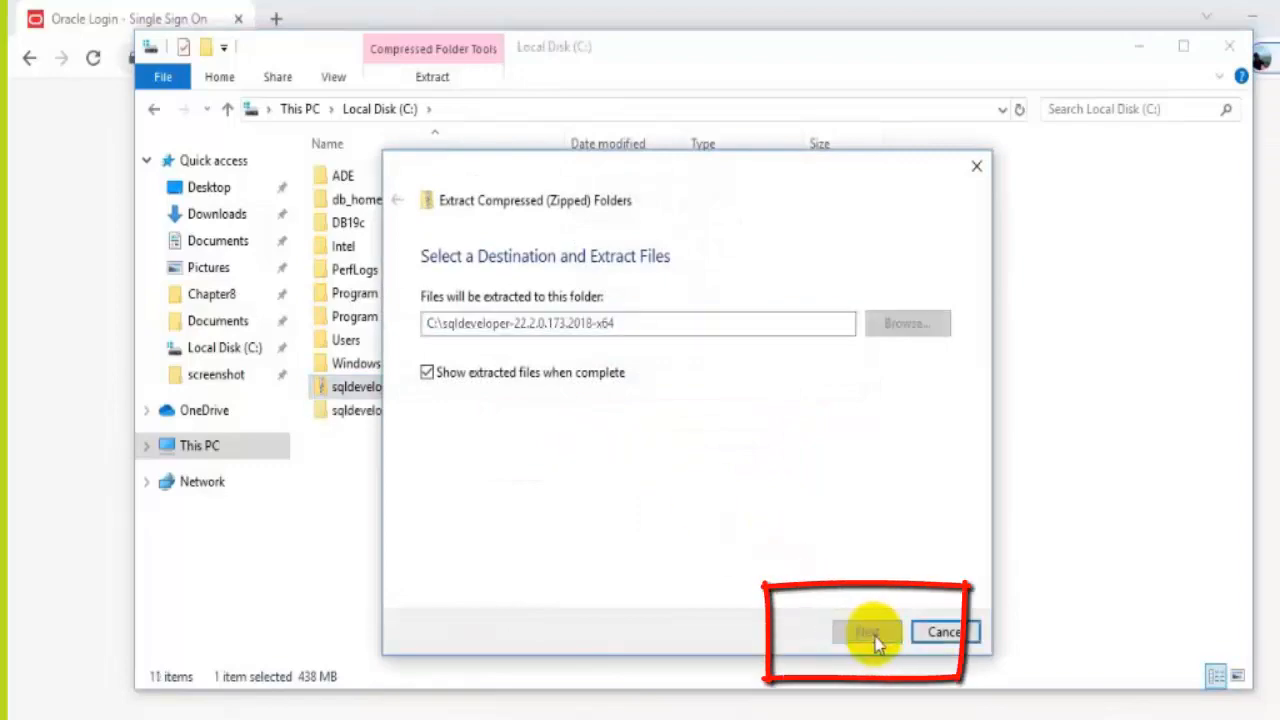
left_click(866, 631)
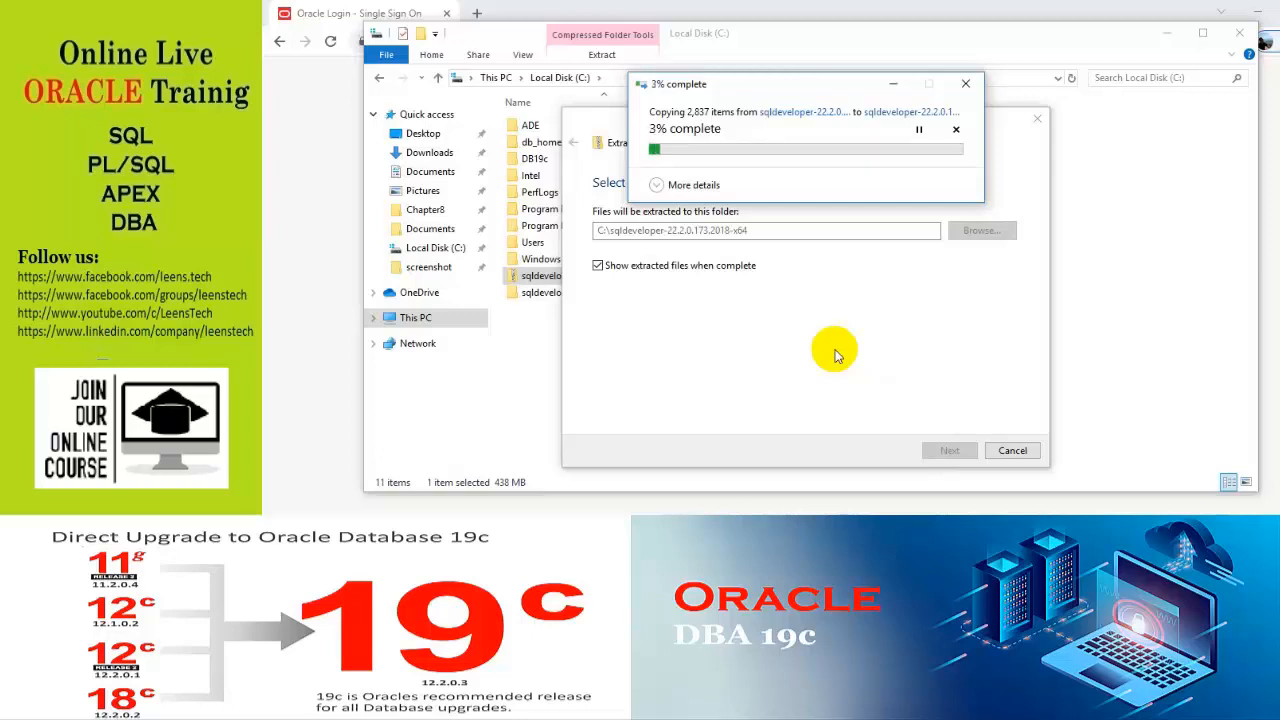
mouse_move(835, 349)
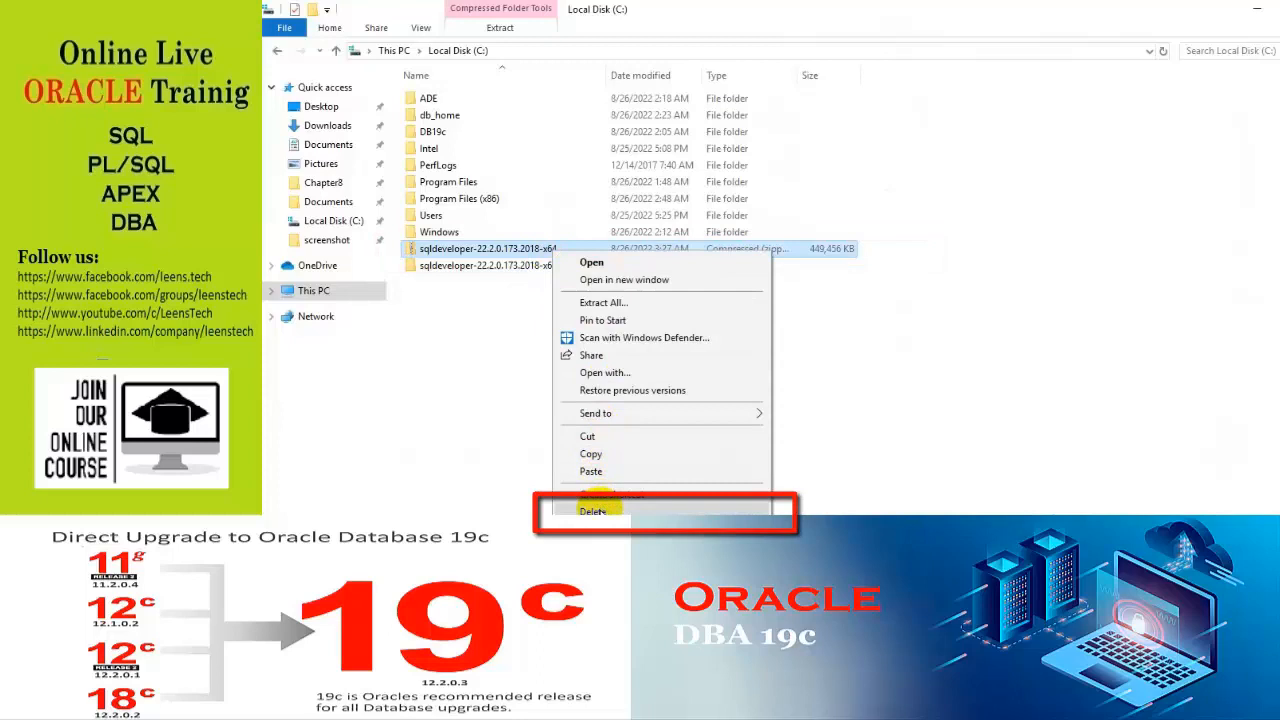
Step: Delete the zip with administrator permission and rename the extracted folder to sqldeveloper
left_click(592, 511)
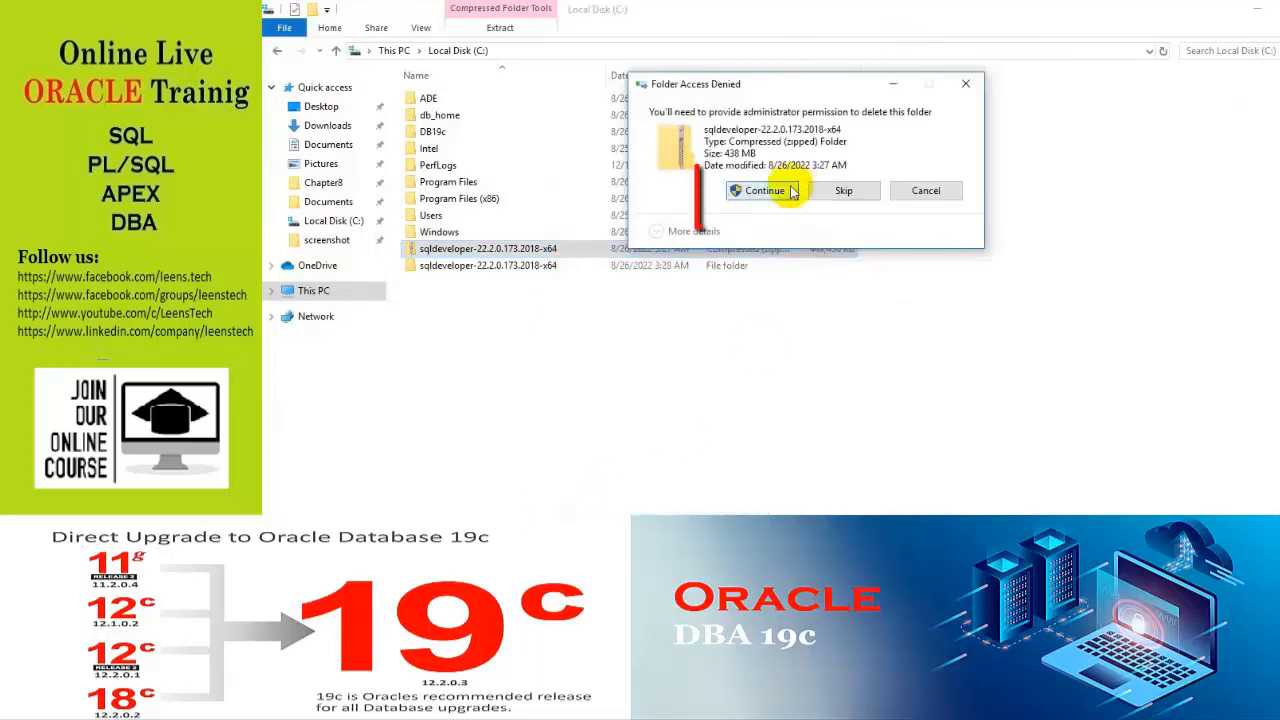
left_click(764, 190)
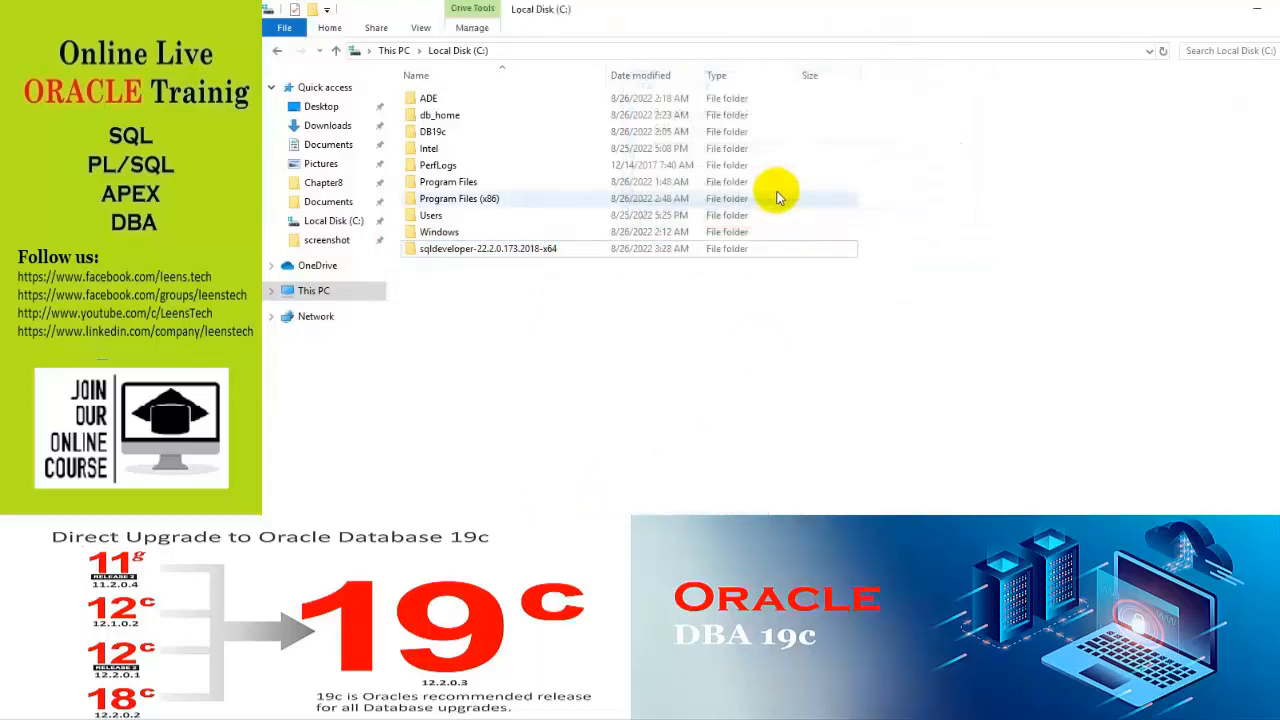
left_click(488, 248)
type("sqldeveloper")
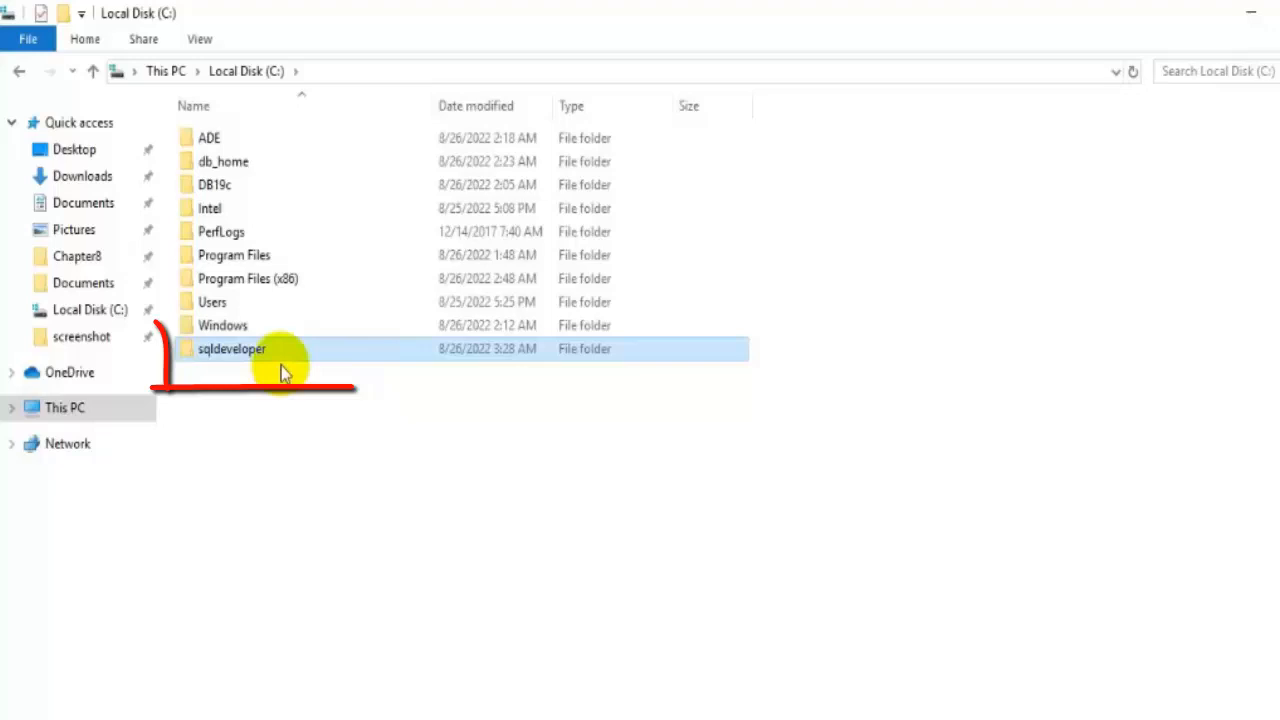
Step: Send sqldeveloper.exe from C:\sqldeveloper\sqldeveloper to the Desktop as a shortcut
double_click(232, 348)
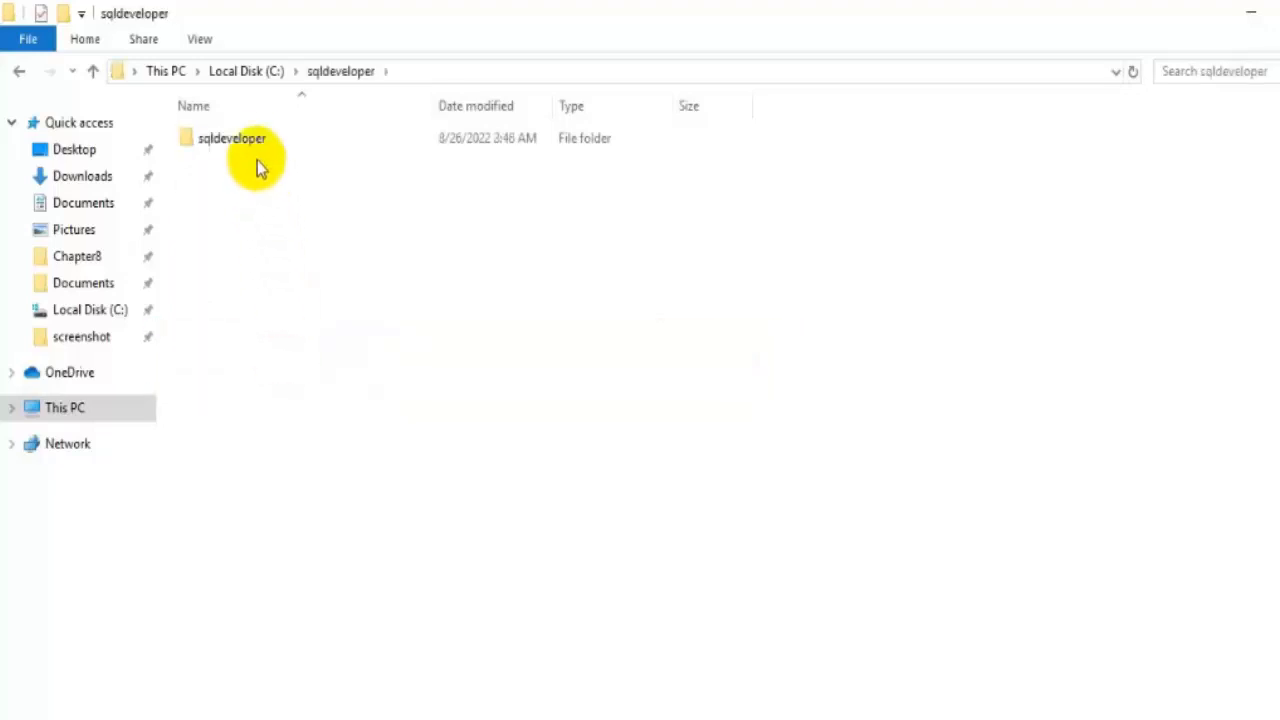
double_click(232, 138)
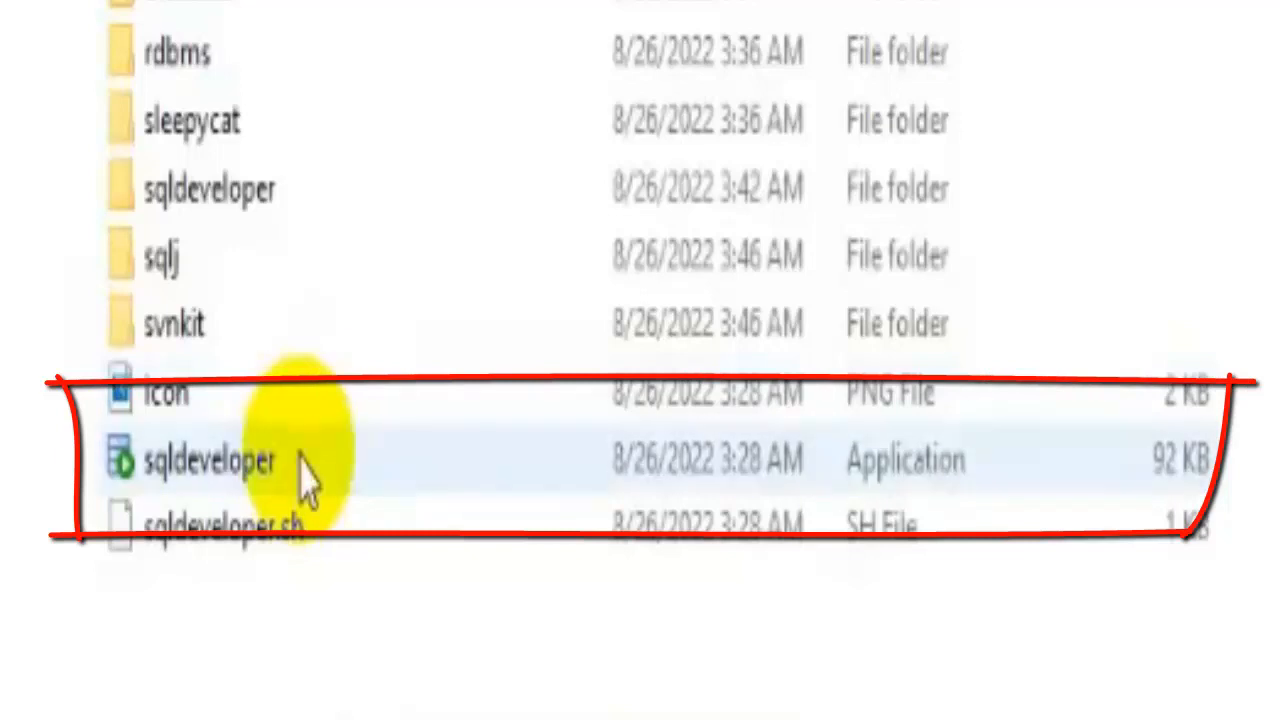
left_click(210, 460)
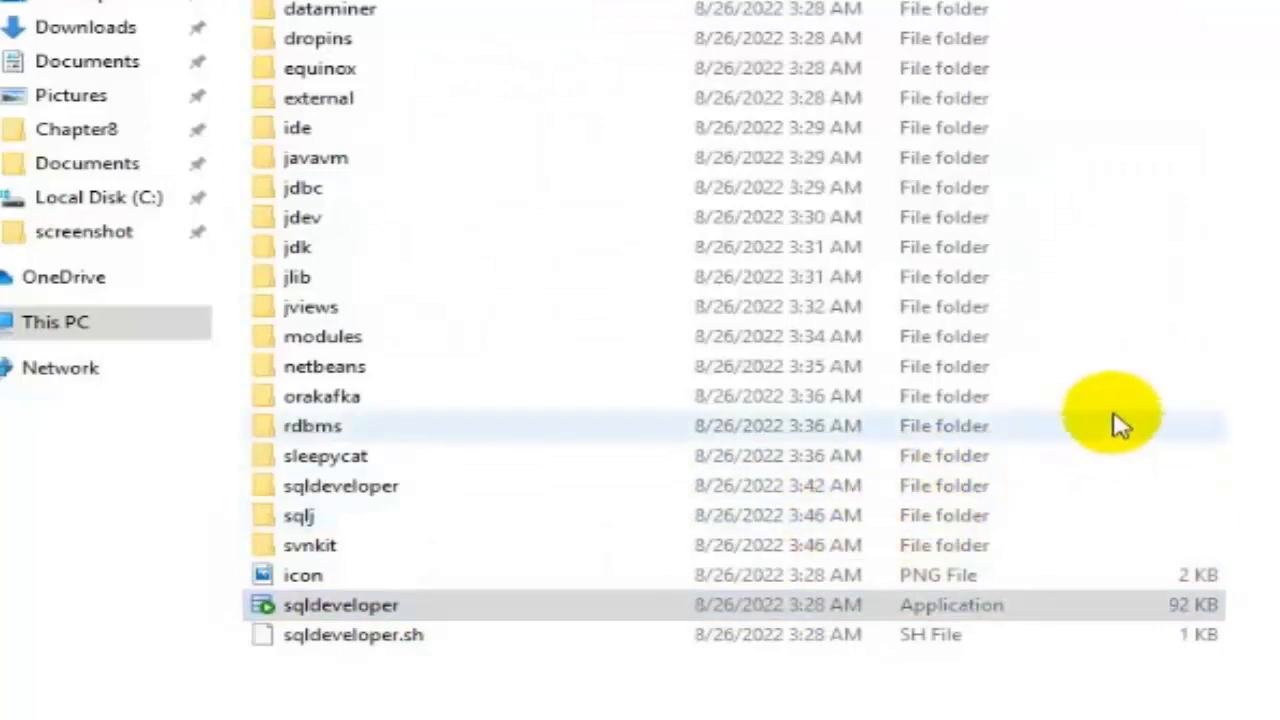
double_click(341, 605)
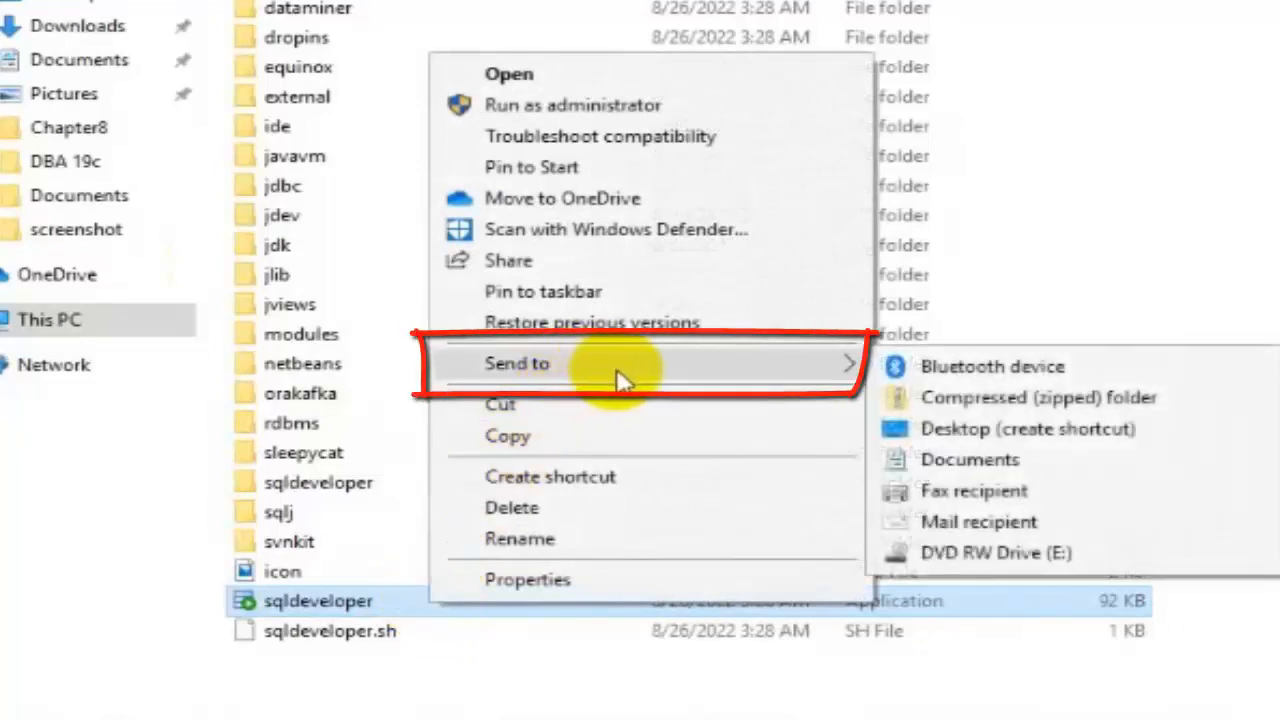
mouse_move(950, 438)
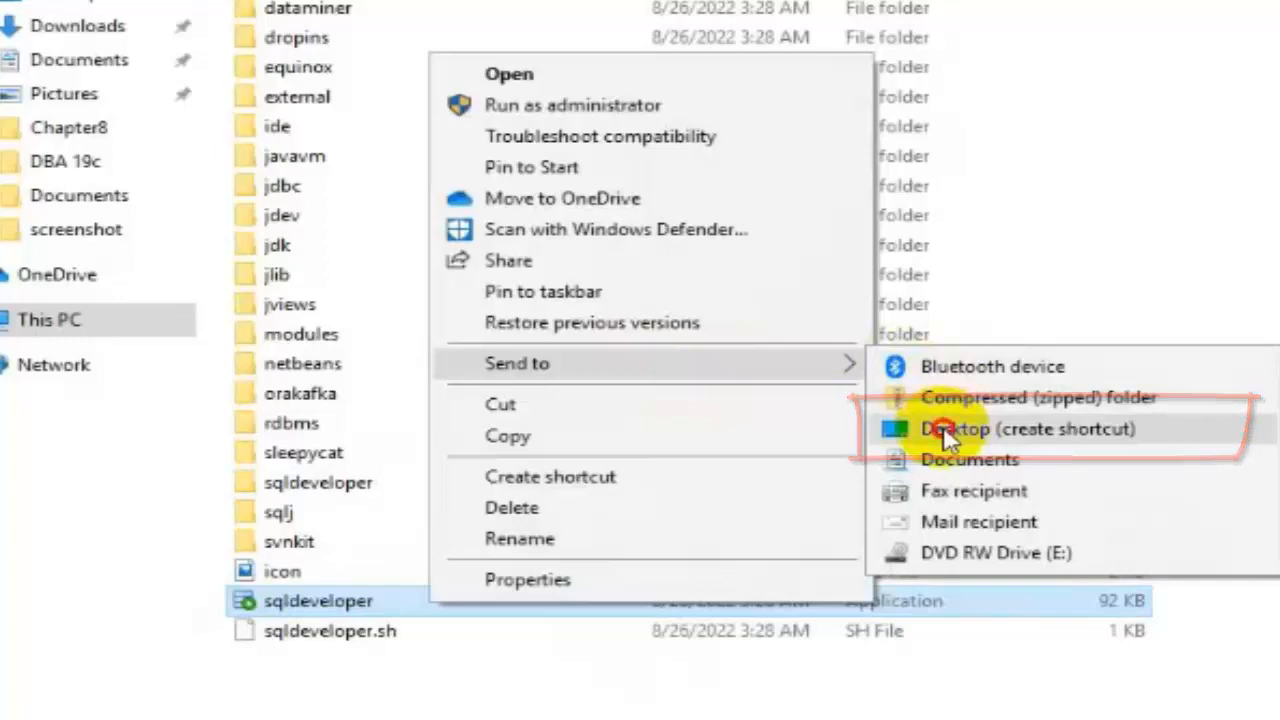
left_click(968, 428)
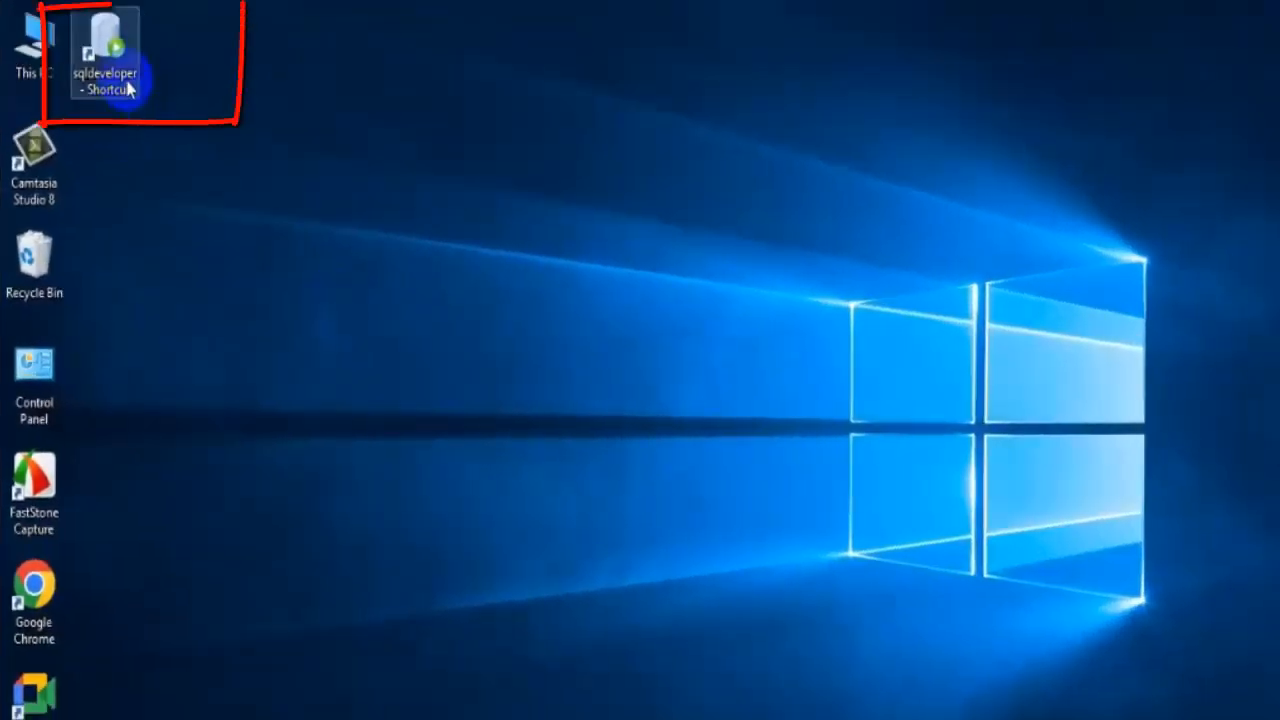
Step: Run the sqldeveloper shortcut as administrator and accept the Oracle Usage Tracking notice
right_click(105, 55)
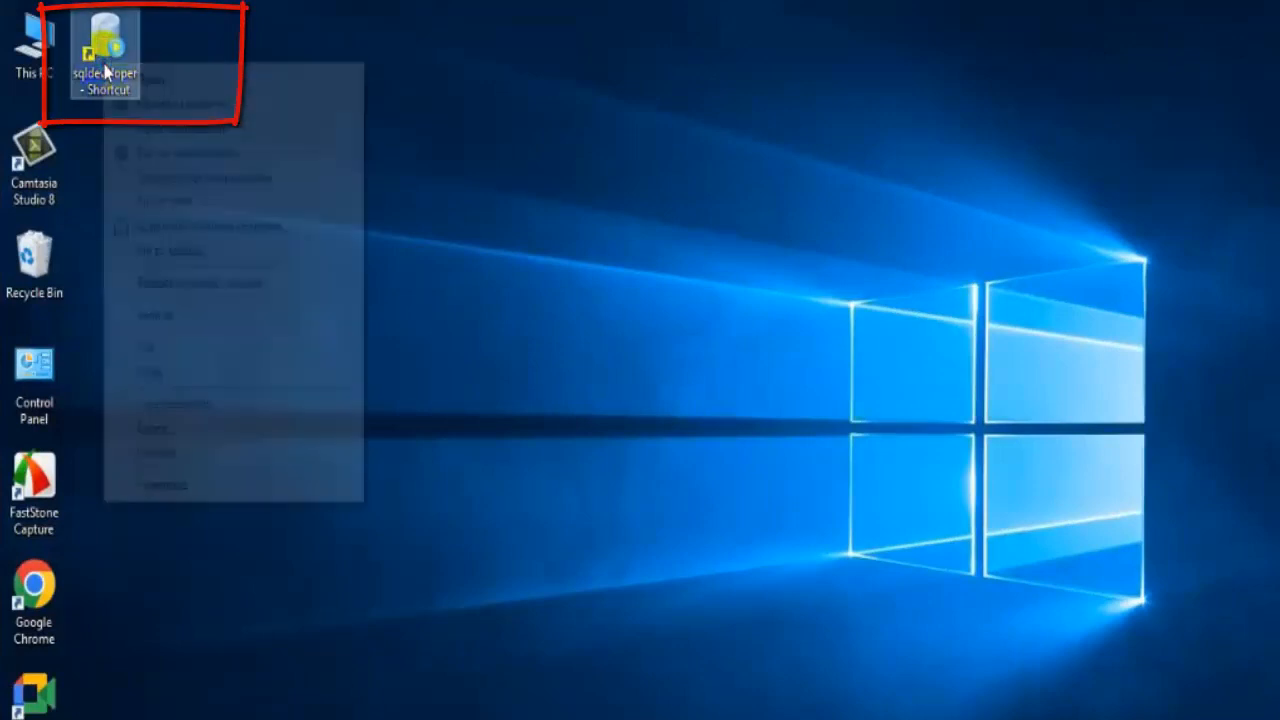
right_click(104, 50)
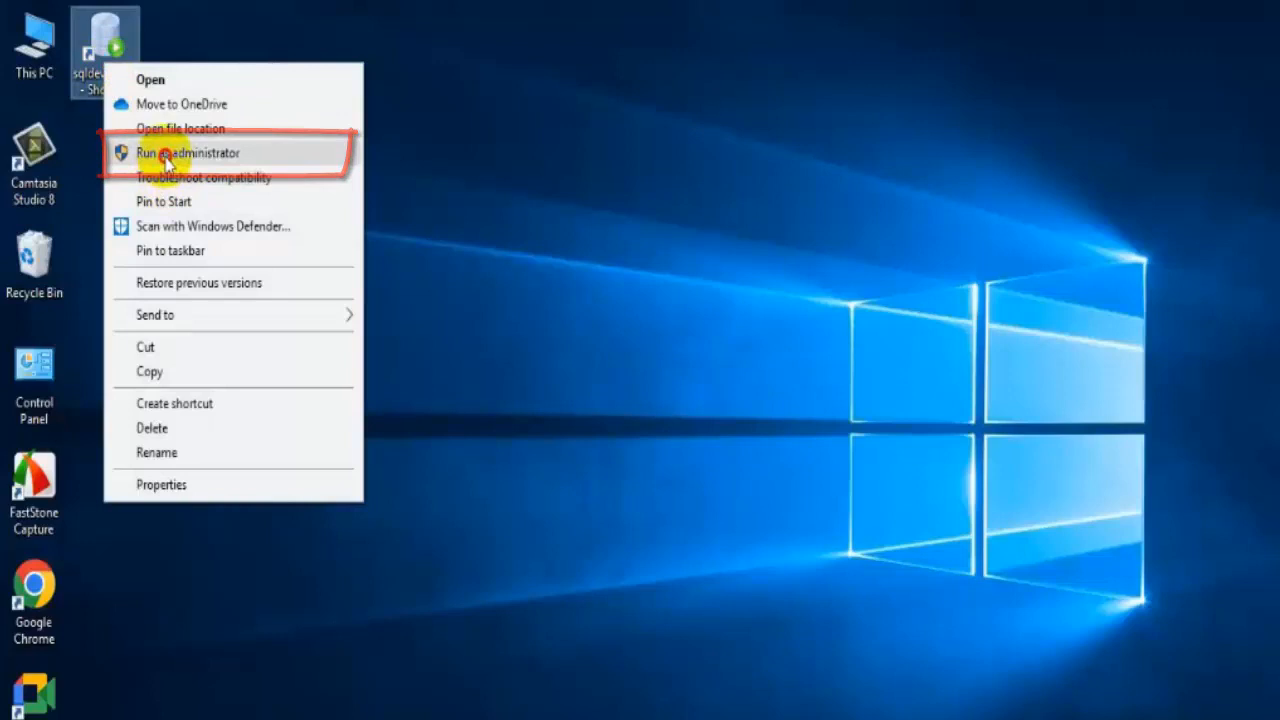
left_click(188, 152)
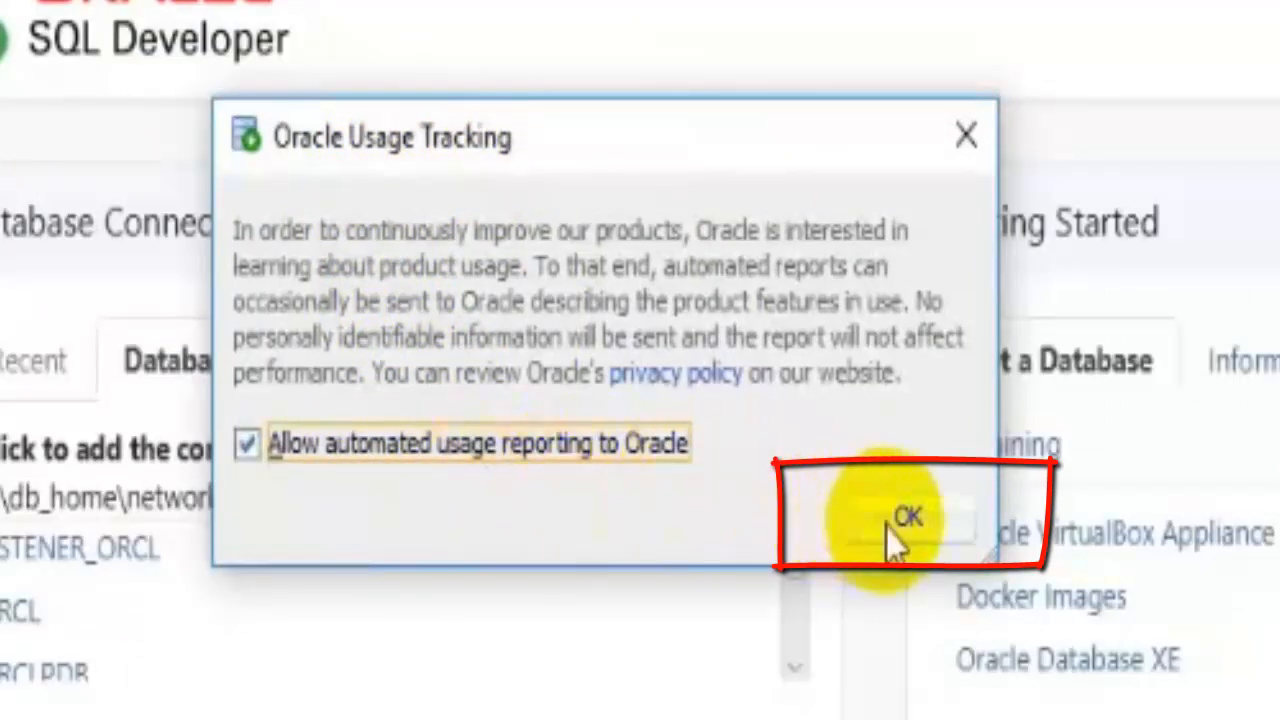
left_click(907, 517)
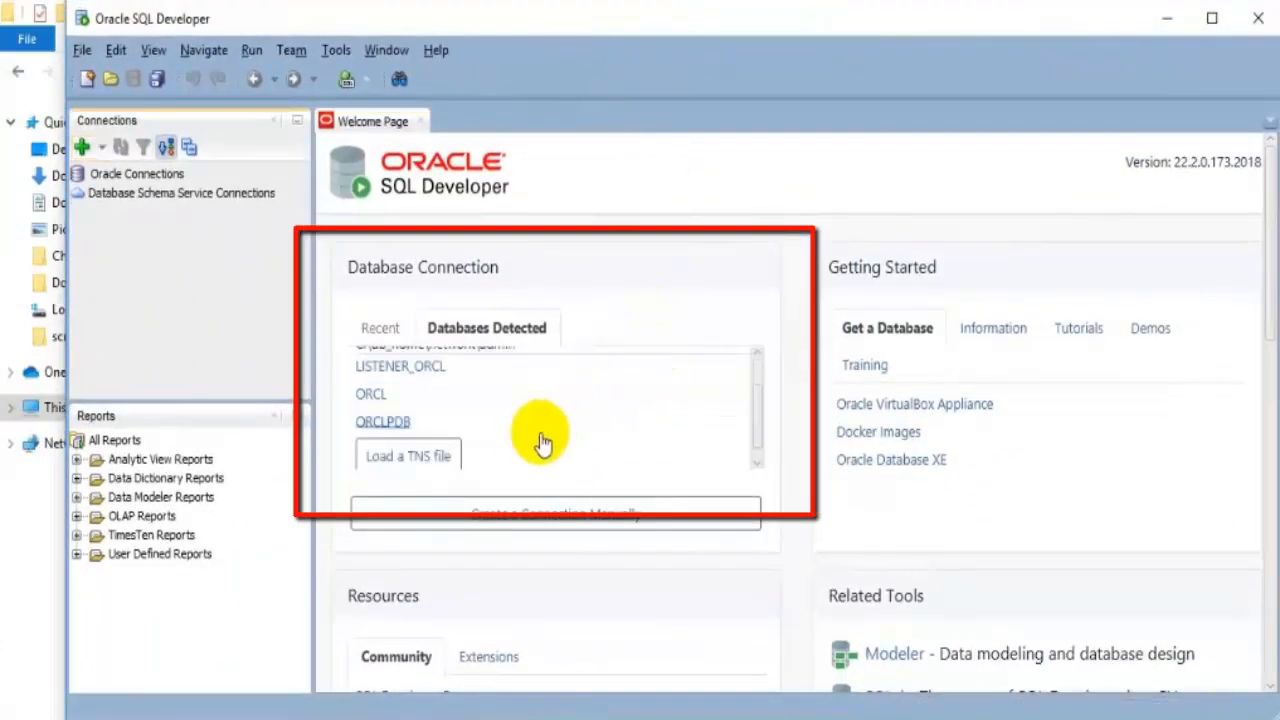
mouse_move(505, 385)
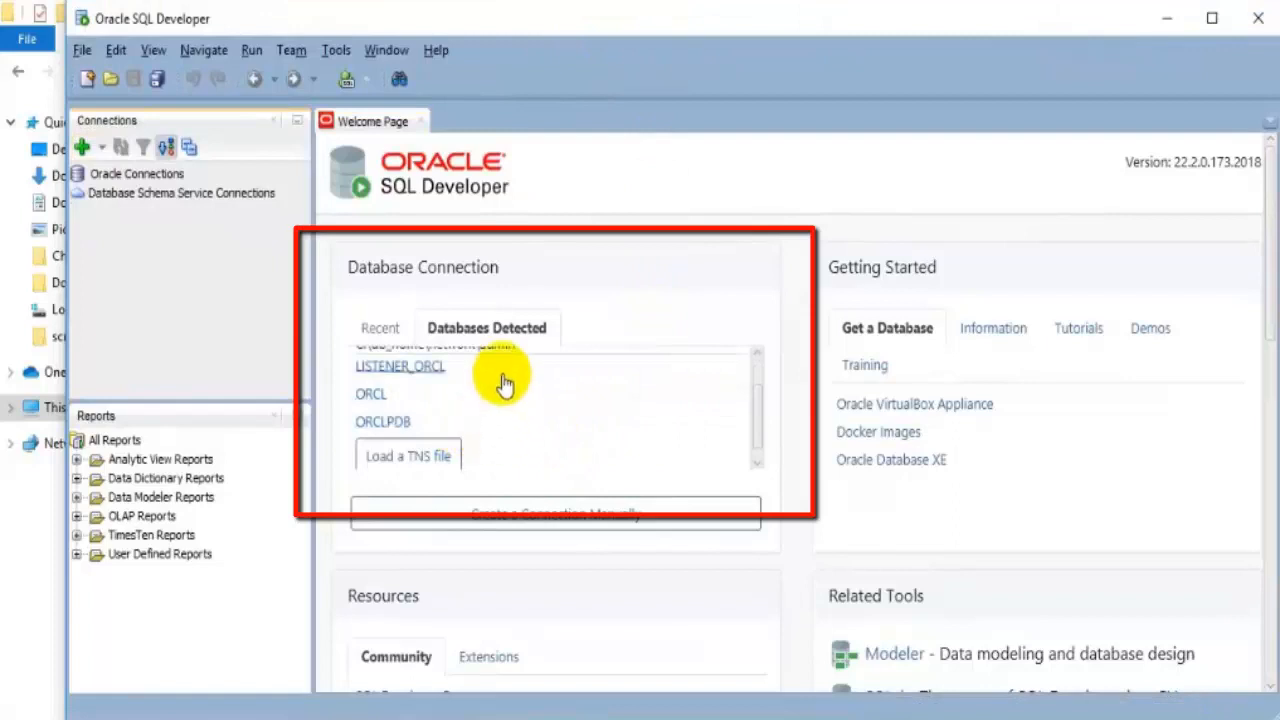
mouse_move(370, 290)
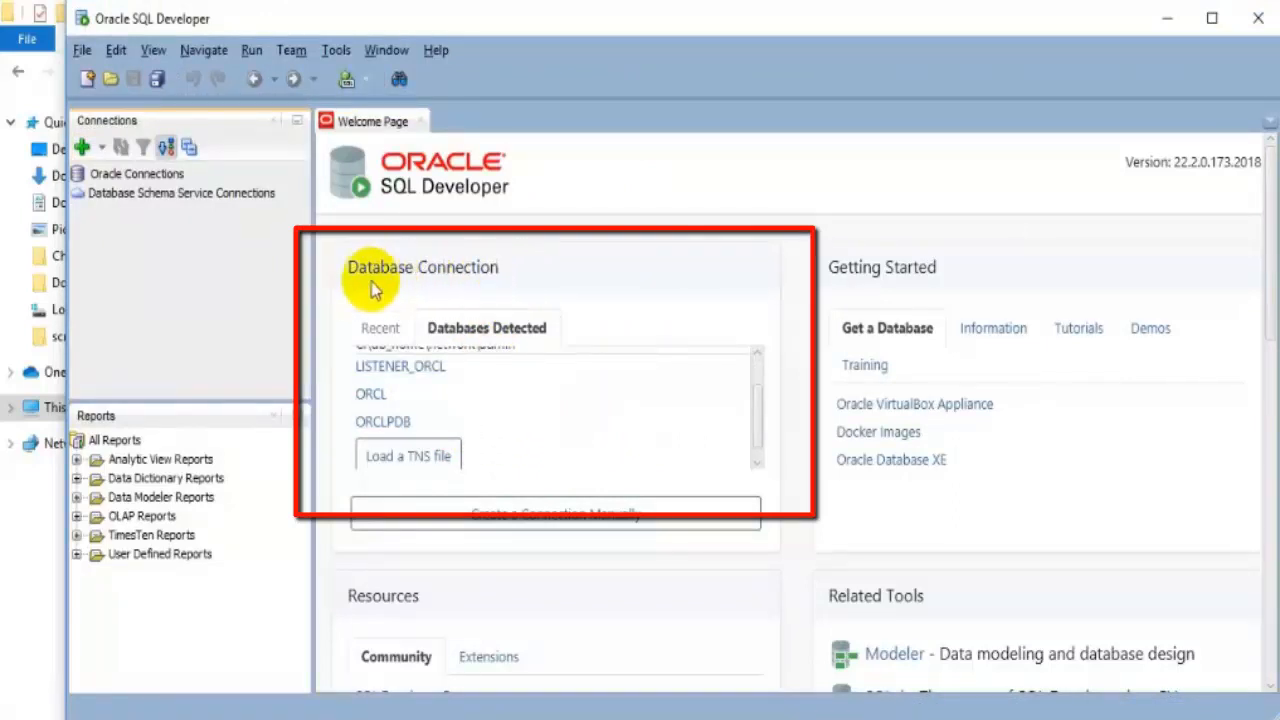
mouse_move(450, 350)
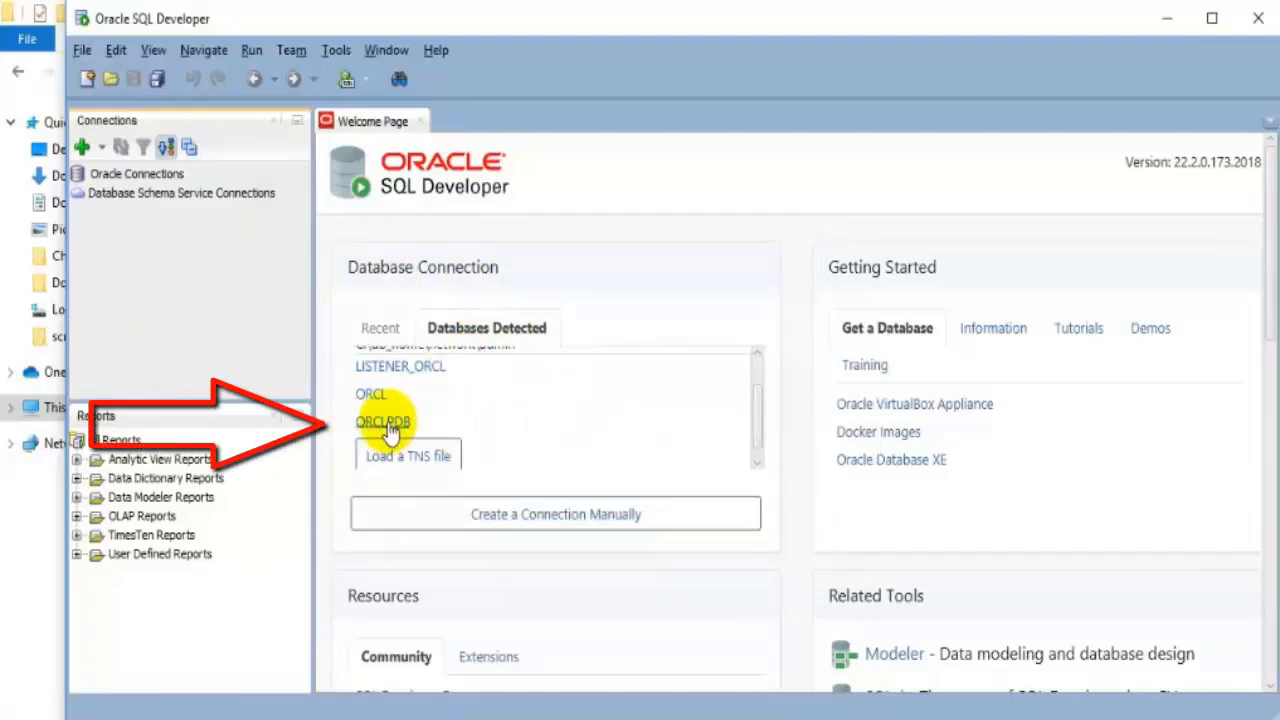
Step: Log in to detected ORCLPDB as hr, then run show user to confirm USER is HR
double_click(383, 420)
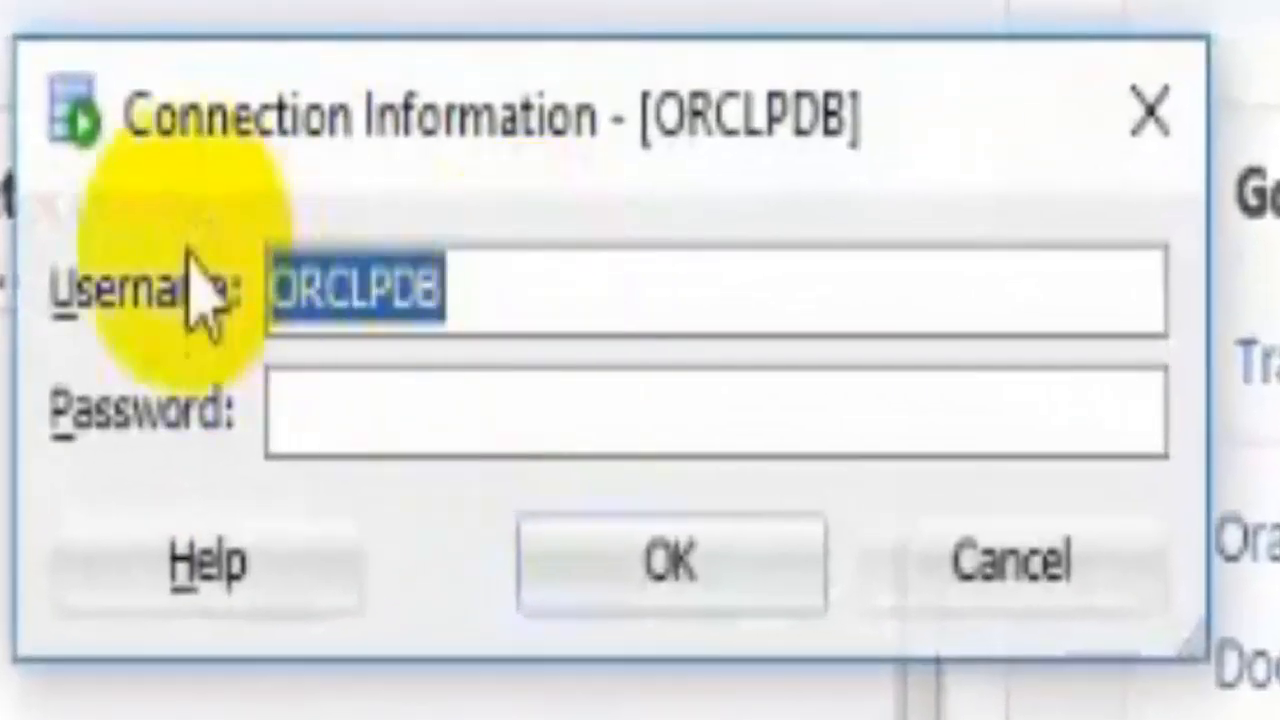
type("hr")
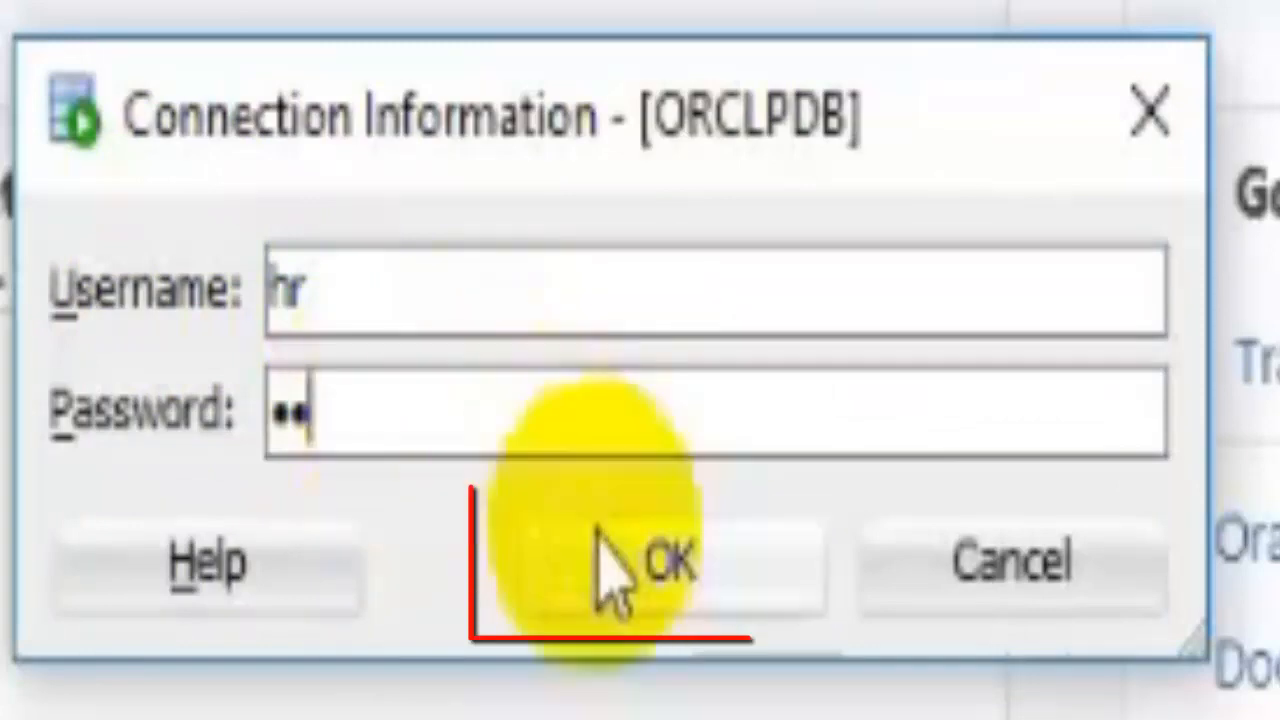
left_click(640, 560)
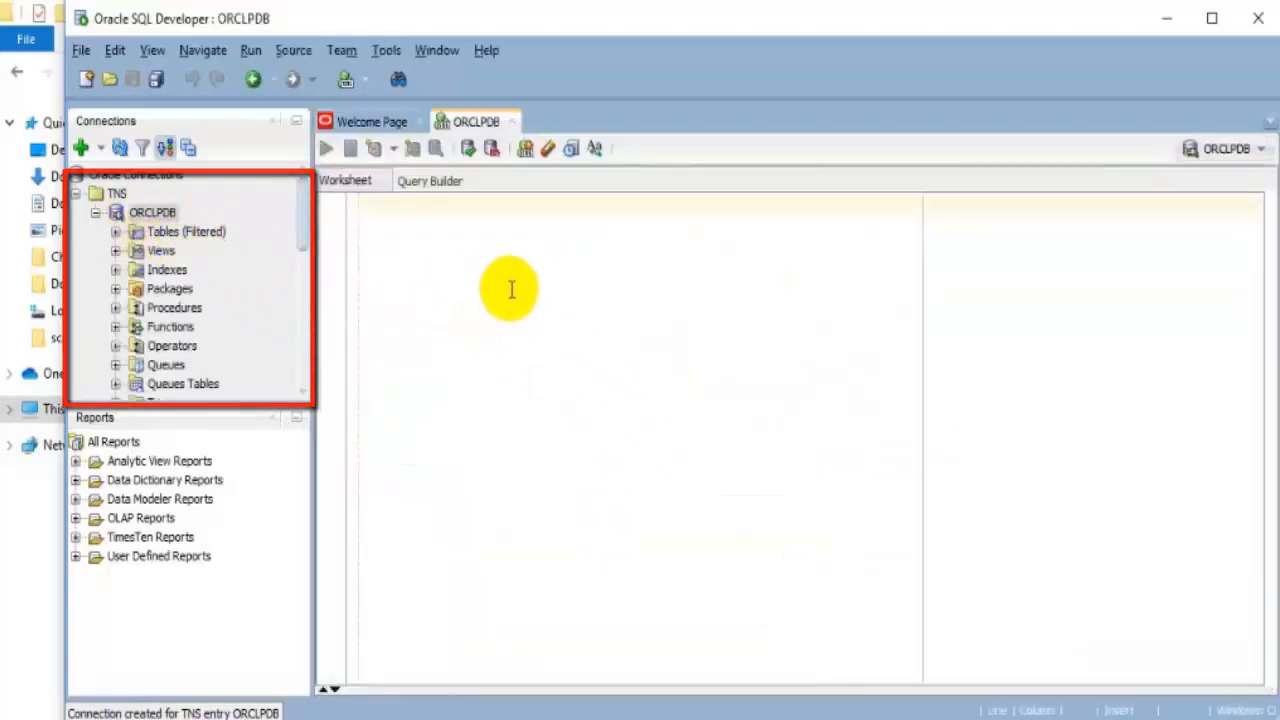
type("show")
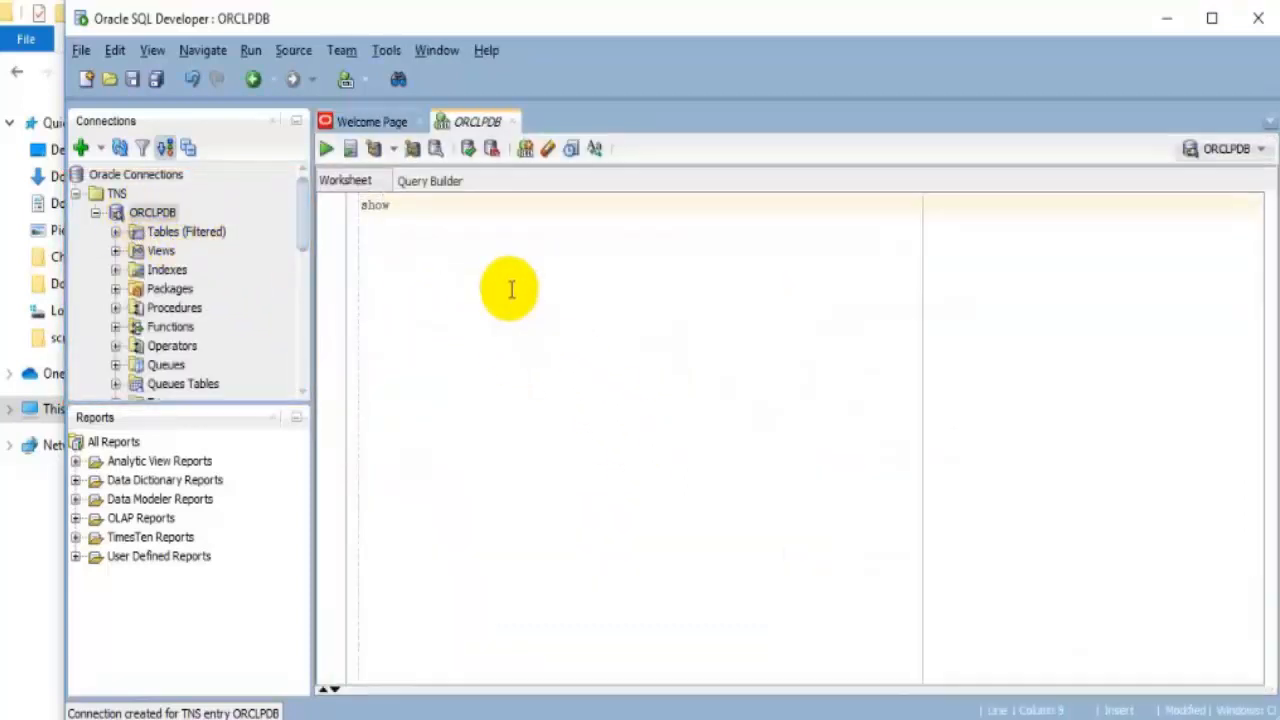
type("user")
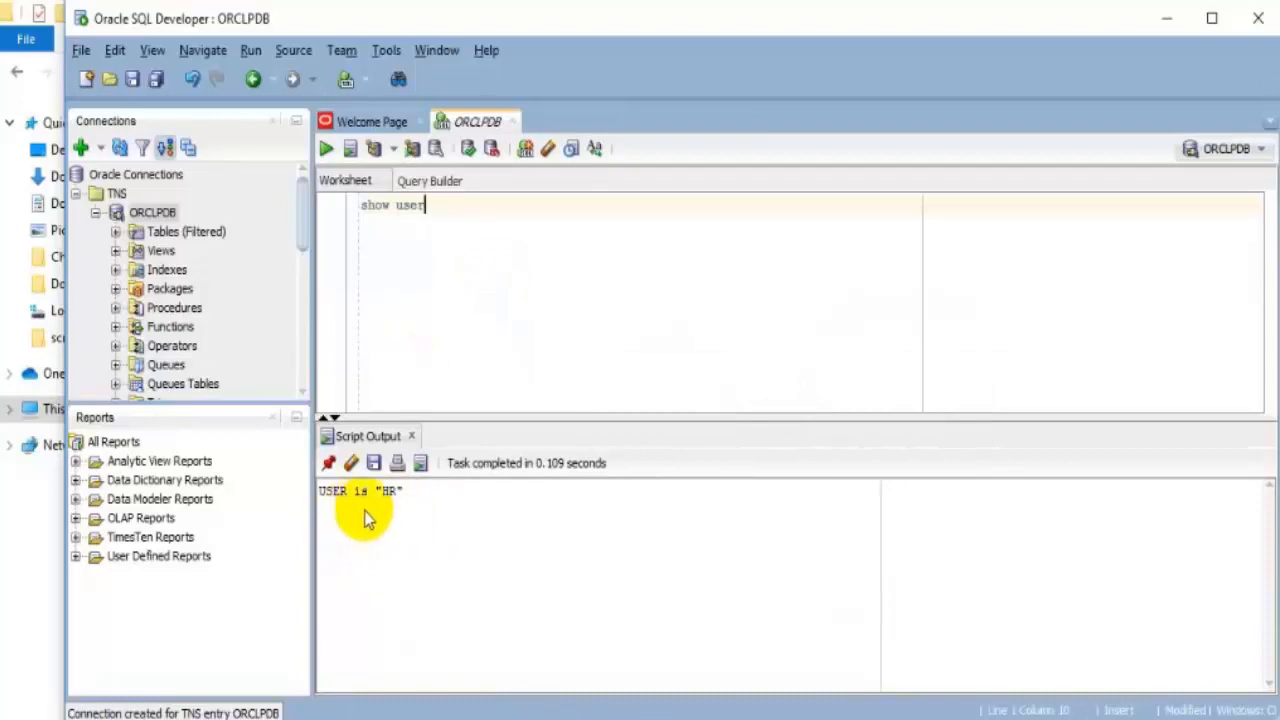
mouse_move(90, 232)
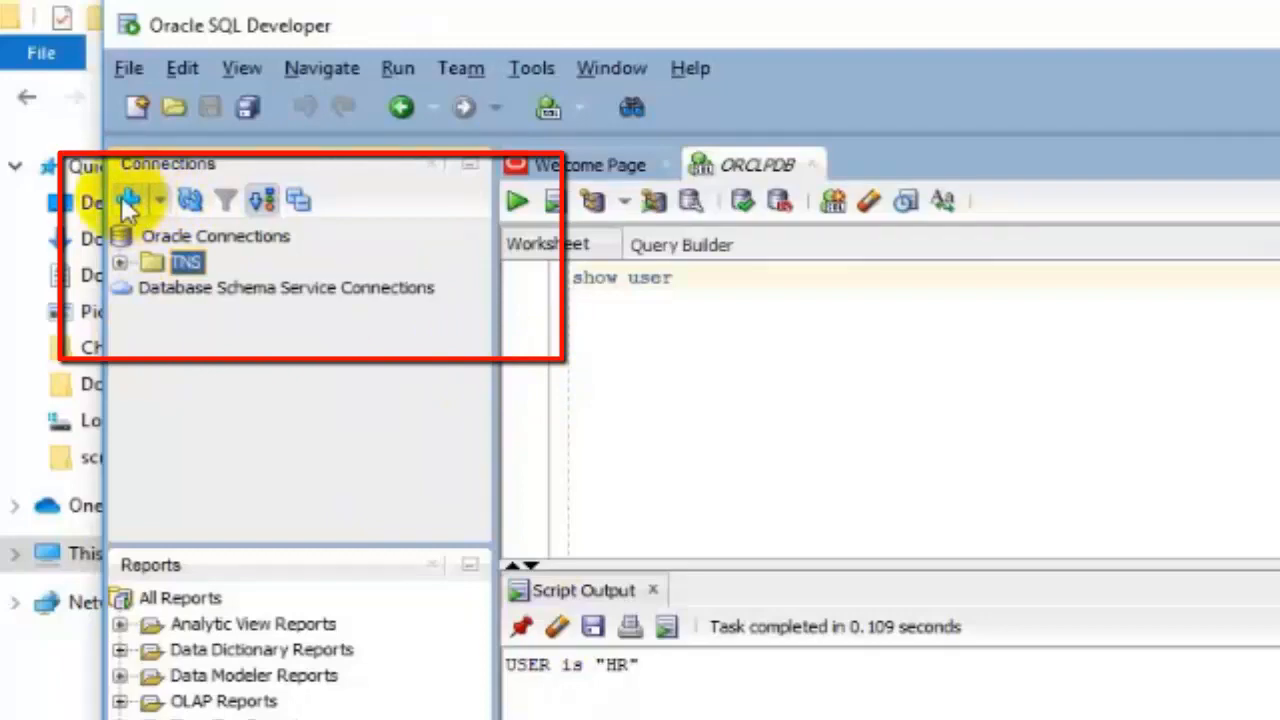
mouse_move(128, 200)
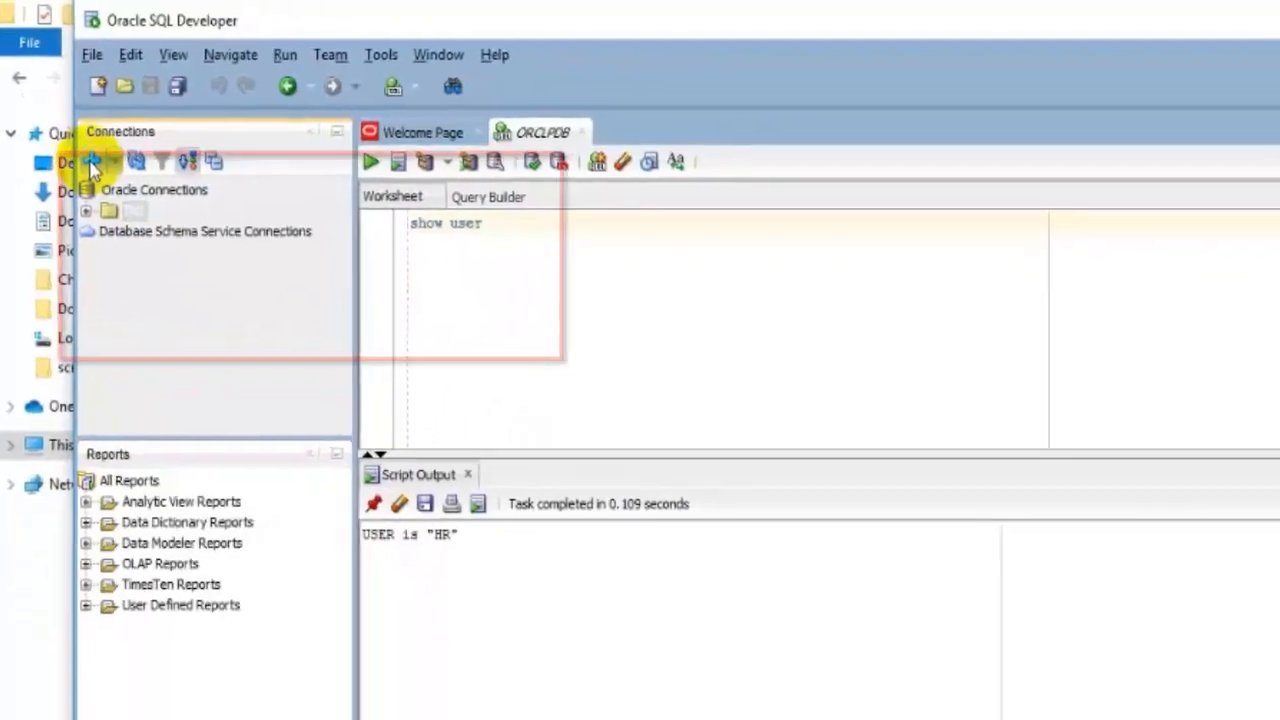
Step: Add a new connection named My New Connection and give it a colour
left_click(94, 161)
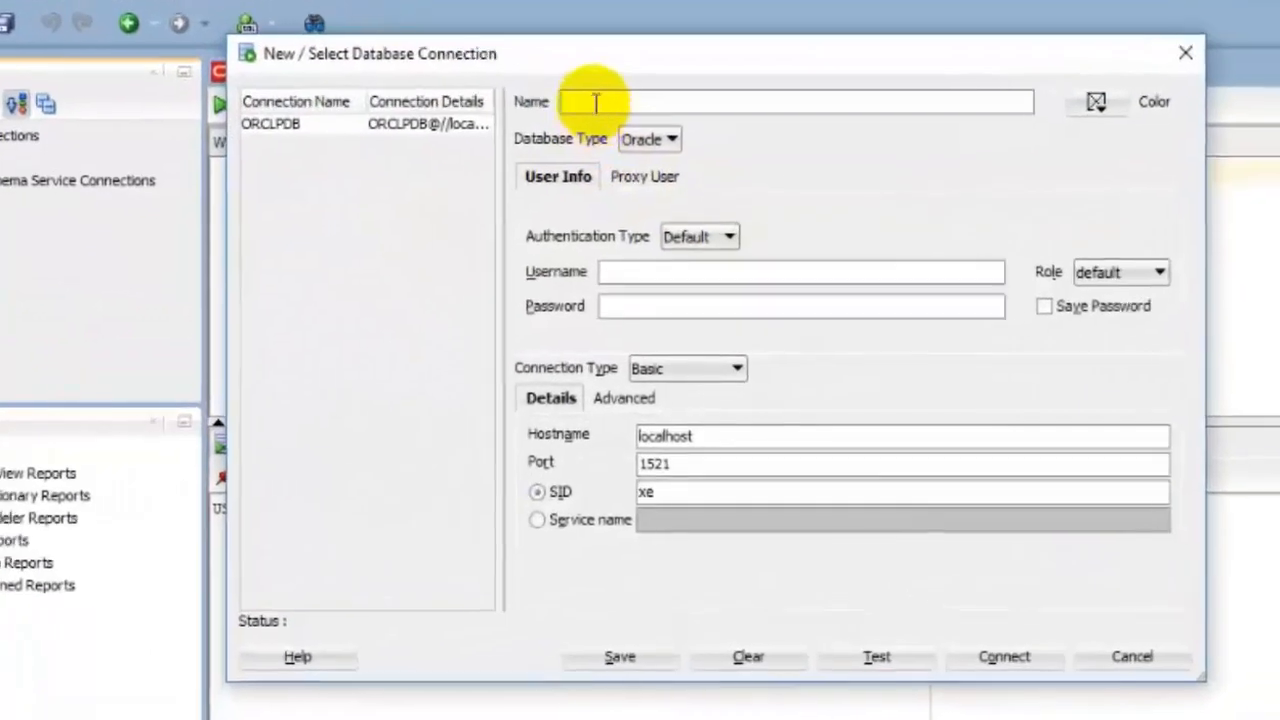
type("My New Co")
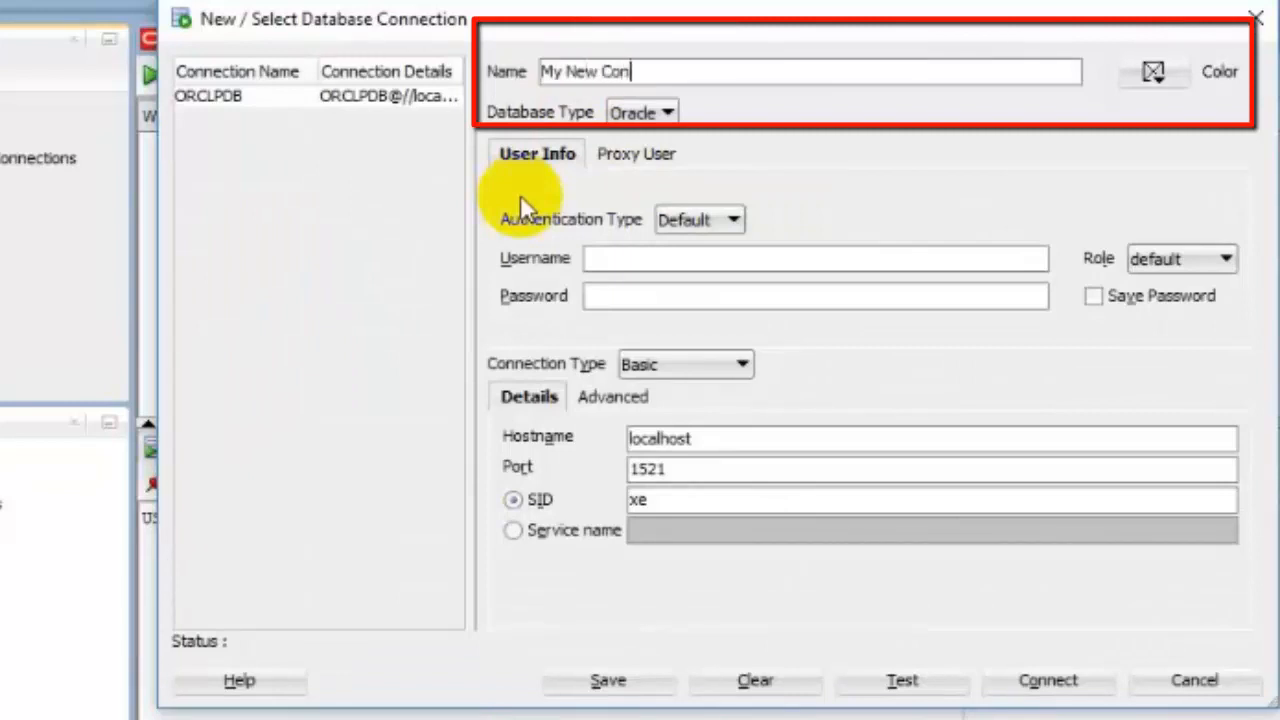
type("nection")
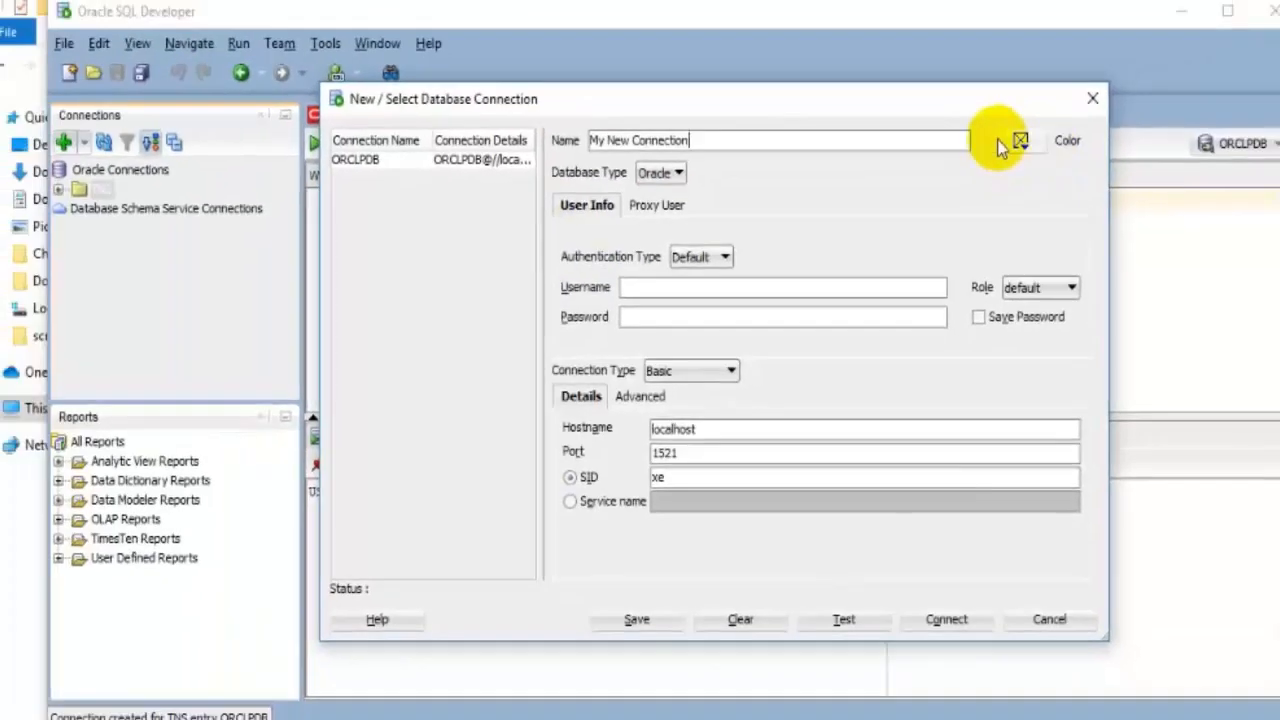
left_click(1020, 140)
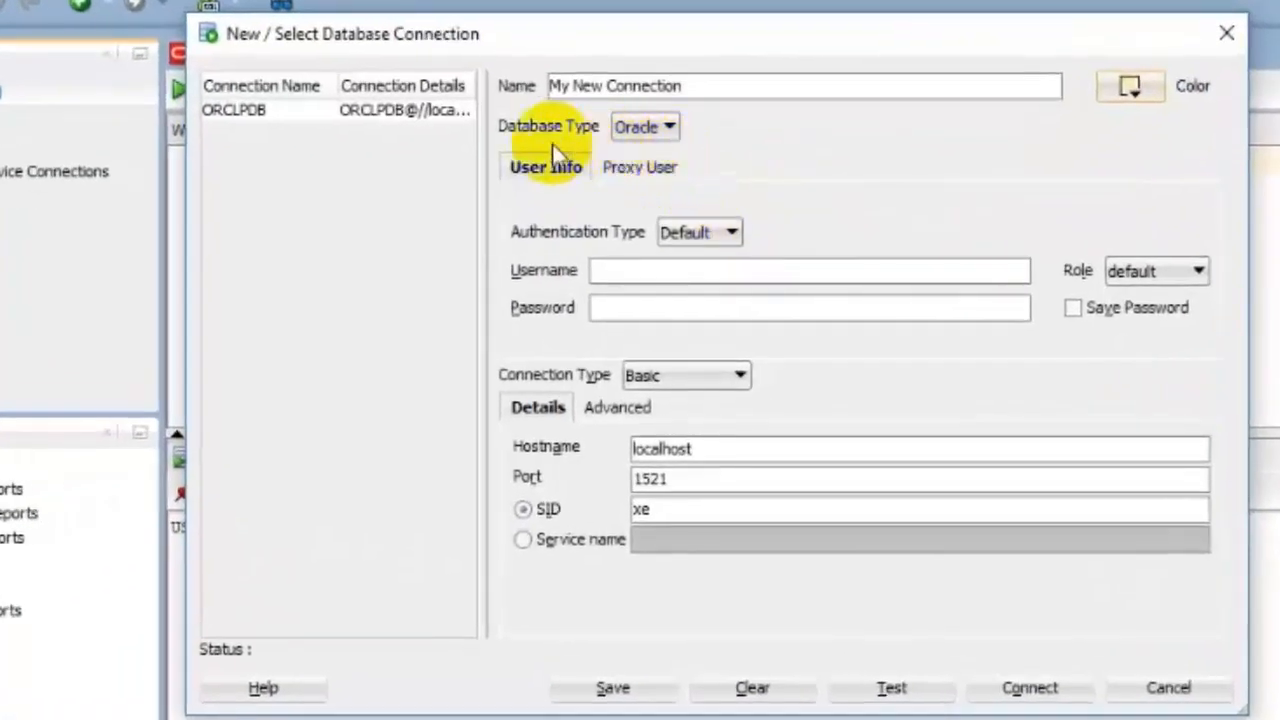
mouse_move(610, 260)
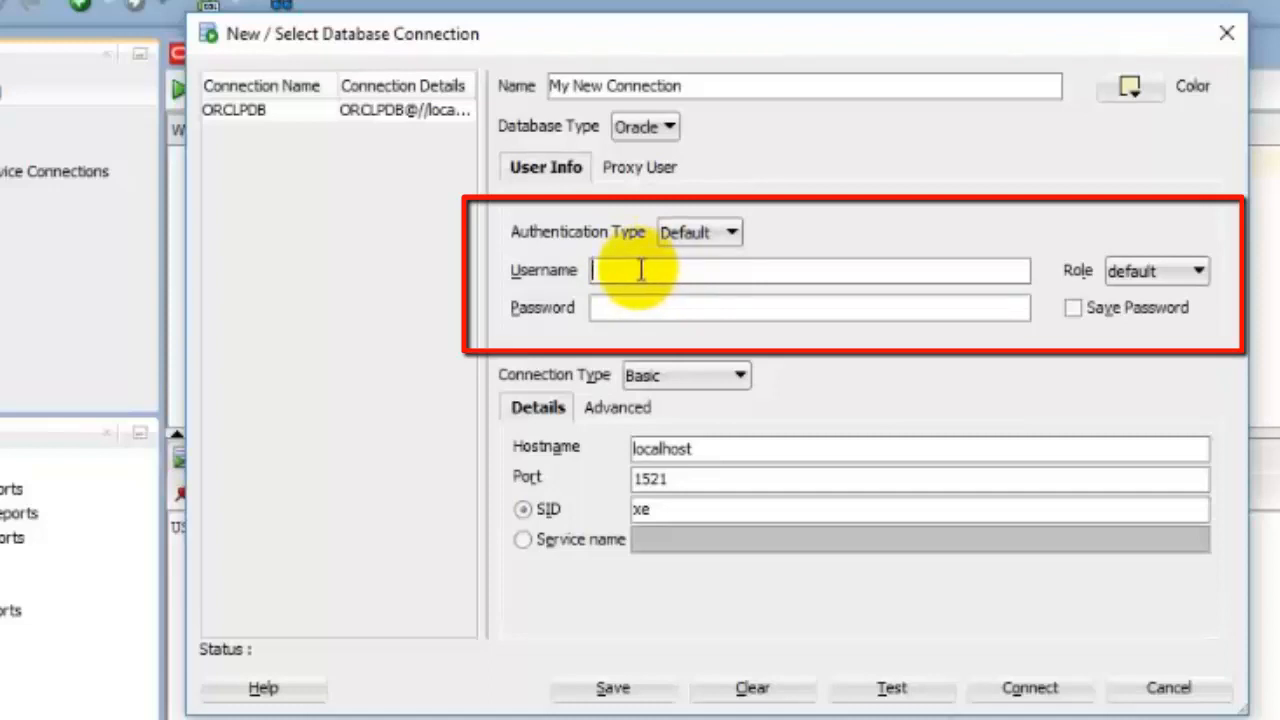
mouse_move(635, 270)
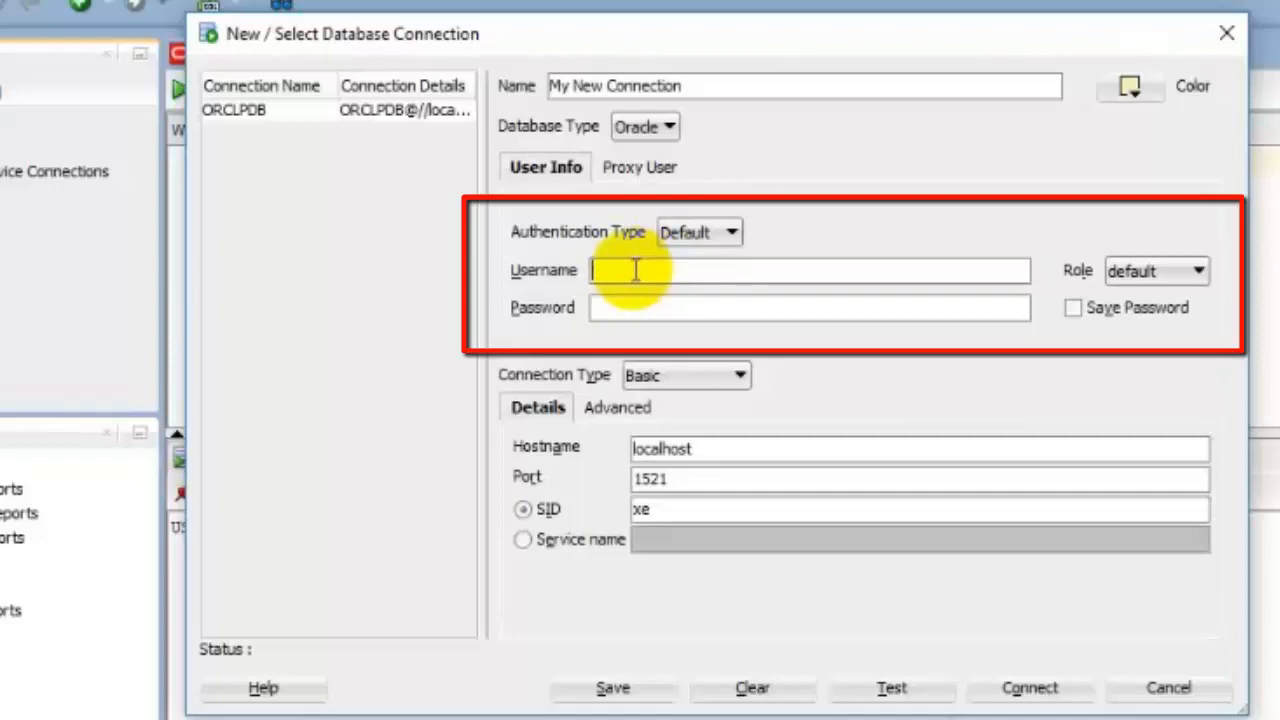
Step: Enter username HR with its password and enable Save Password
type("HR")
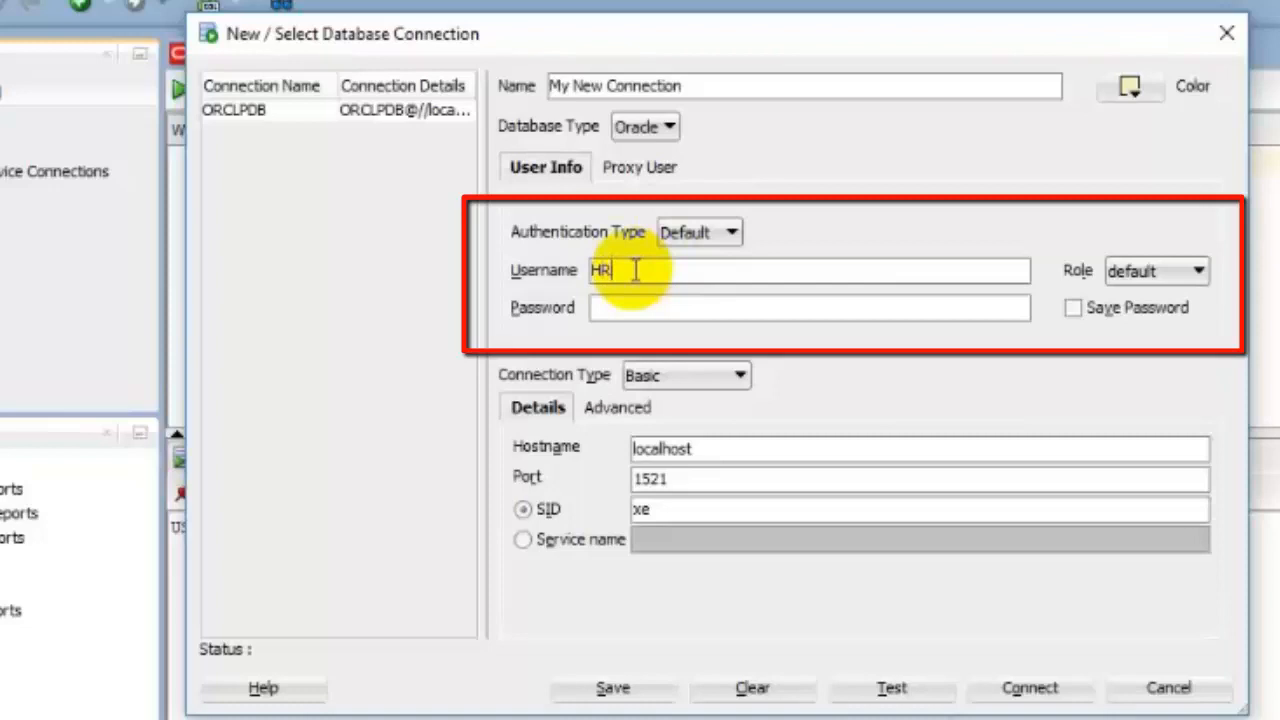
mouse_move(1135, 290)
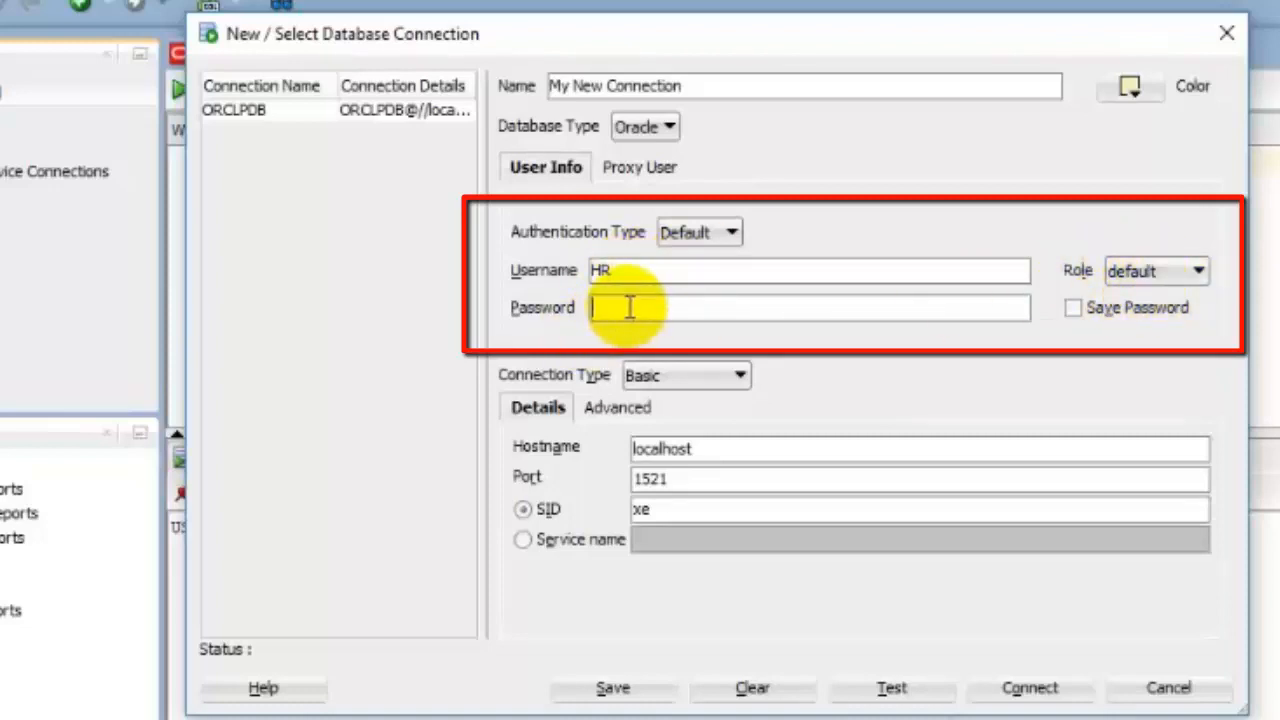
type("•")
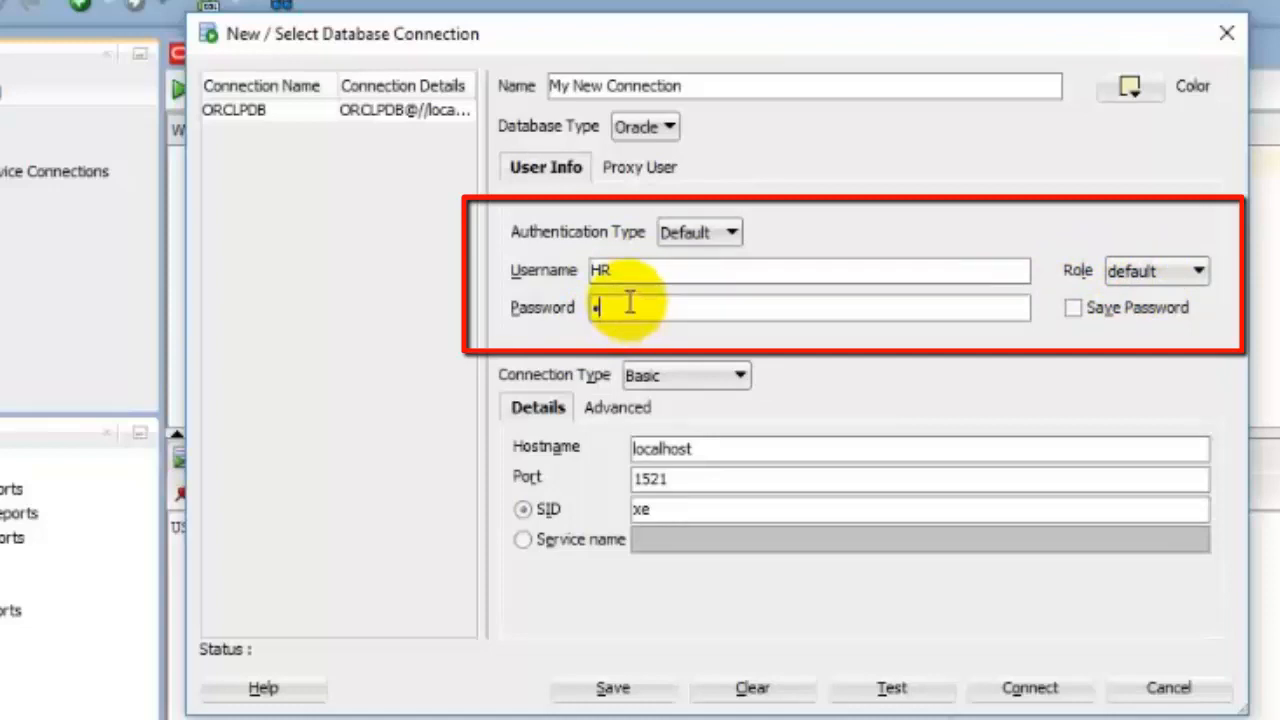
type("•")
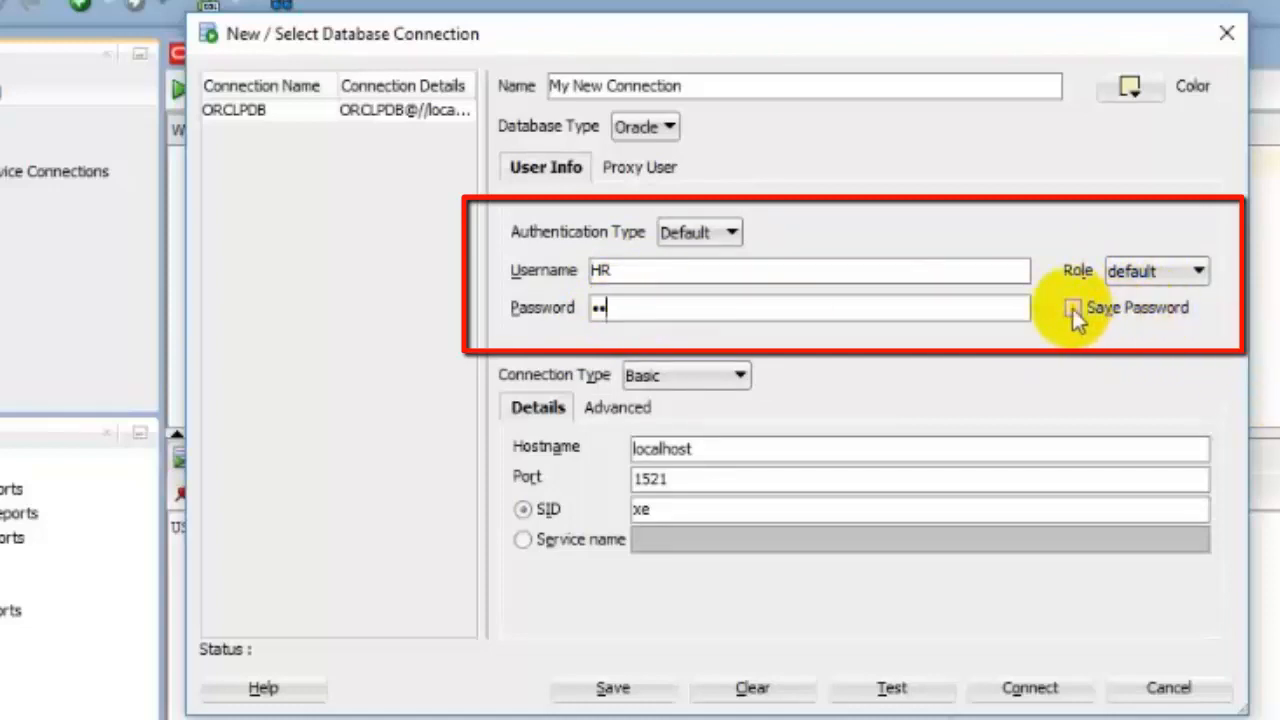
left_click(1072, 308)
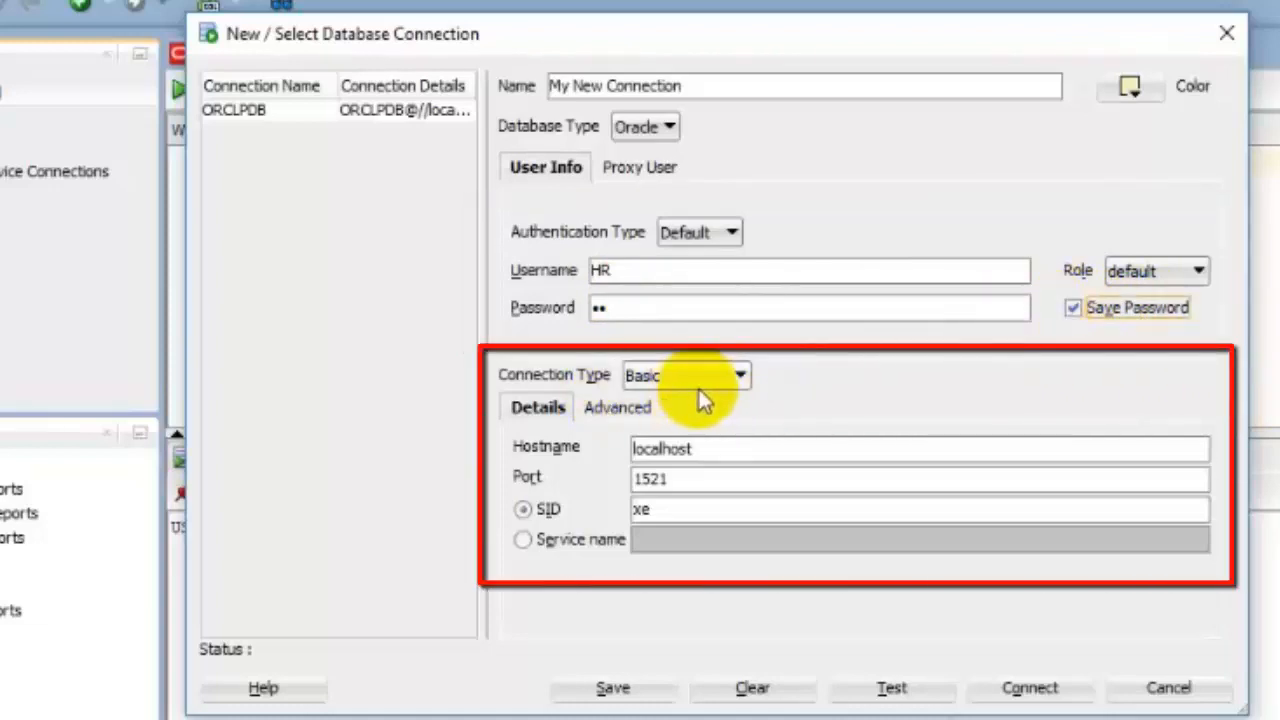
mouse_move(565, 390)
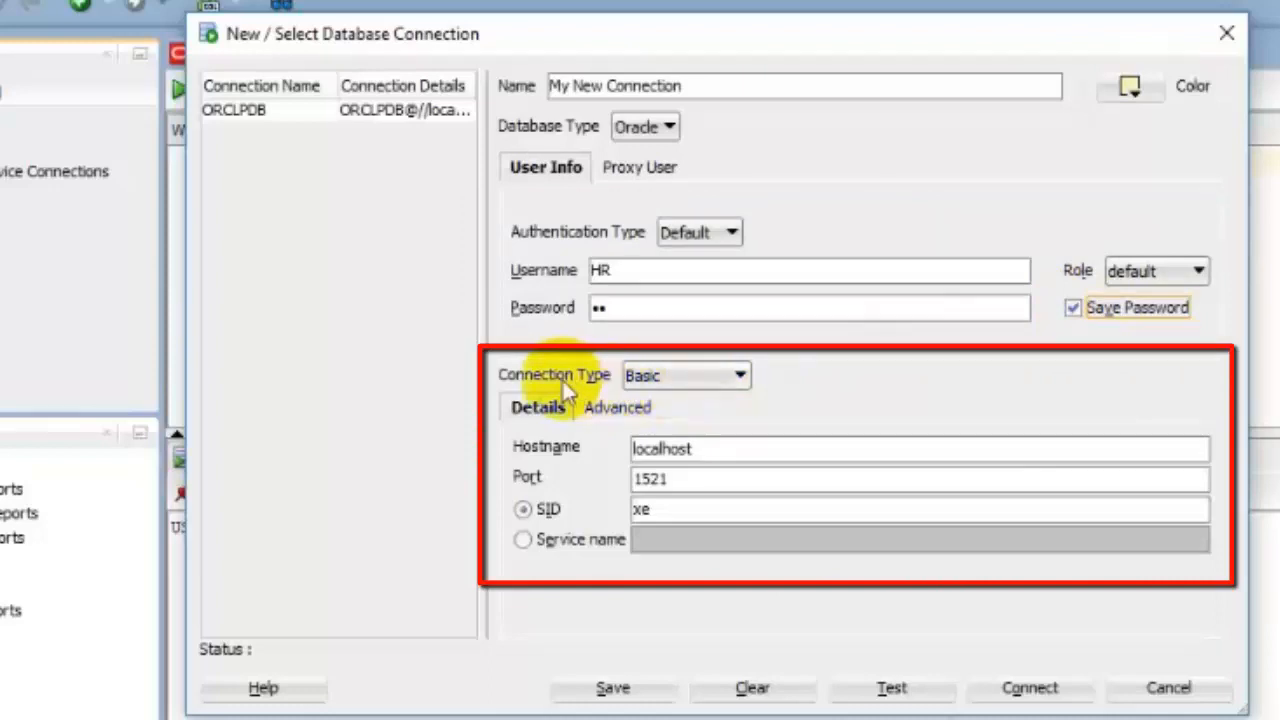
mouse_move(700, 395)
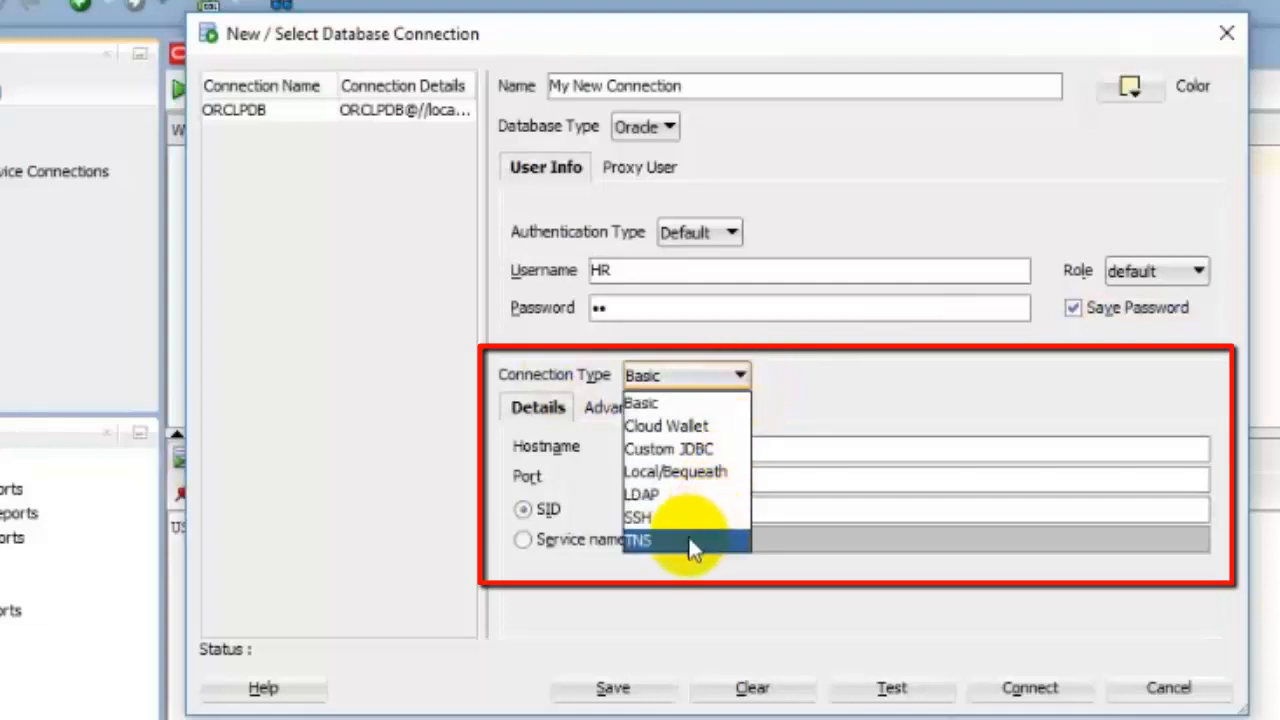
Step: Switch Connection Type to TNS and pick ORCLPDB from the Network Alias list
left_click(637, 539)
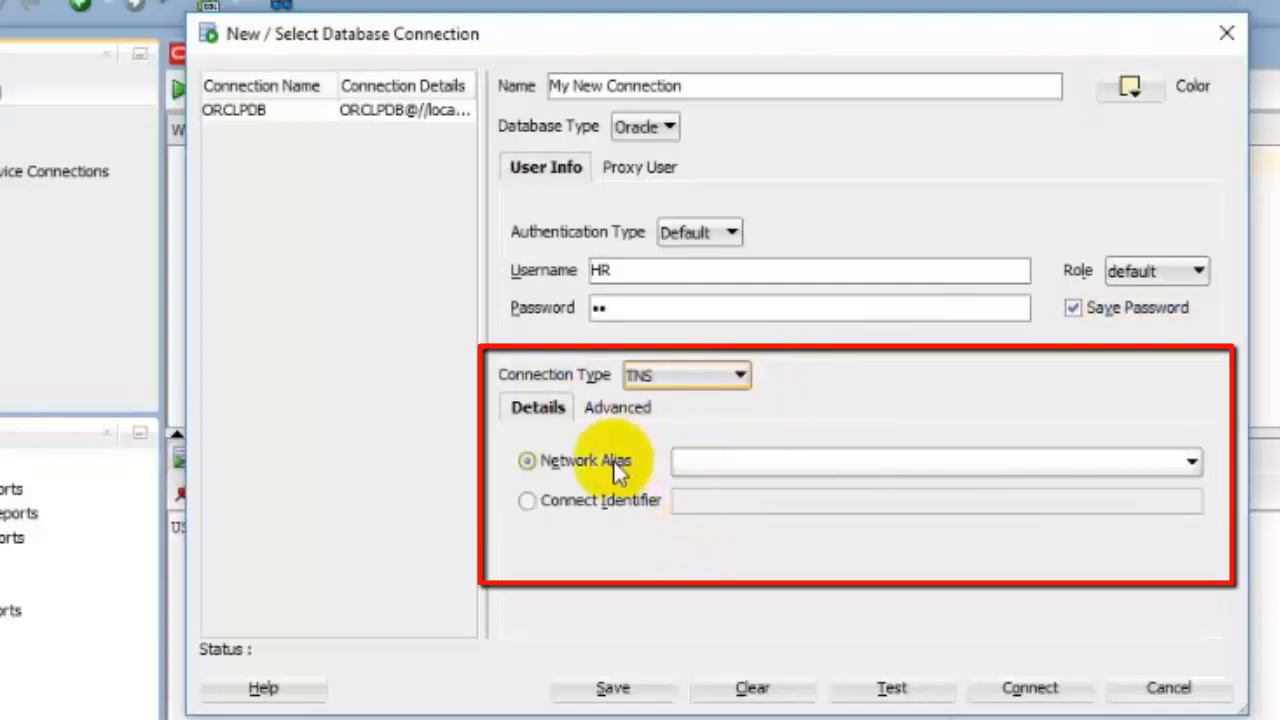
mouse_move(1190, 462)
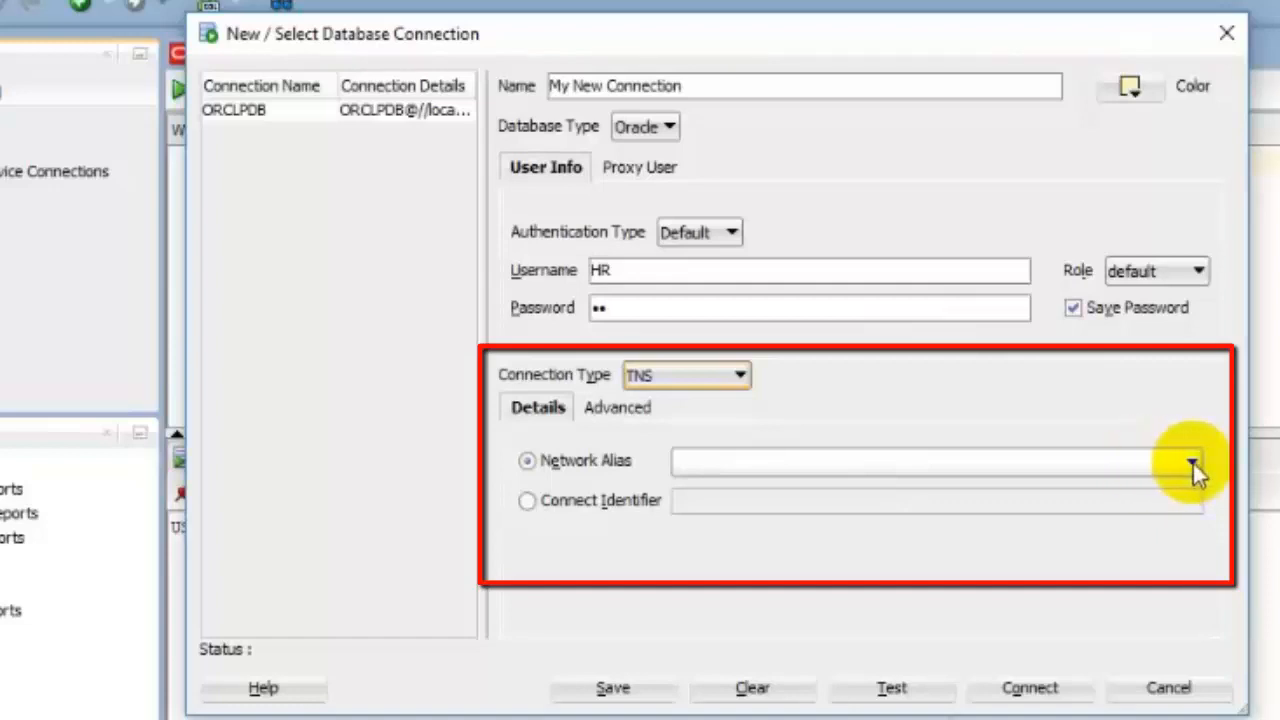
left_click(1191, 461)
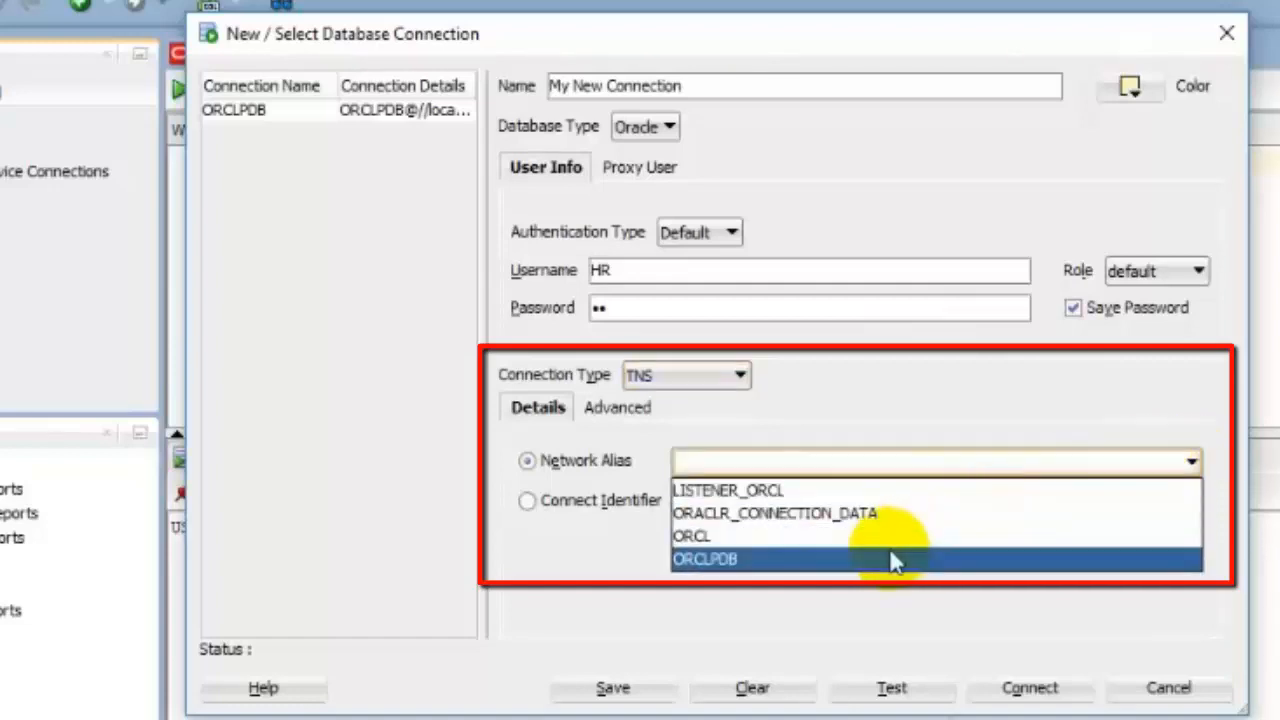
left_click(705, 559)
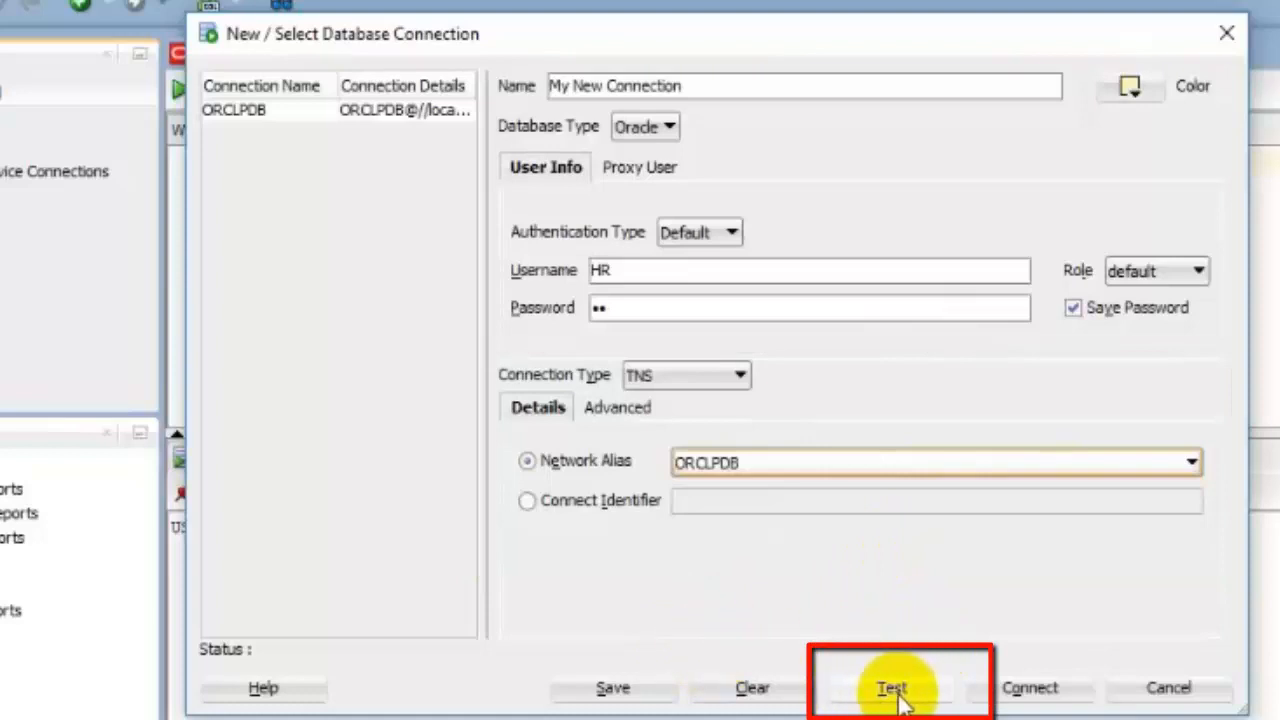
mouse_move(780, 420)
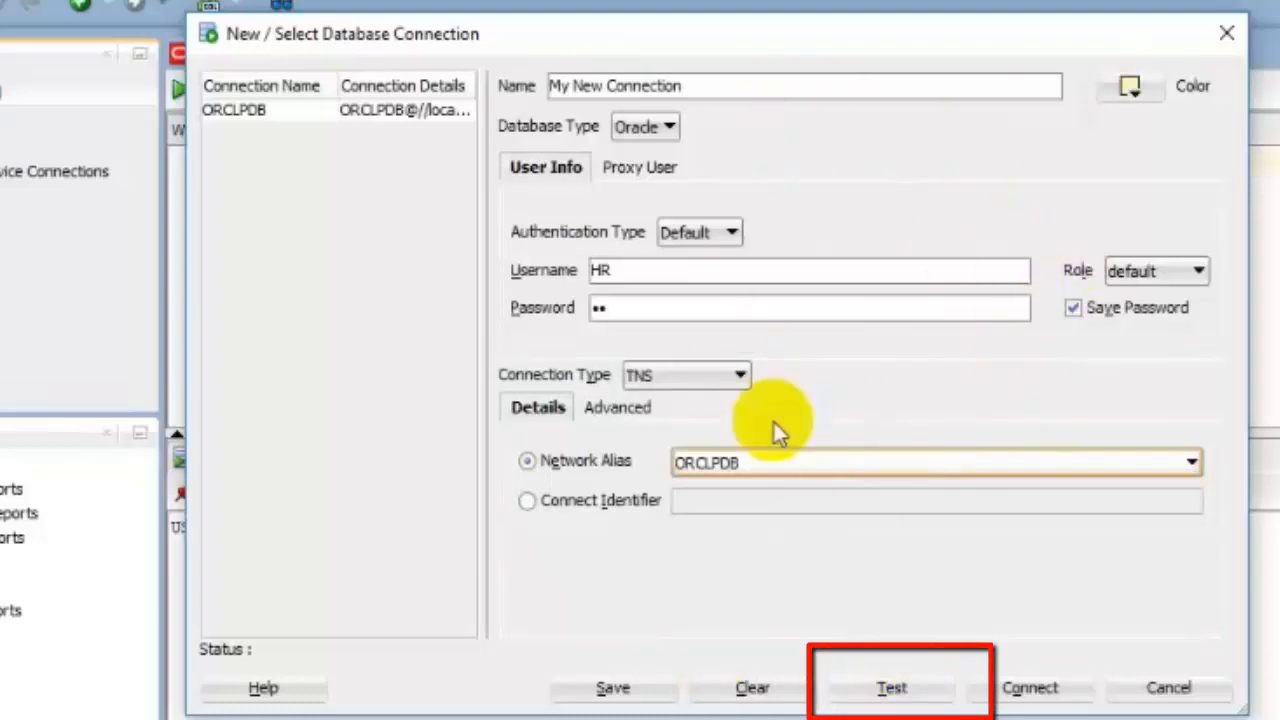
mouse_move(890, 555)
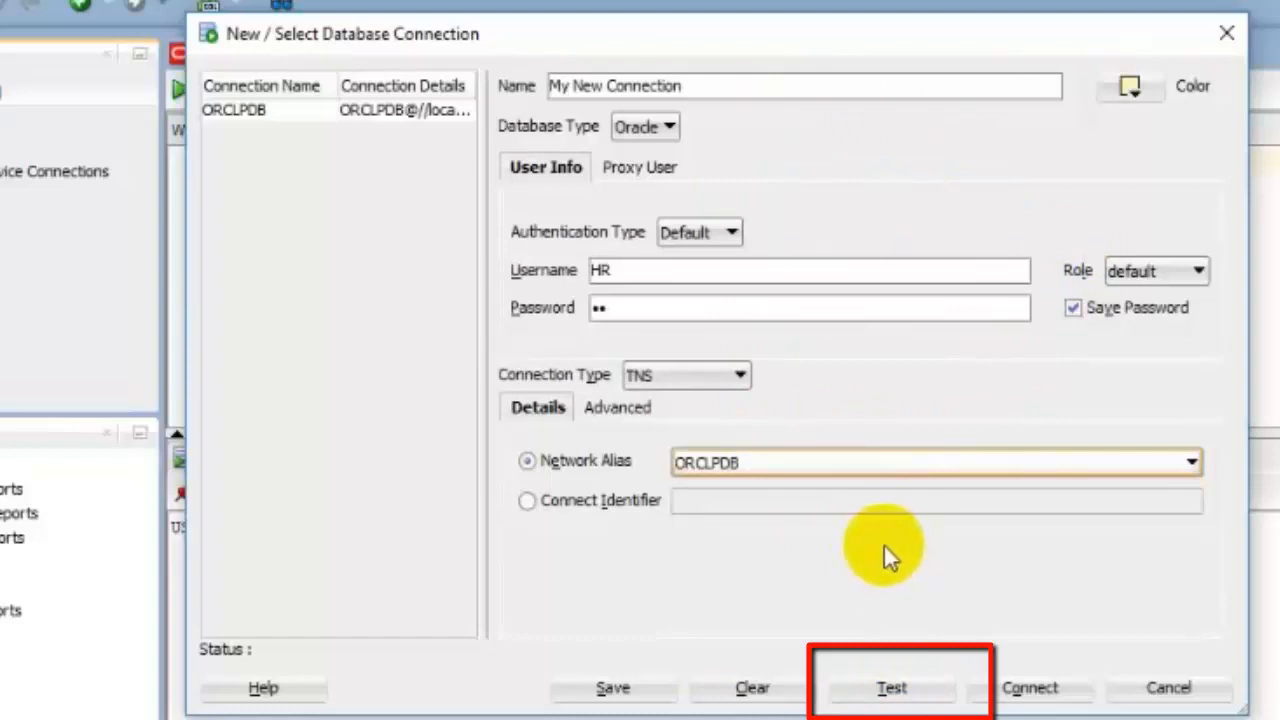
mouse_move(690, 665)
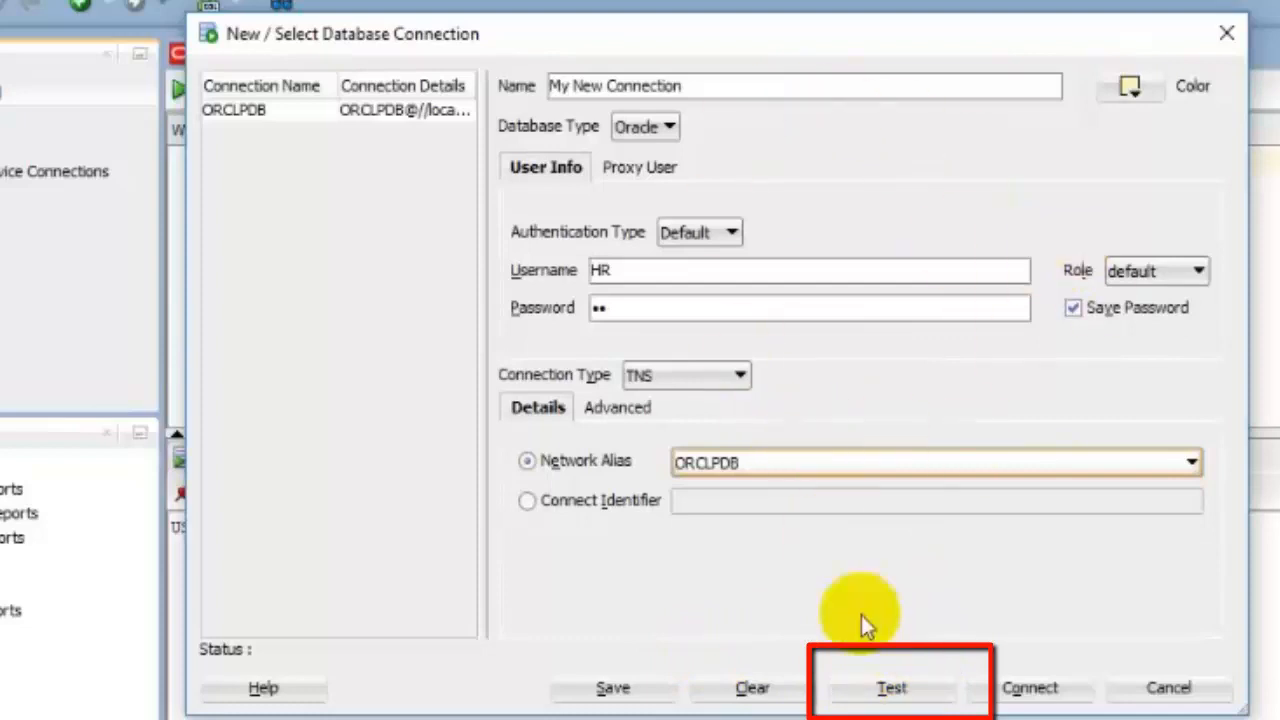
Step: Test My New Connection successfully, save it, and connect to open its worksheet
left_click(890, 688)
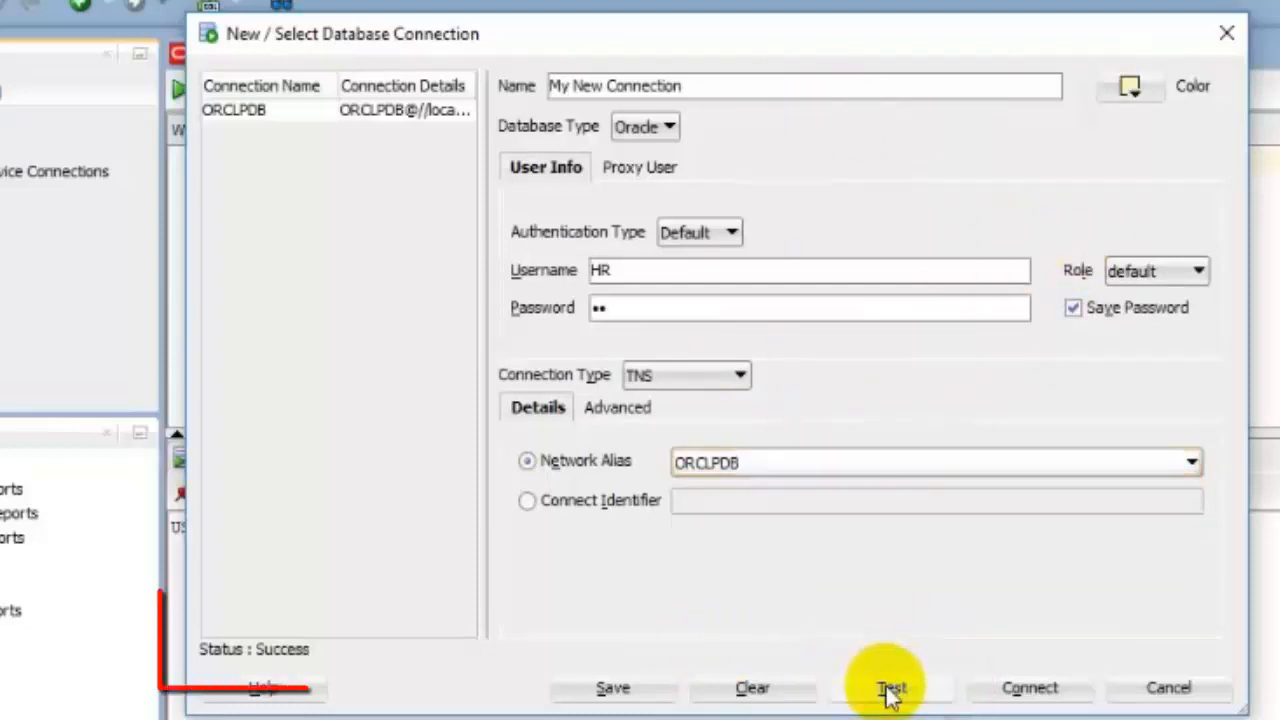
left_click(890, 687)
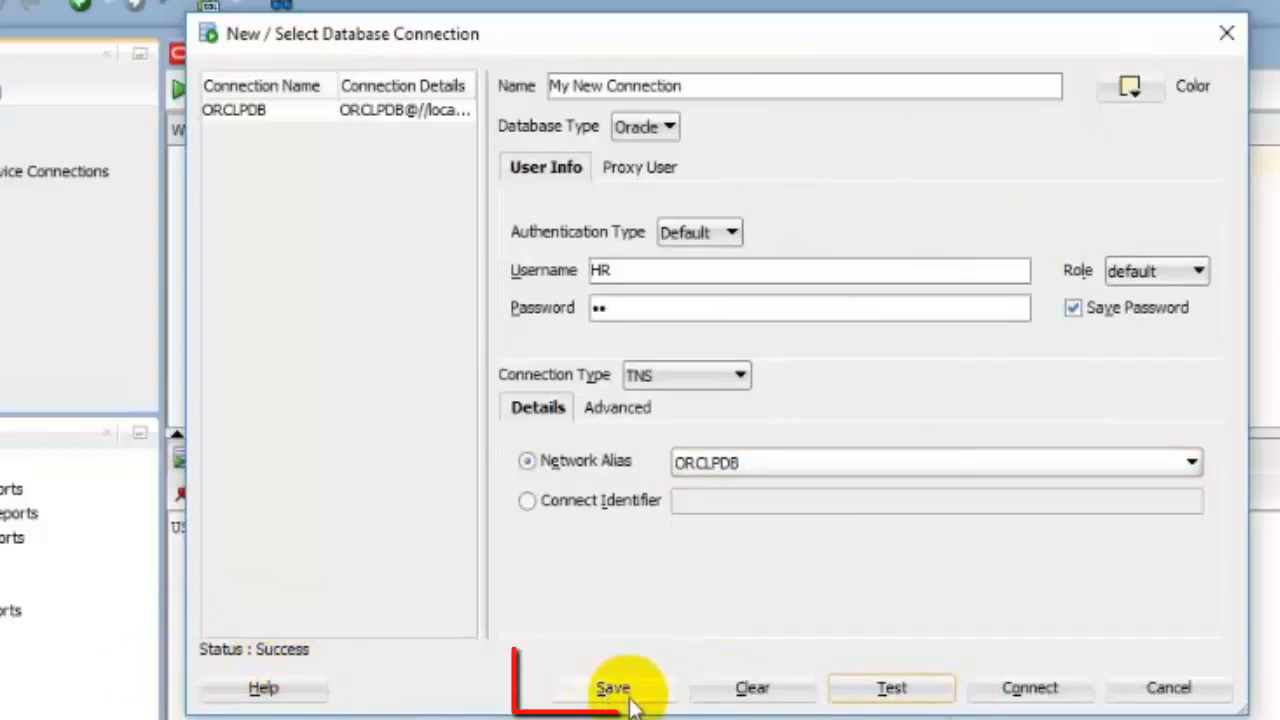
left_click(613, 687)
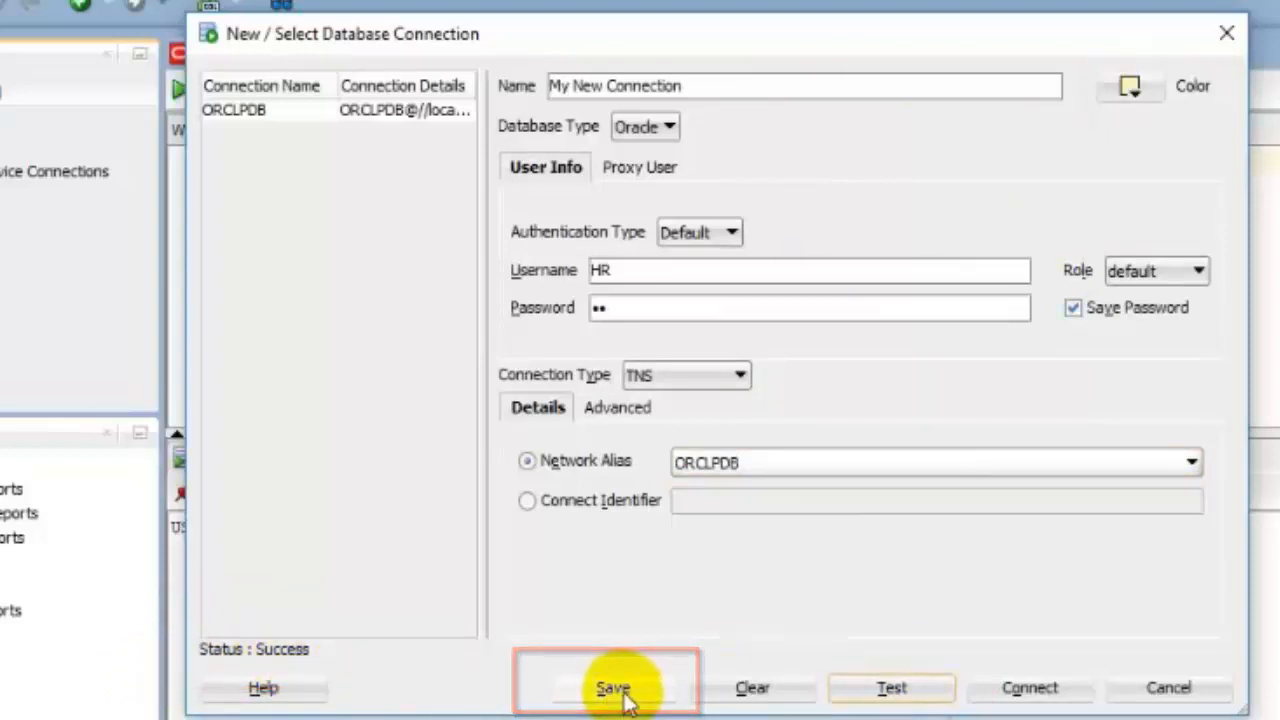
left_click(613, 688)
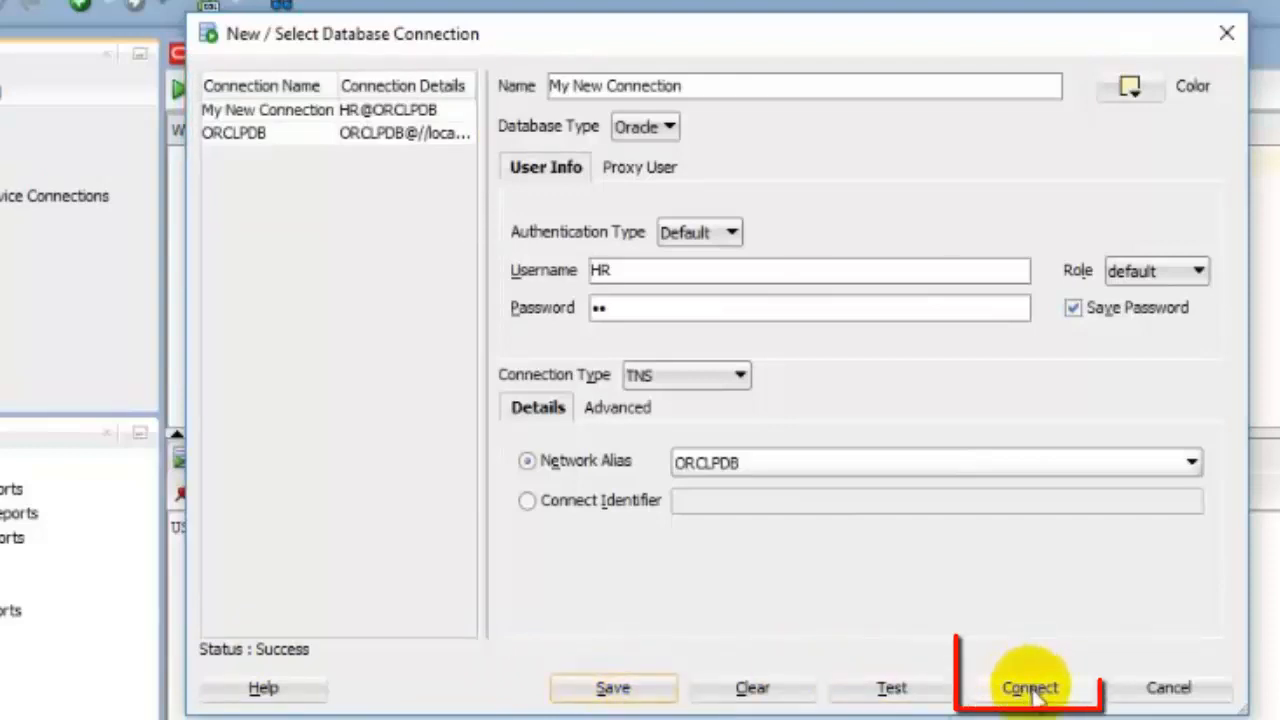
left_click(1029, 687)
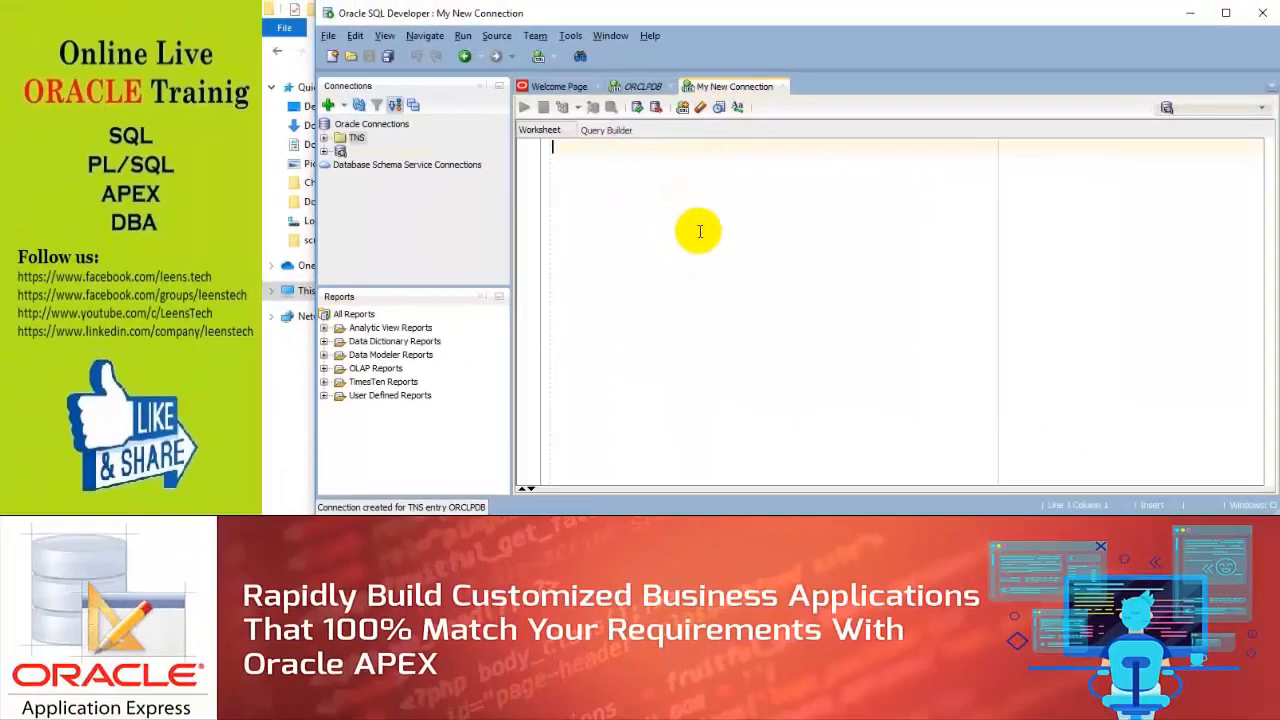
Step: Run show user in the My New Connection worksheet to confirm it reports HR
type("show")
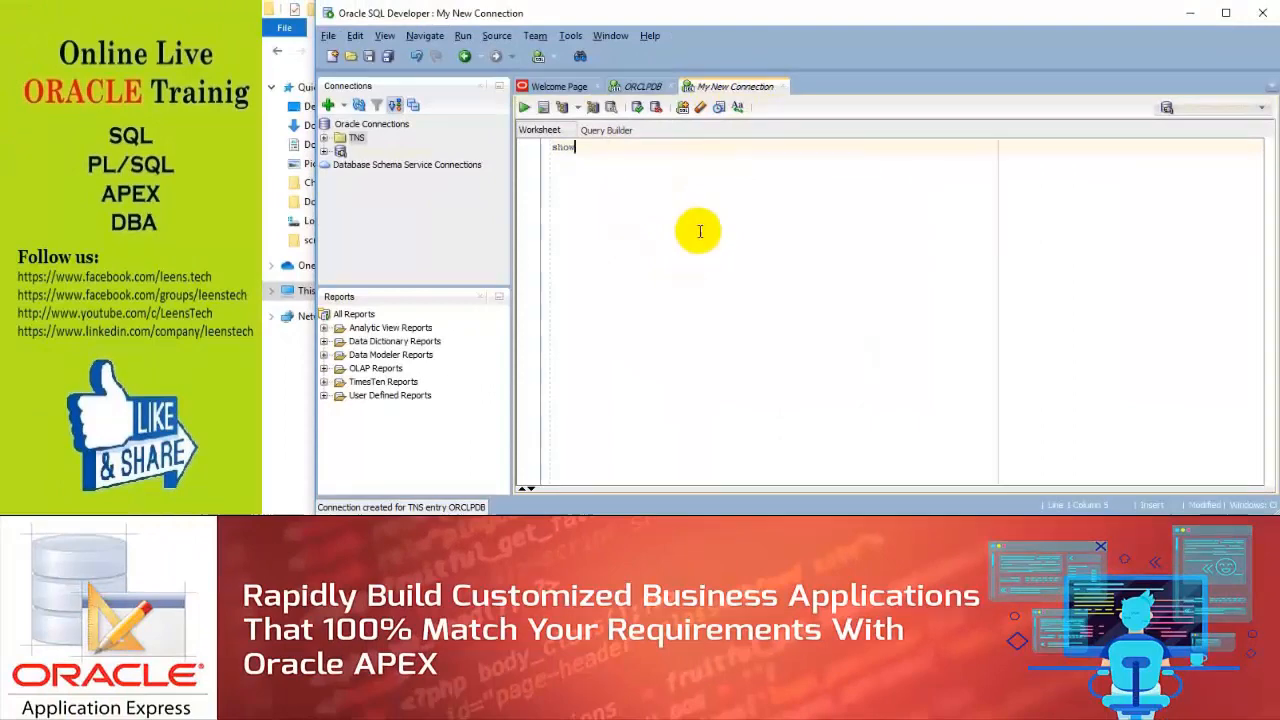
type("user")
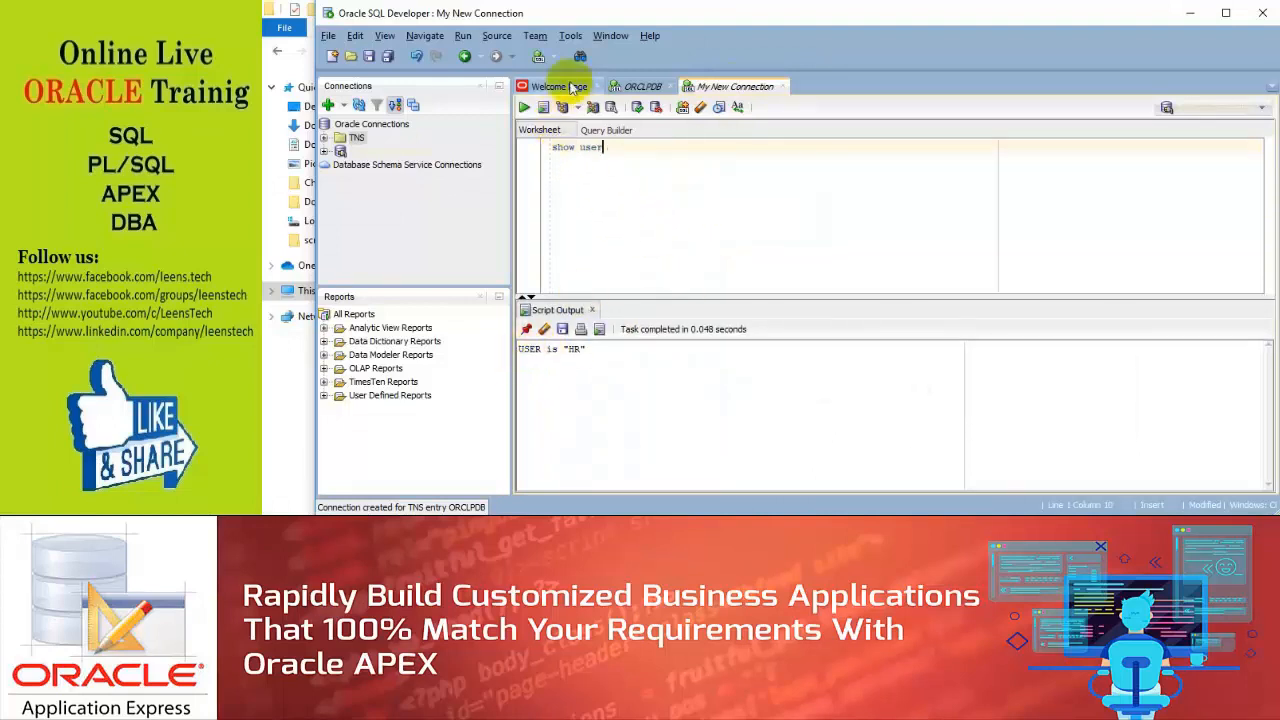
left_click(570, 35)
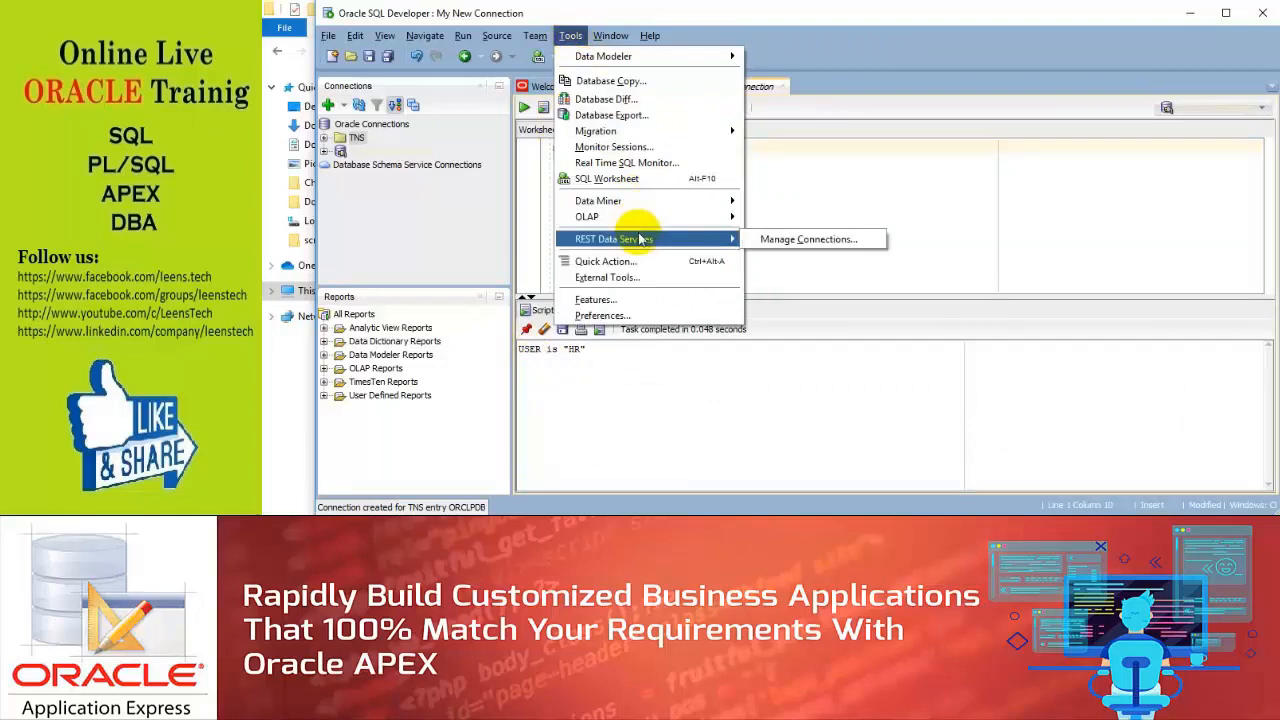
Step: Set the code editor font size to 20 in Preferences
left_click(602, 315)
type("font")
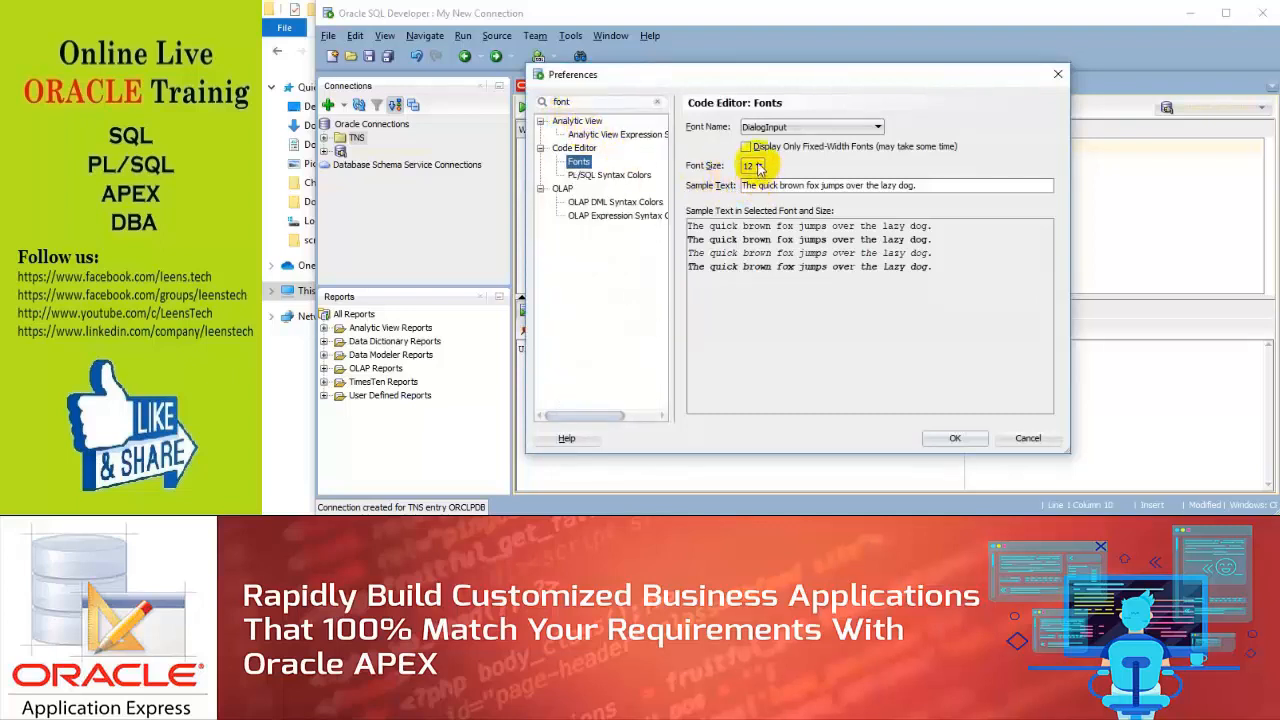
left_click(762, 165)
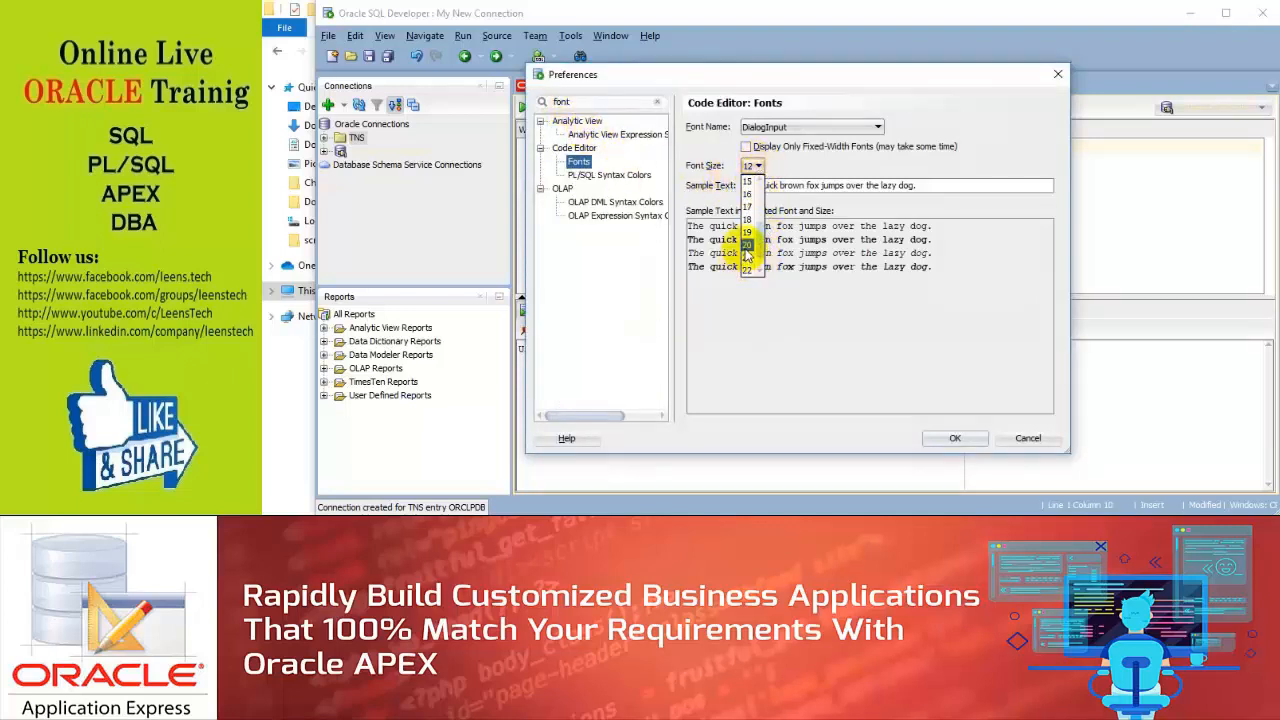
left_click(748, 245)
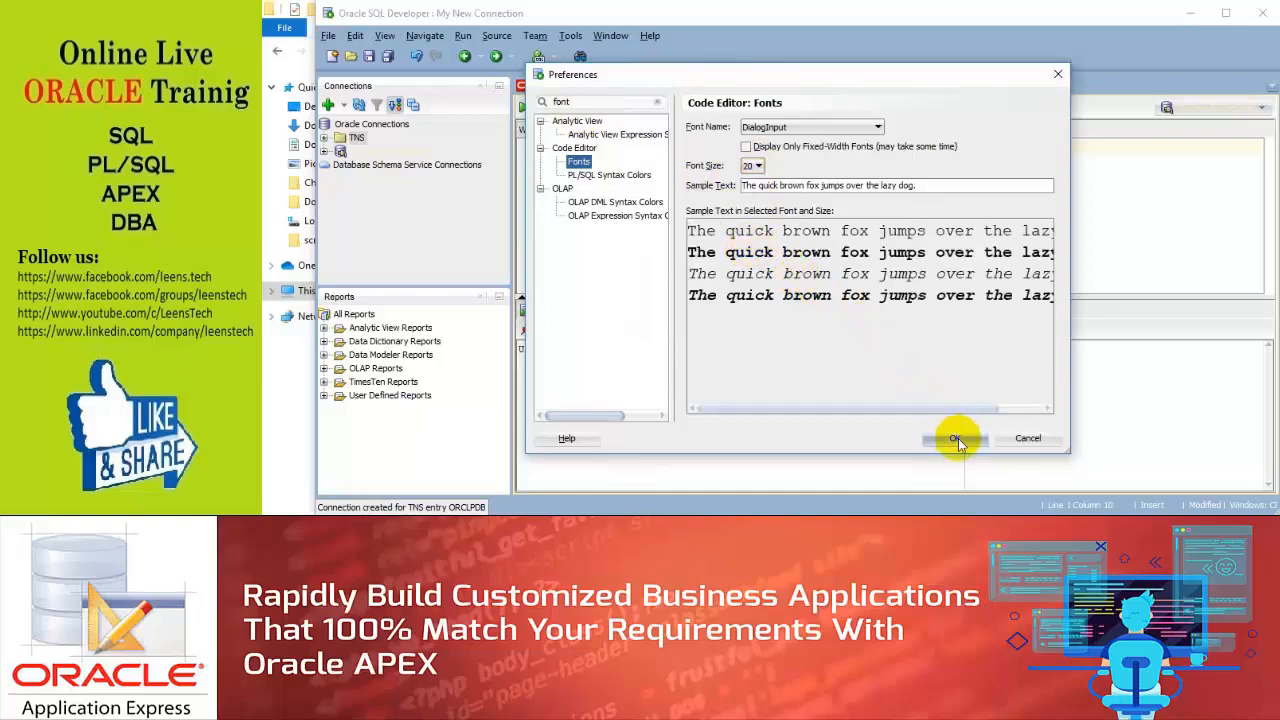
left_click(955, 438)
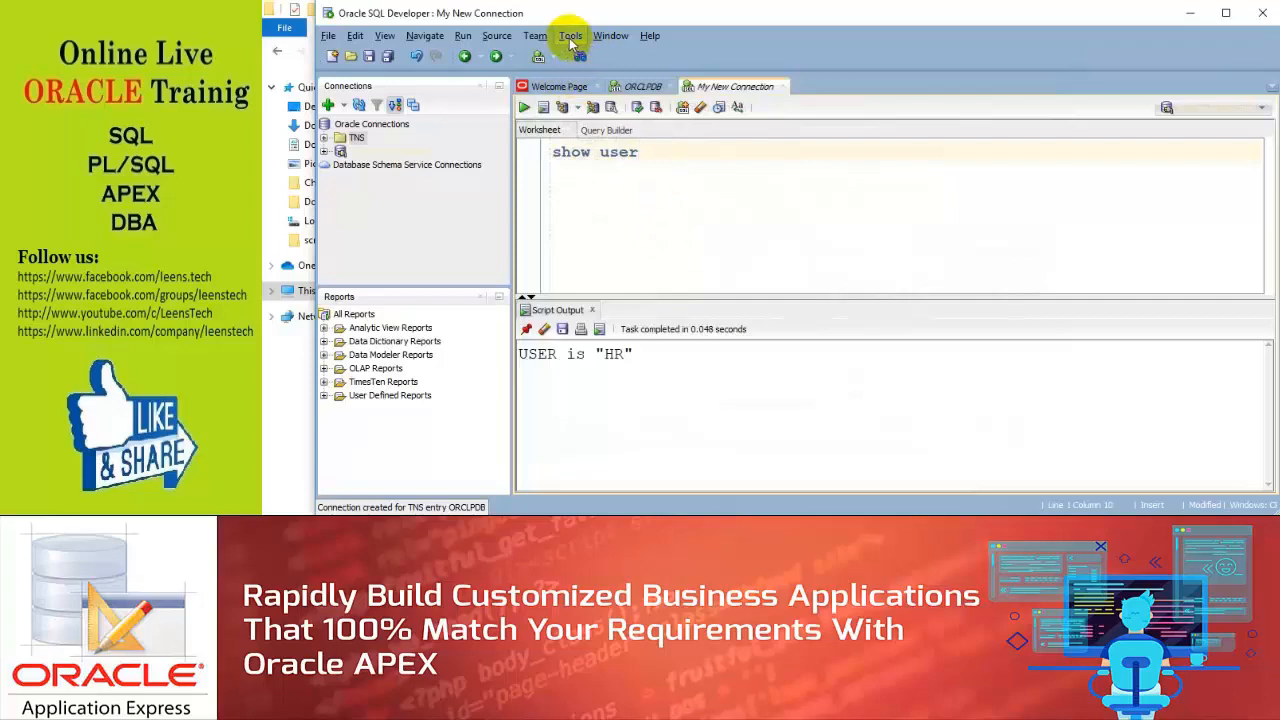
Step: Turn on Show Line Numbers in the editor's Line Gutter preferences
left_click(570, 35)
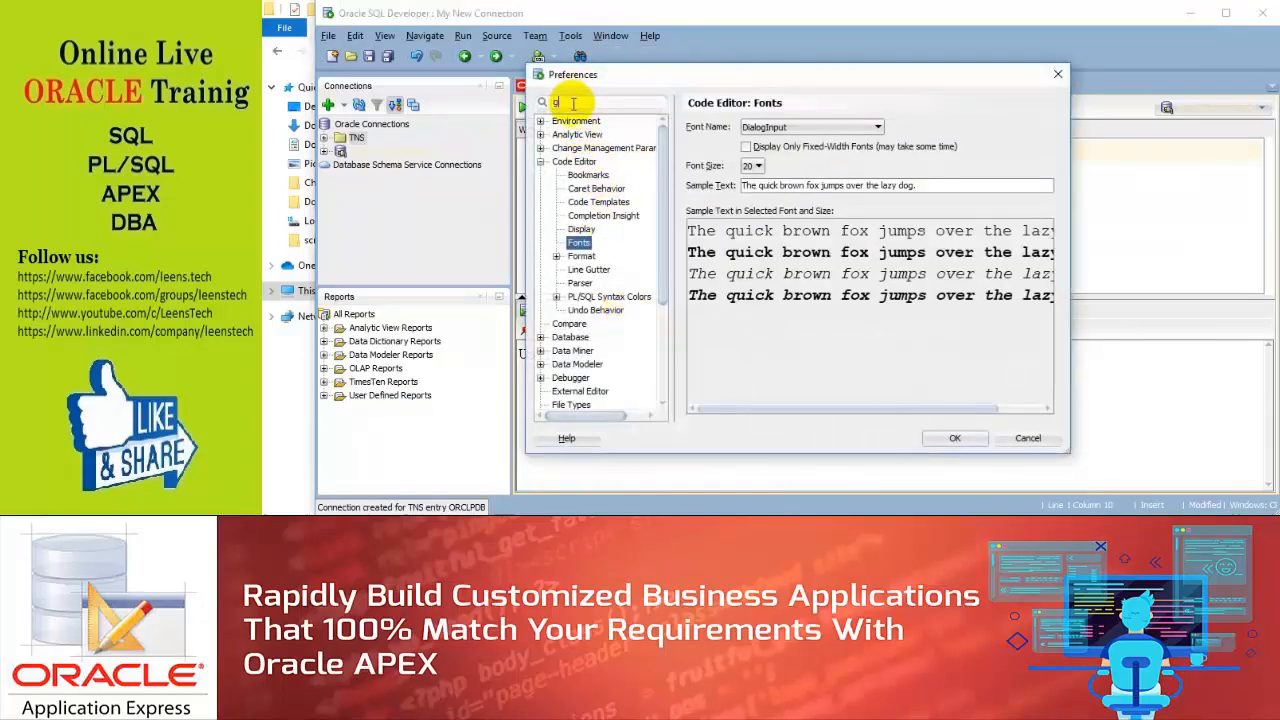
type("u")
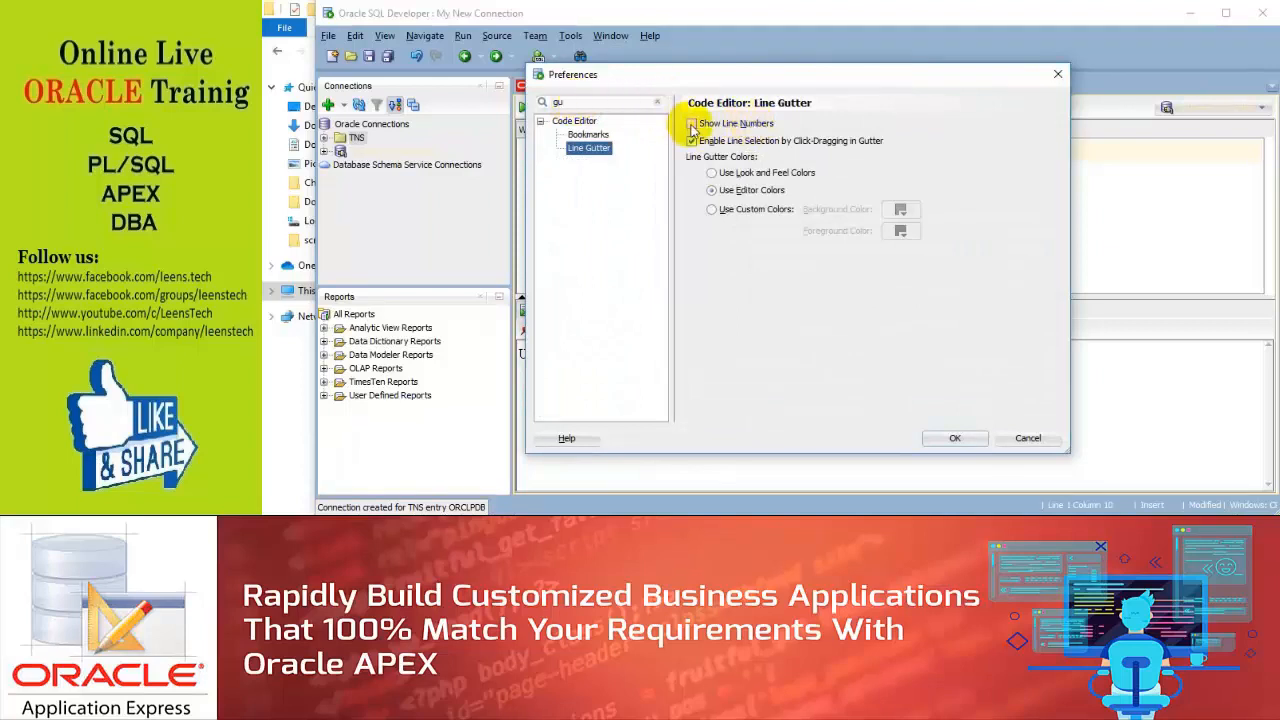
left_click(953, 438)
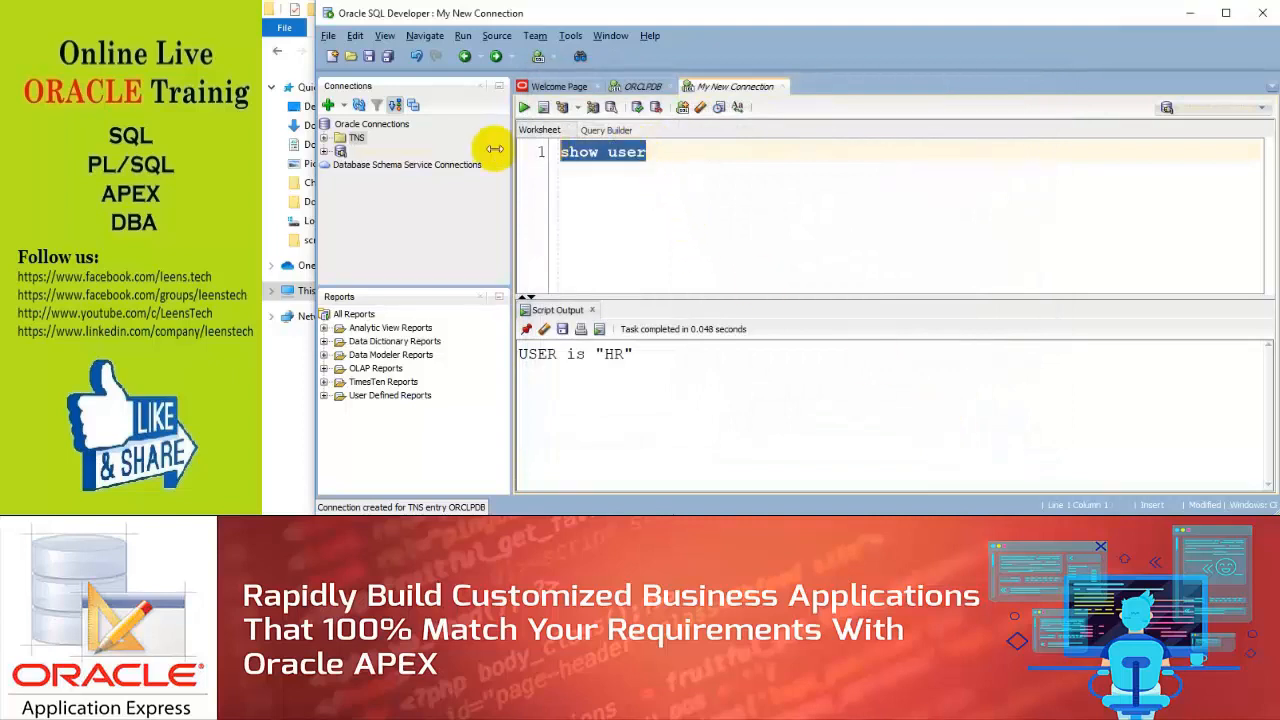
mouse_move(664, 240)
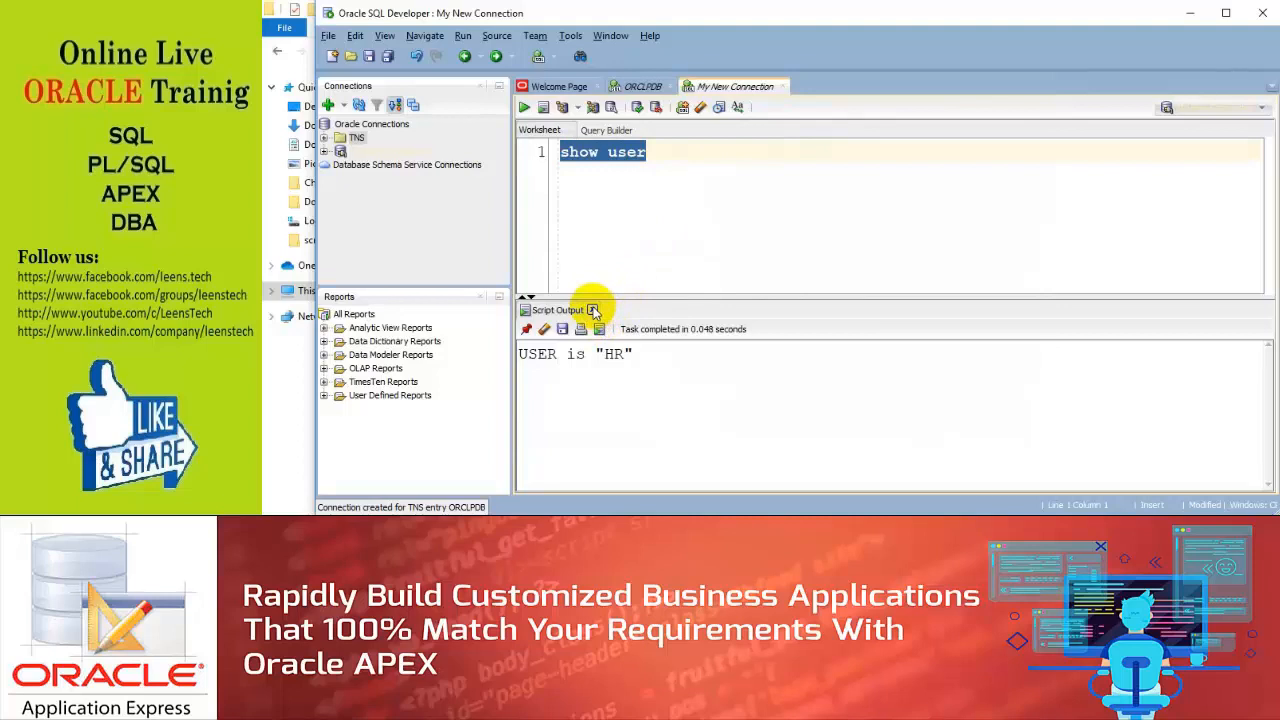
Step: Close Script Output and run SELECT COUNT(*) FROM employees; in a cleared worksheet, getting 107
left_click(593, 309)
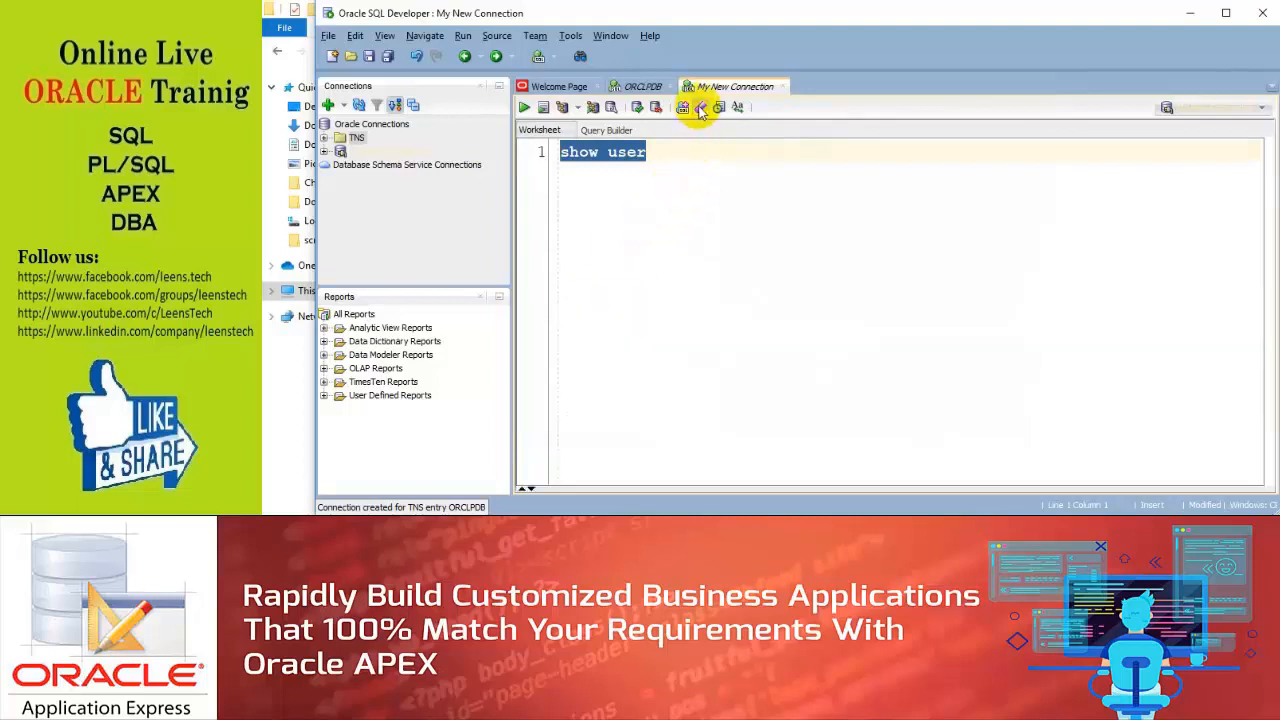
left_click(700, 107)
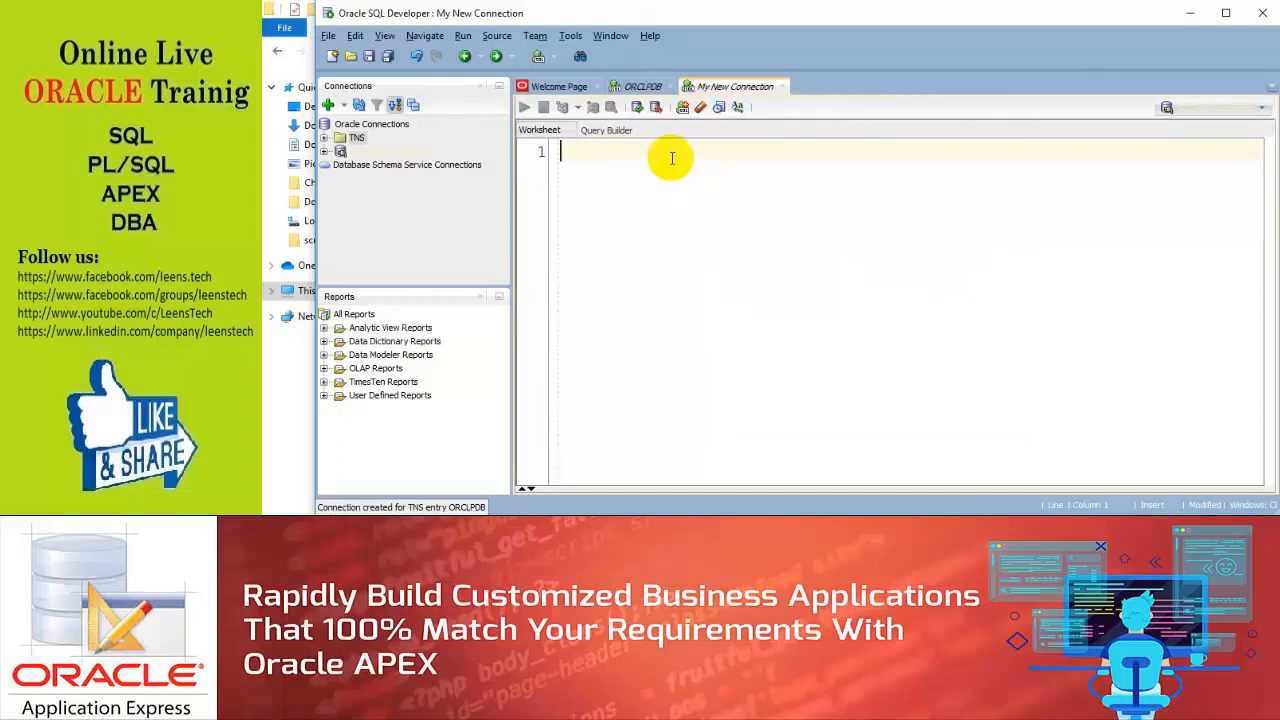
type("SELECT")
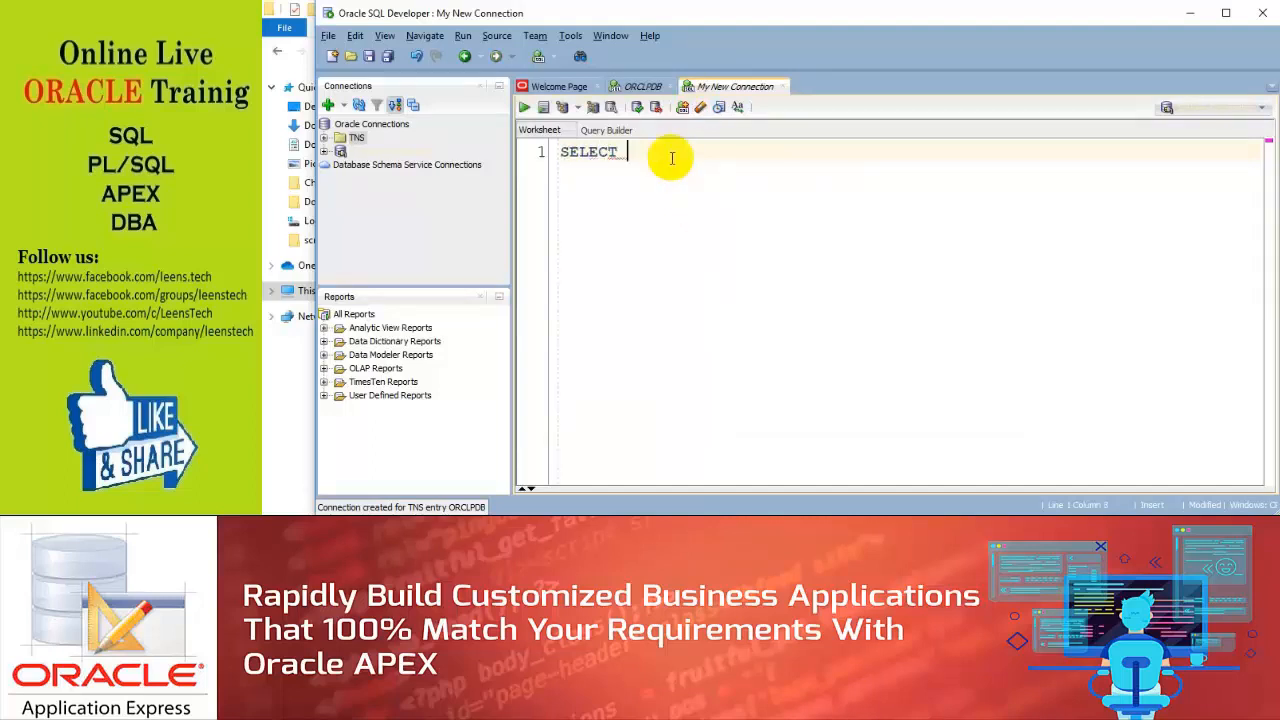
type("COUNT")
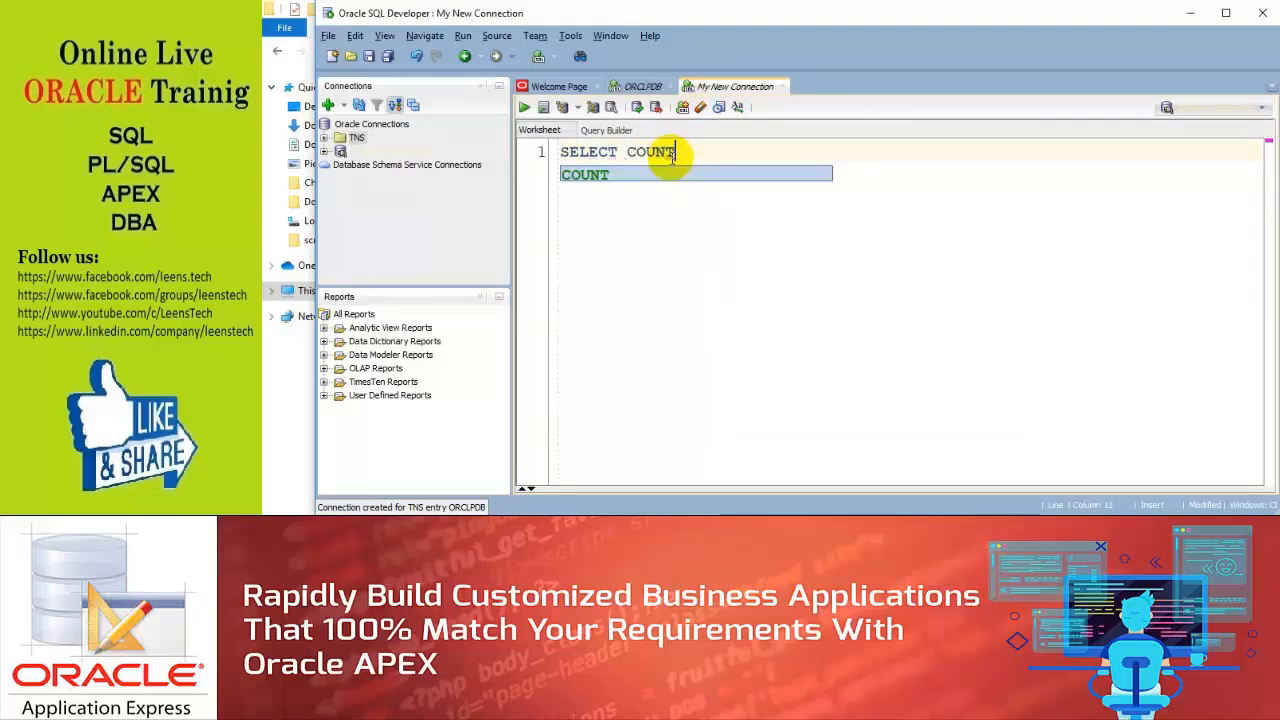
type("(*")
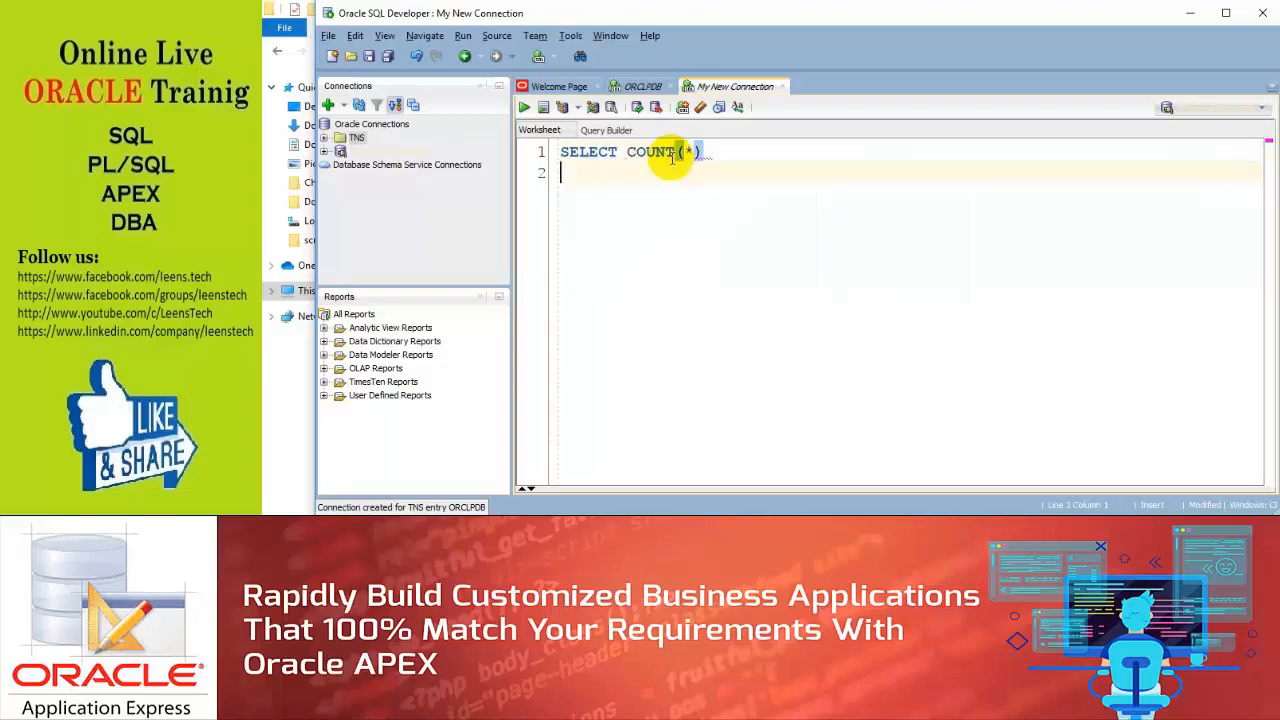
type("FROM")
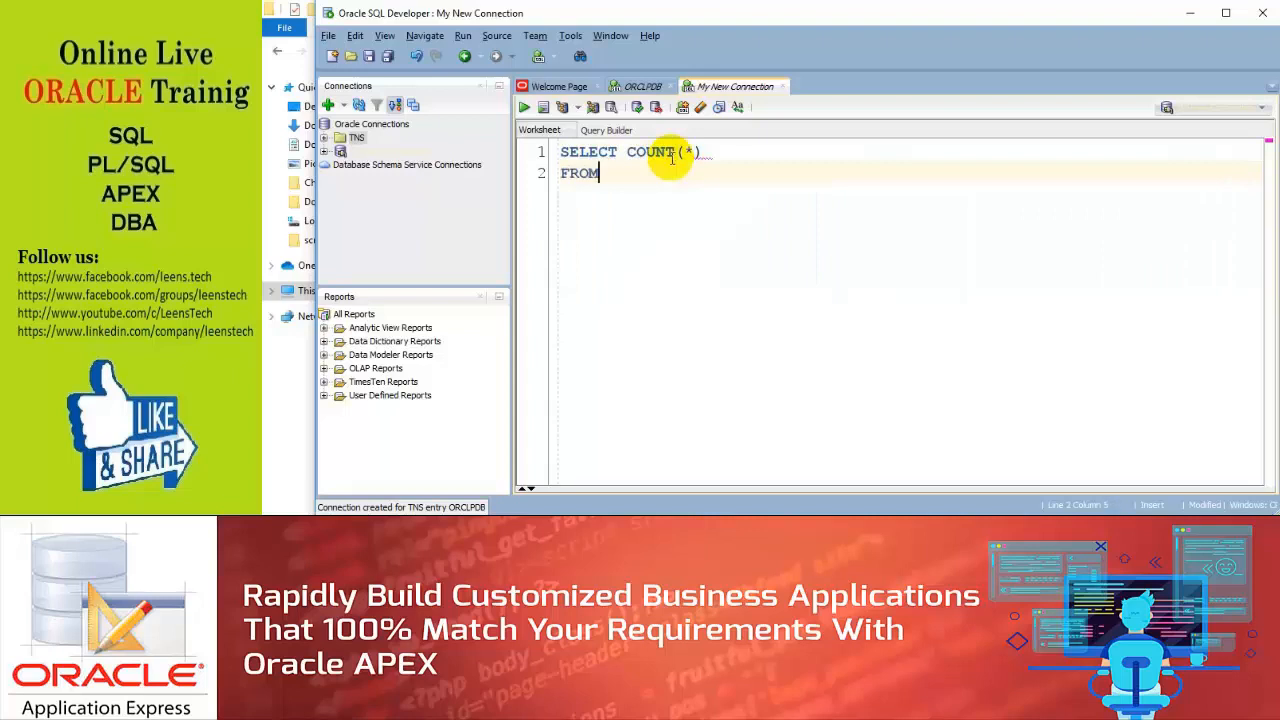
type("em")
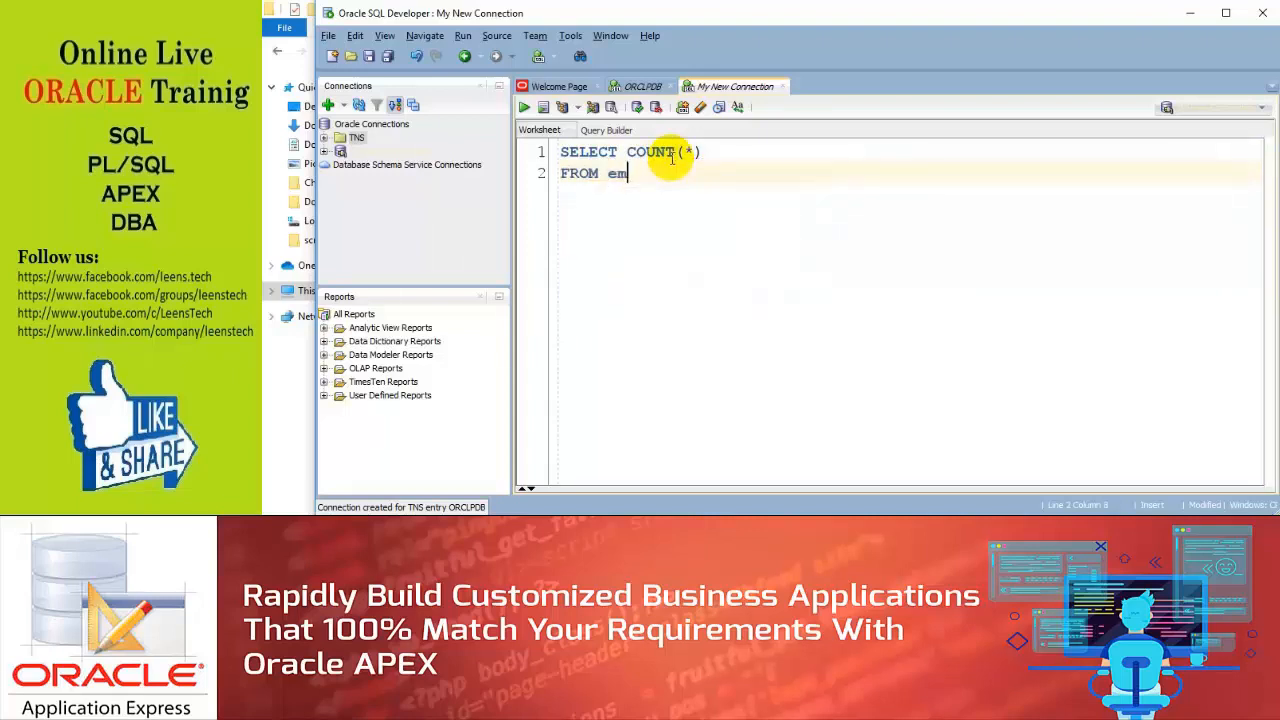
type("ployees")
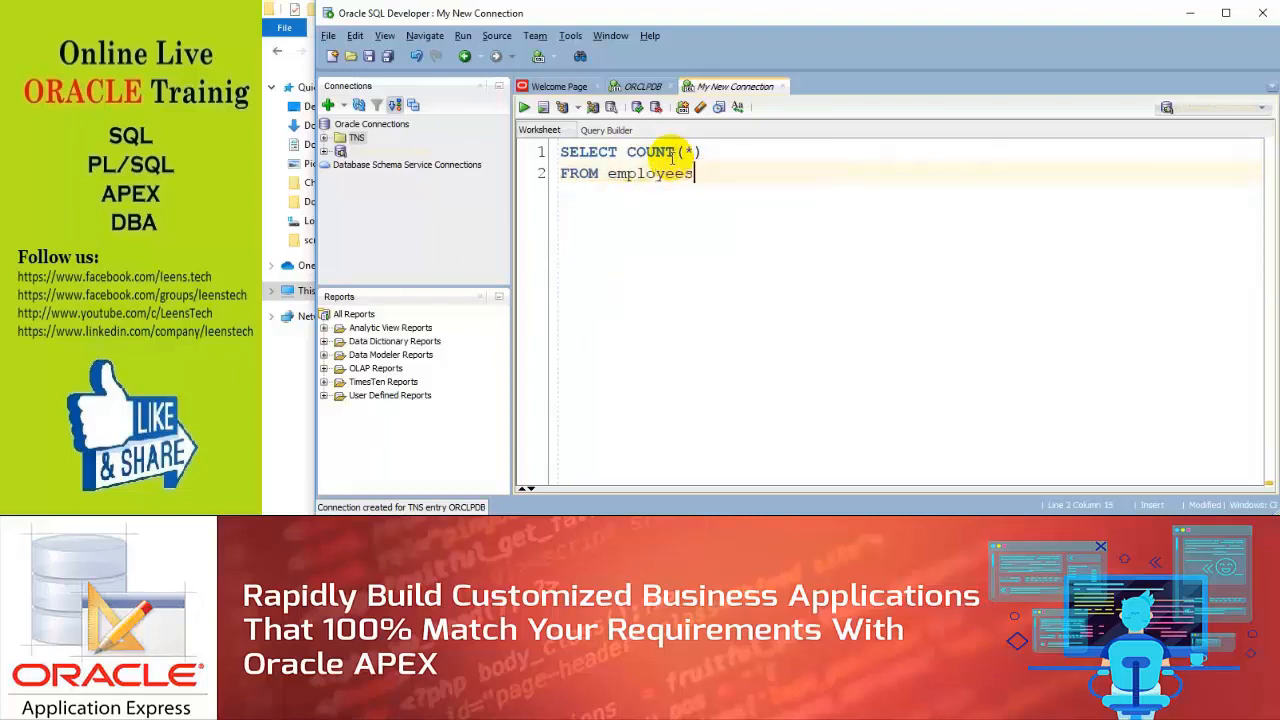
type(";")
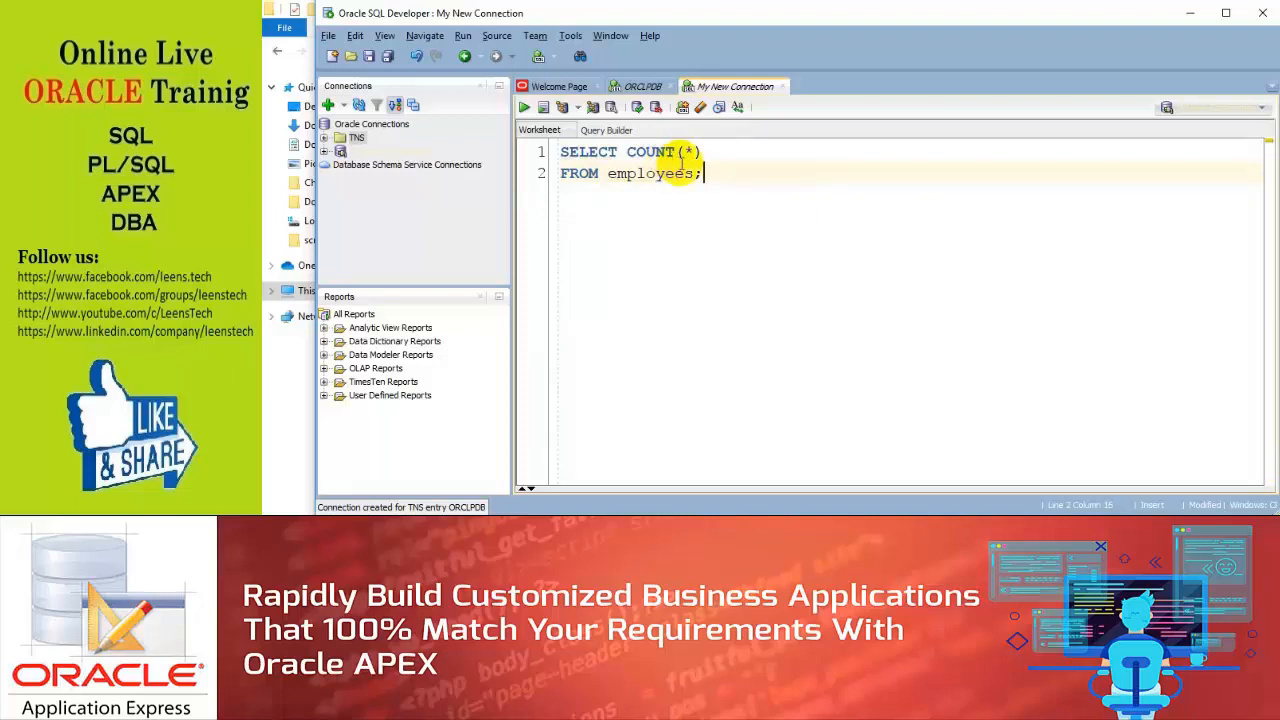
left_click(523, 107)
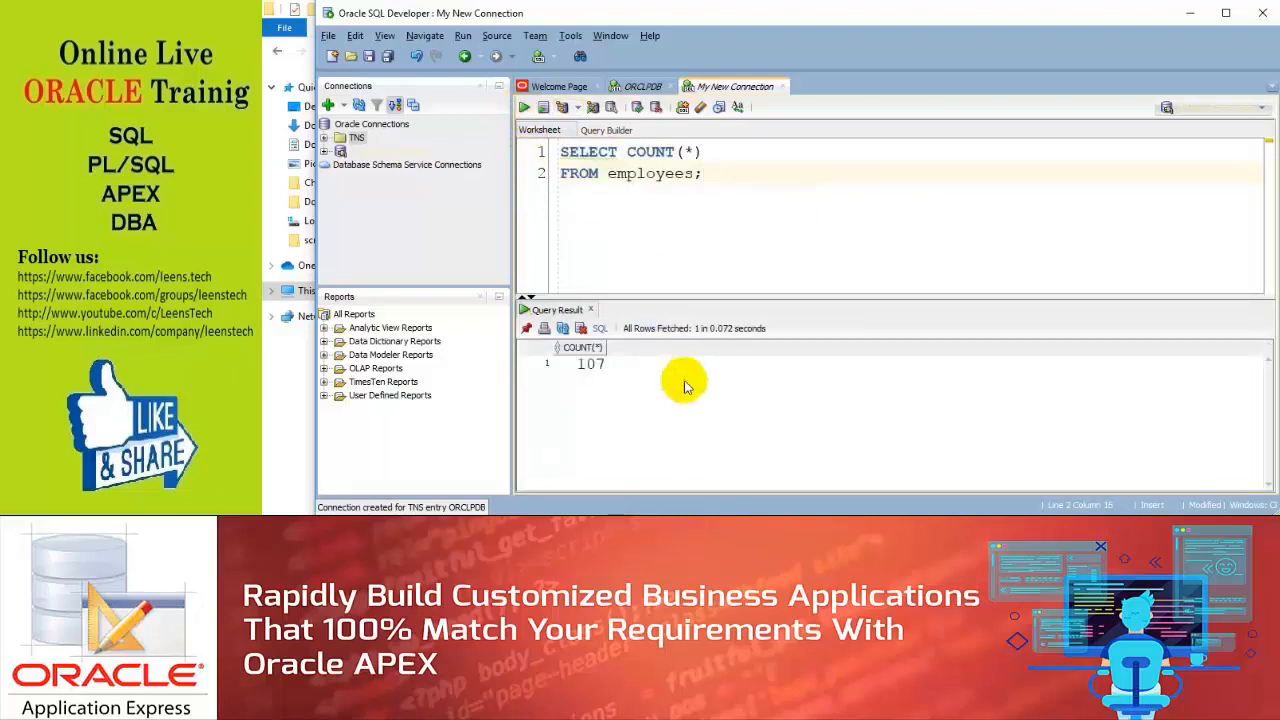
mouse_move(588, 378)
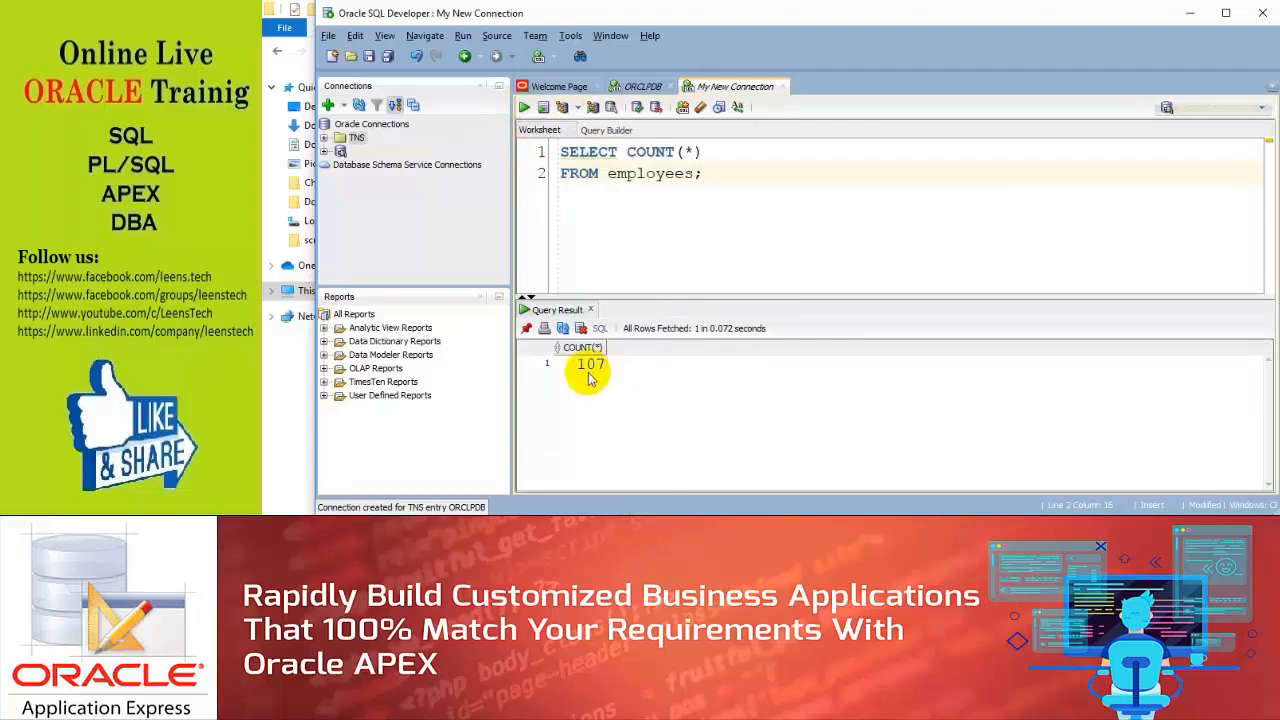